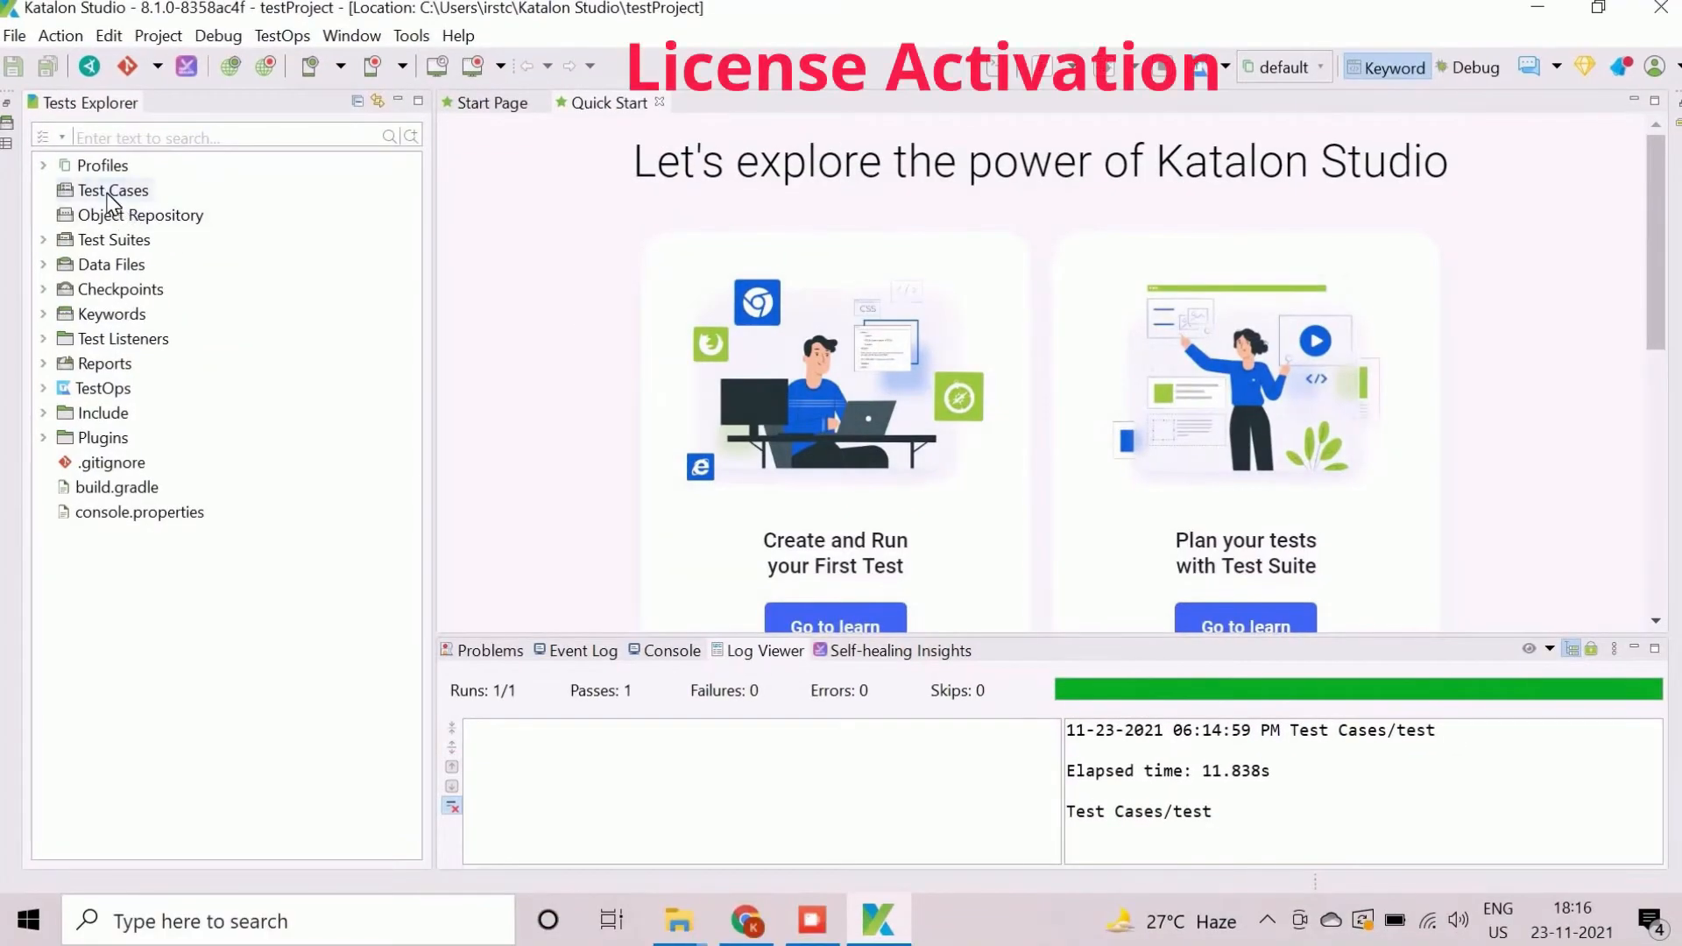
- Create test case 01_Recording_Mode under Test Cases and open it for editing
click(16, 35)
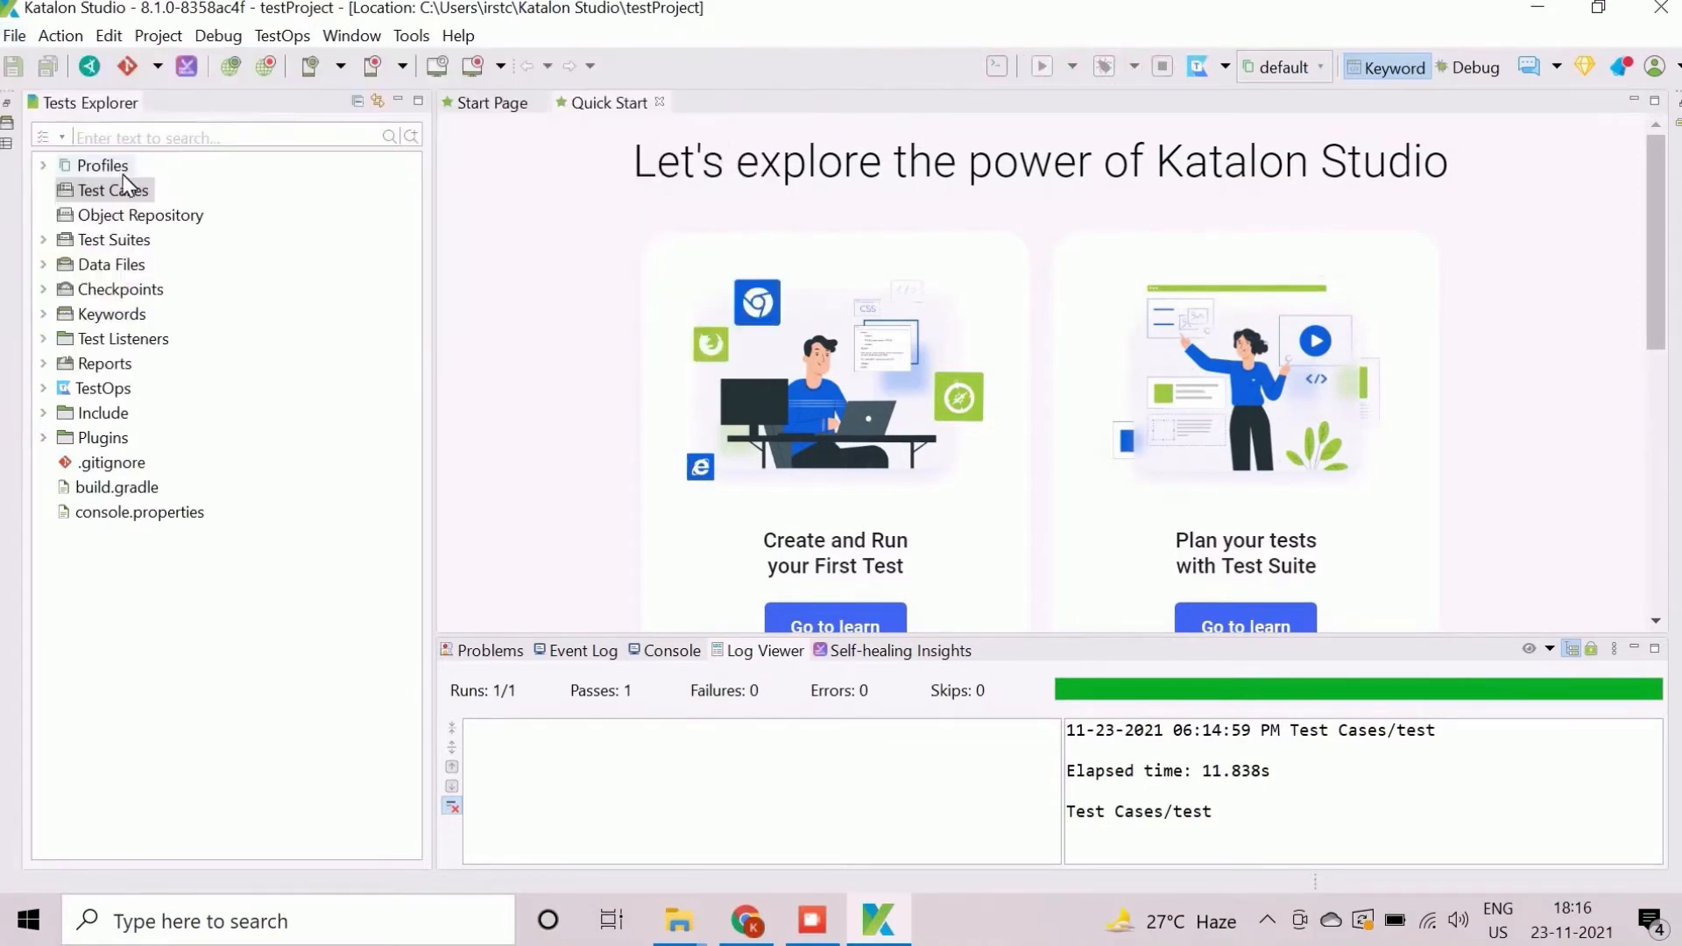
right_click(112, 190)
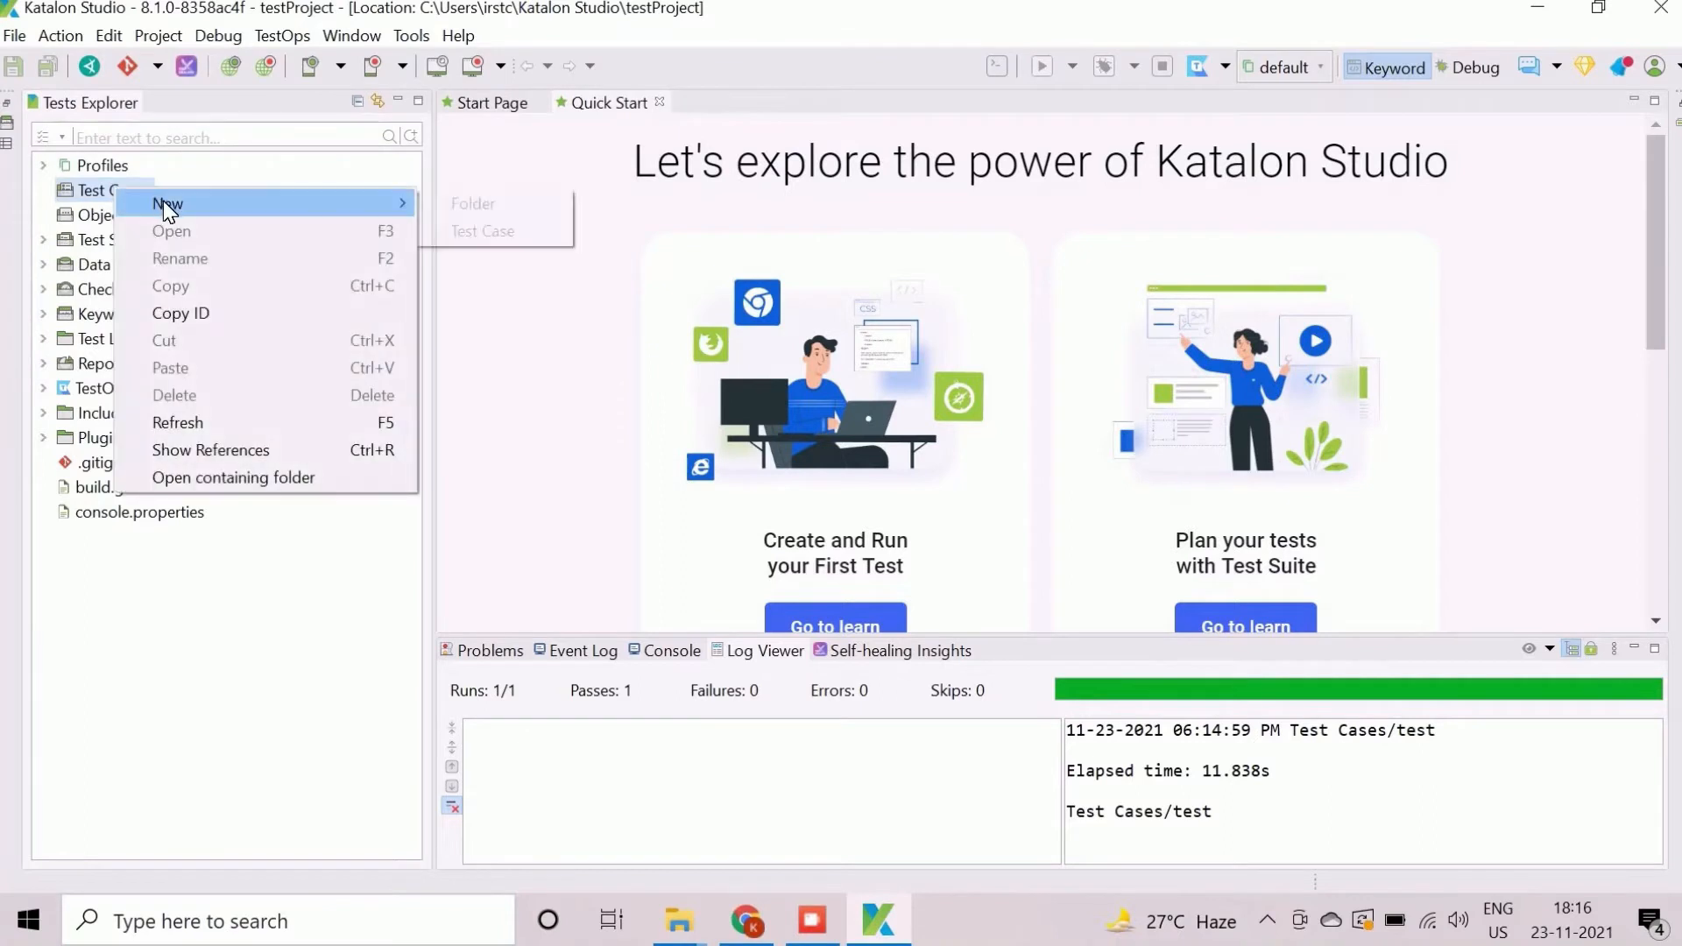
click(484, 231)
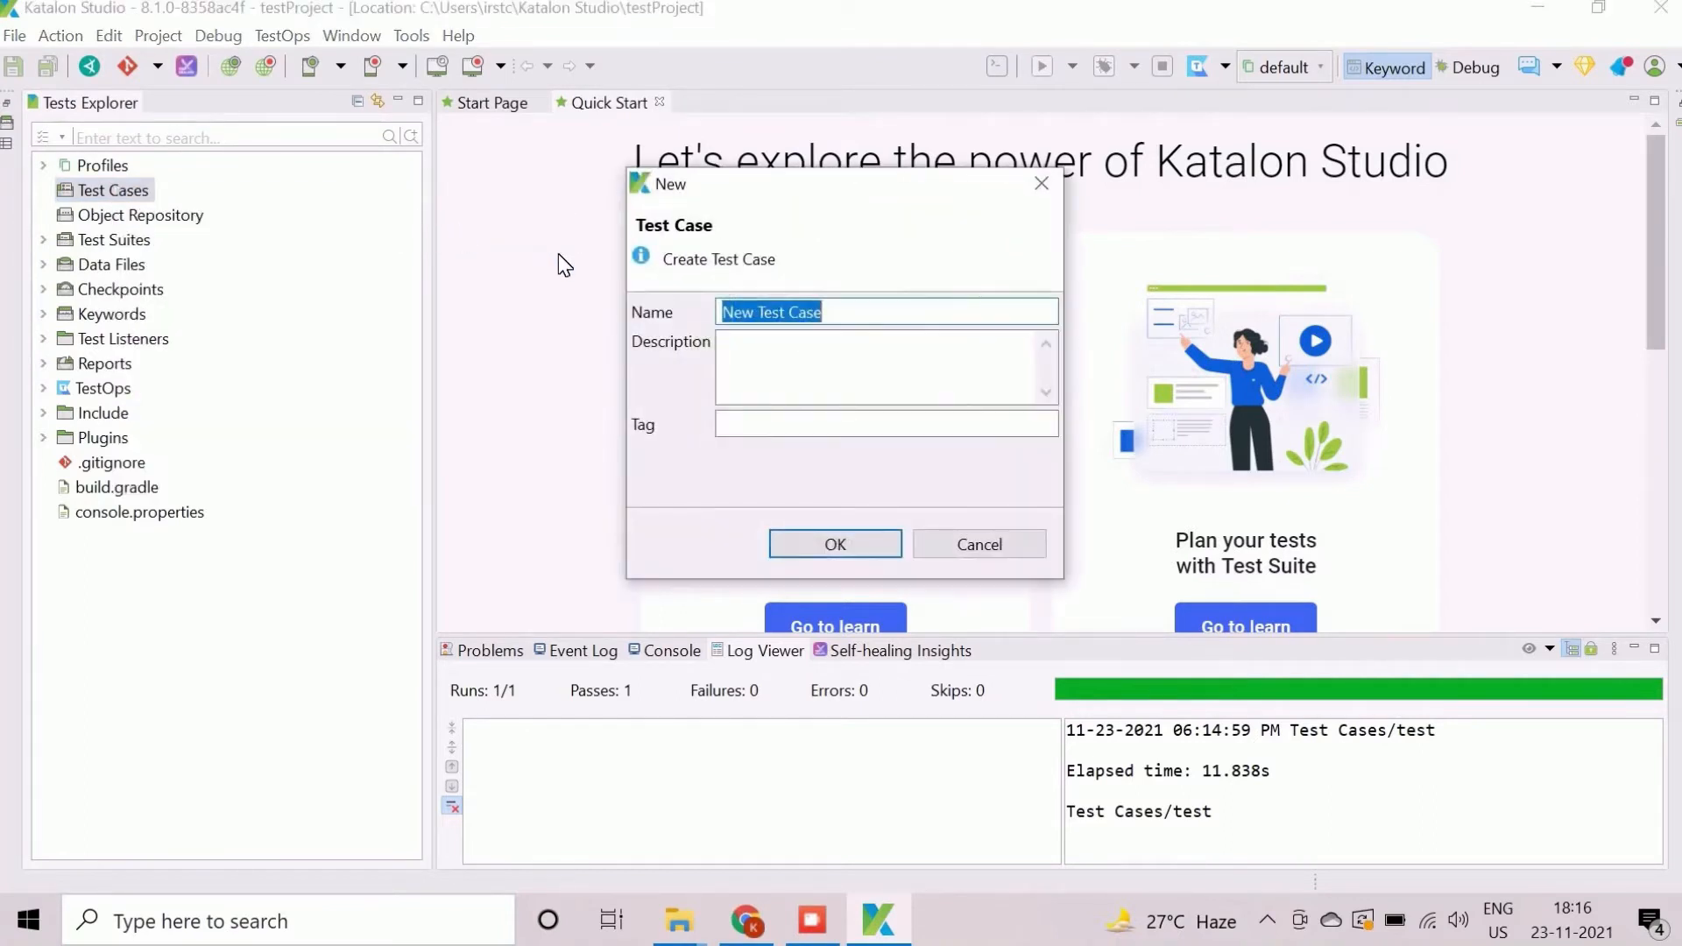
text(01_)
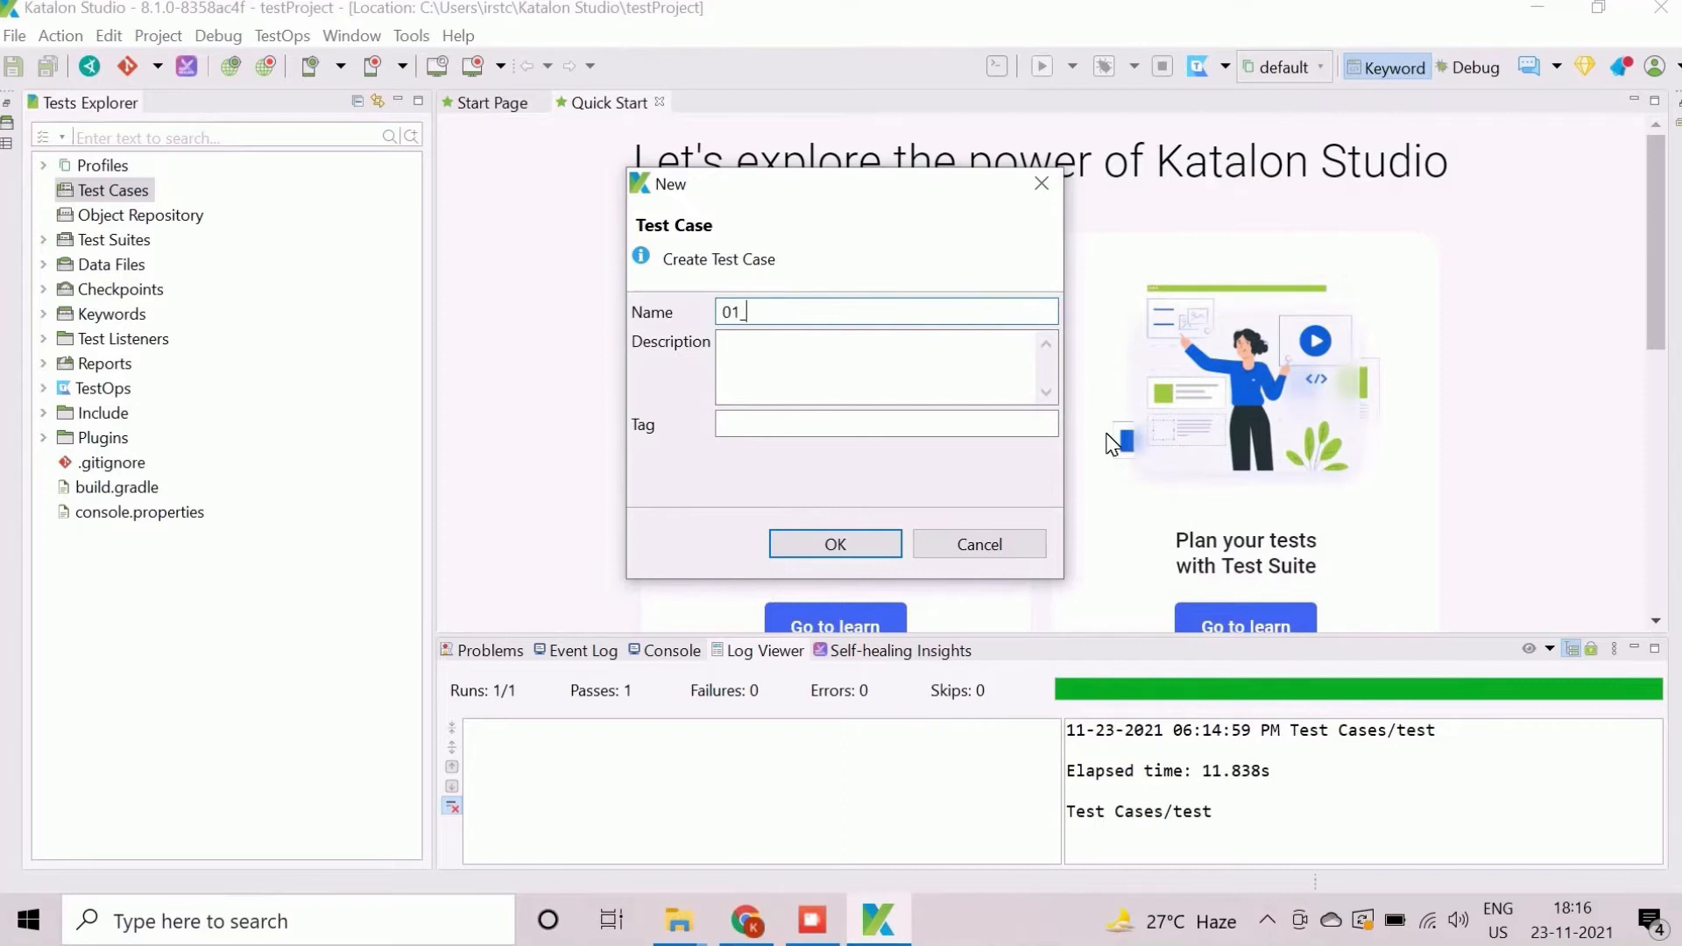
text(Recording)
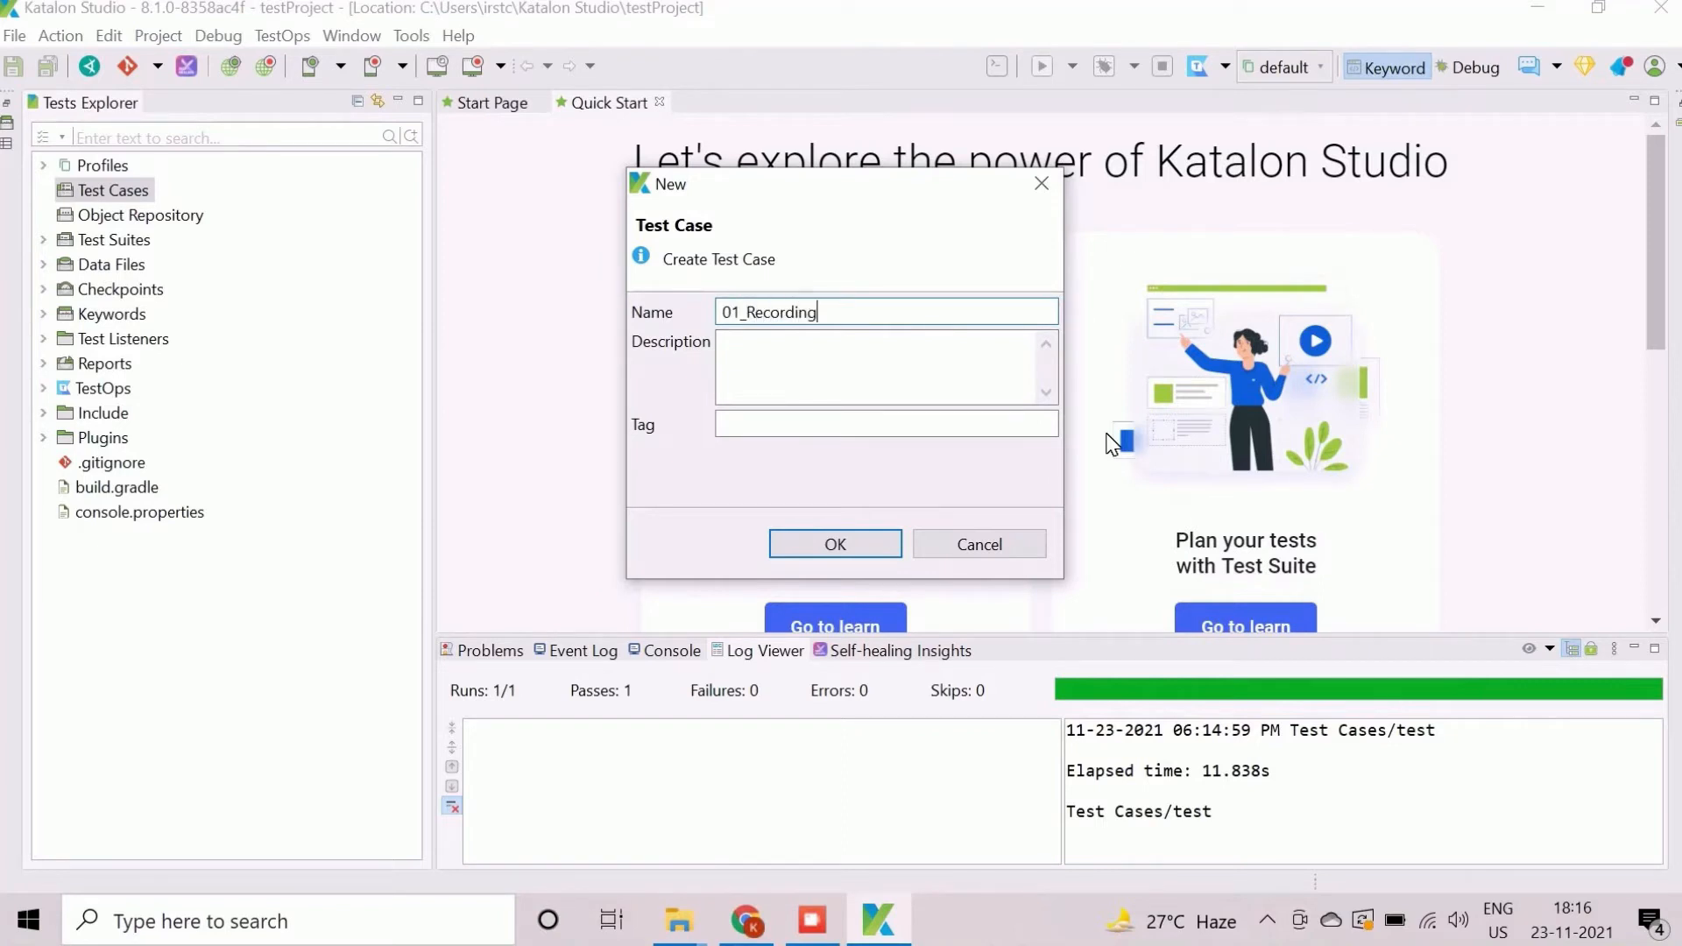
text(_Mode)
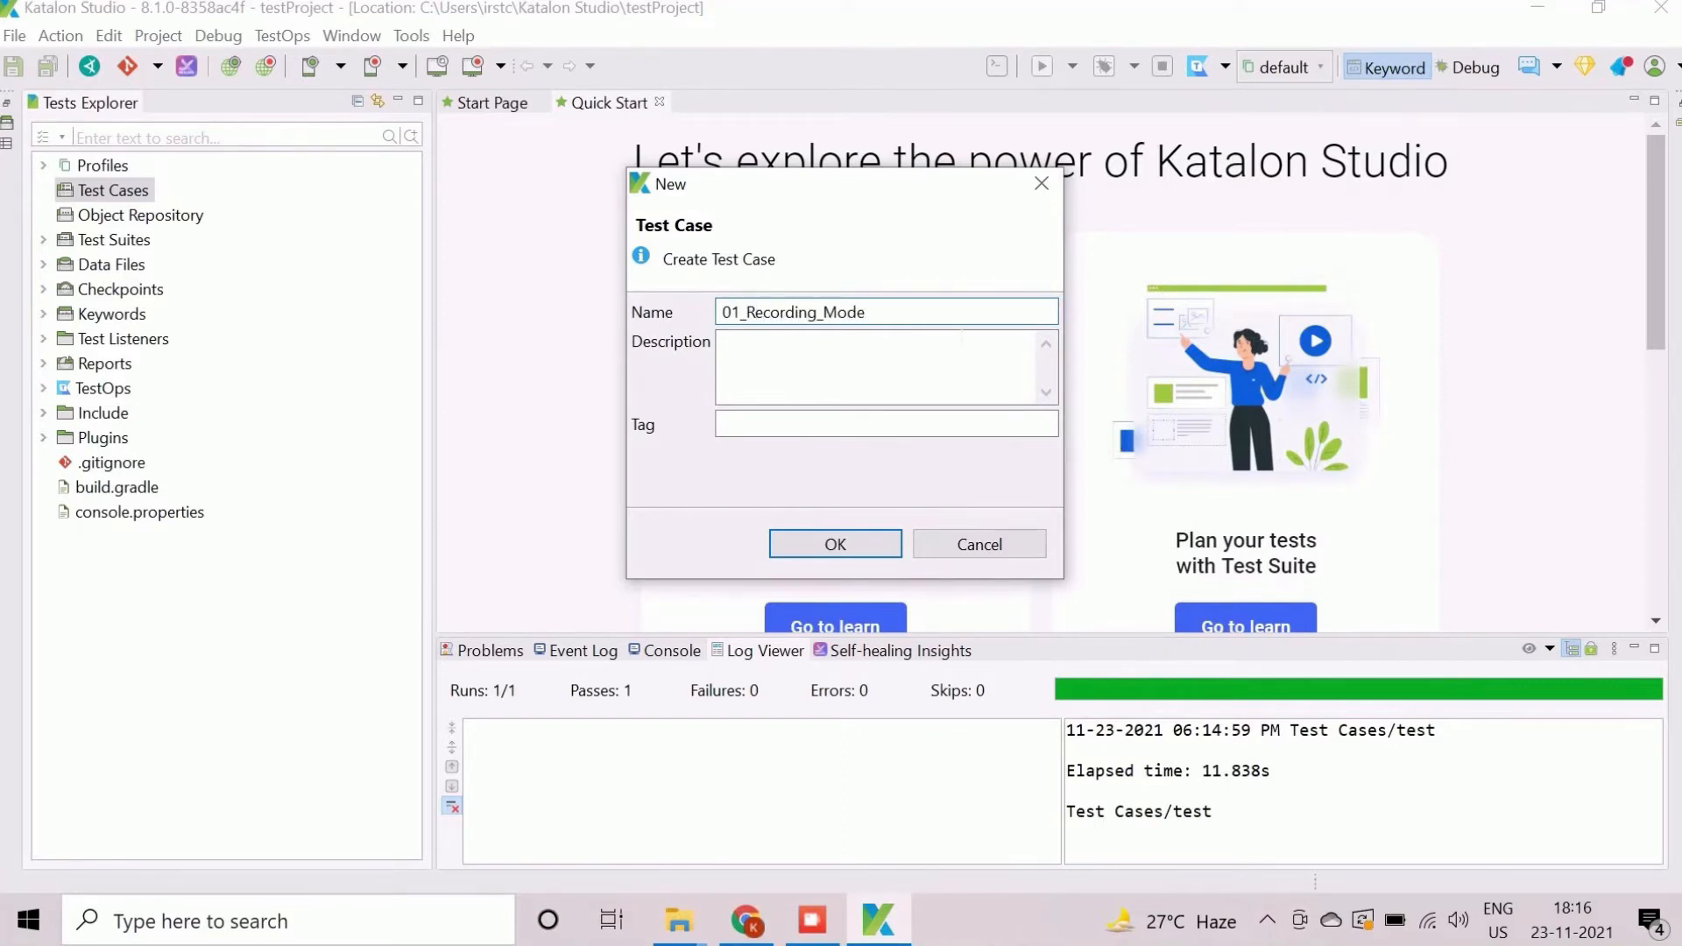
click(834, 544)
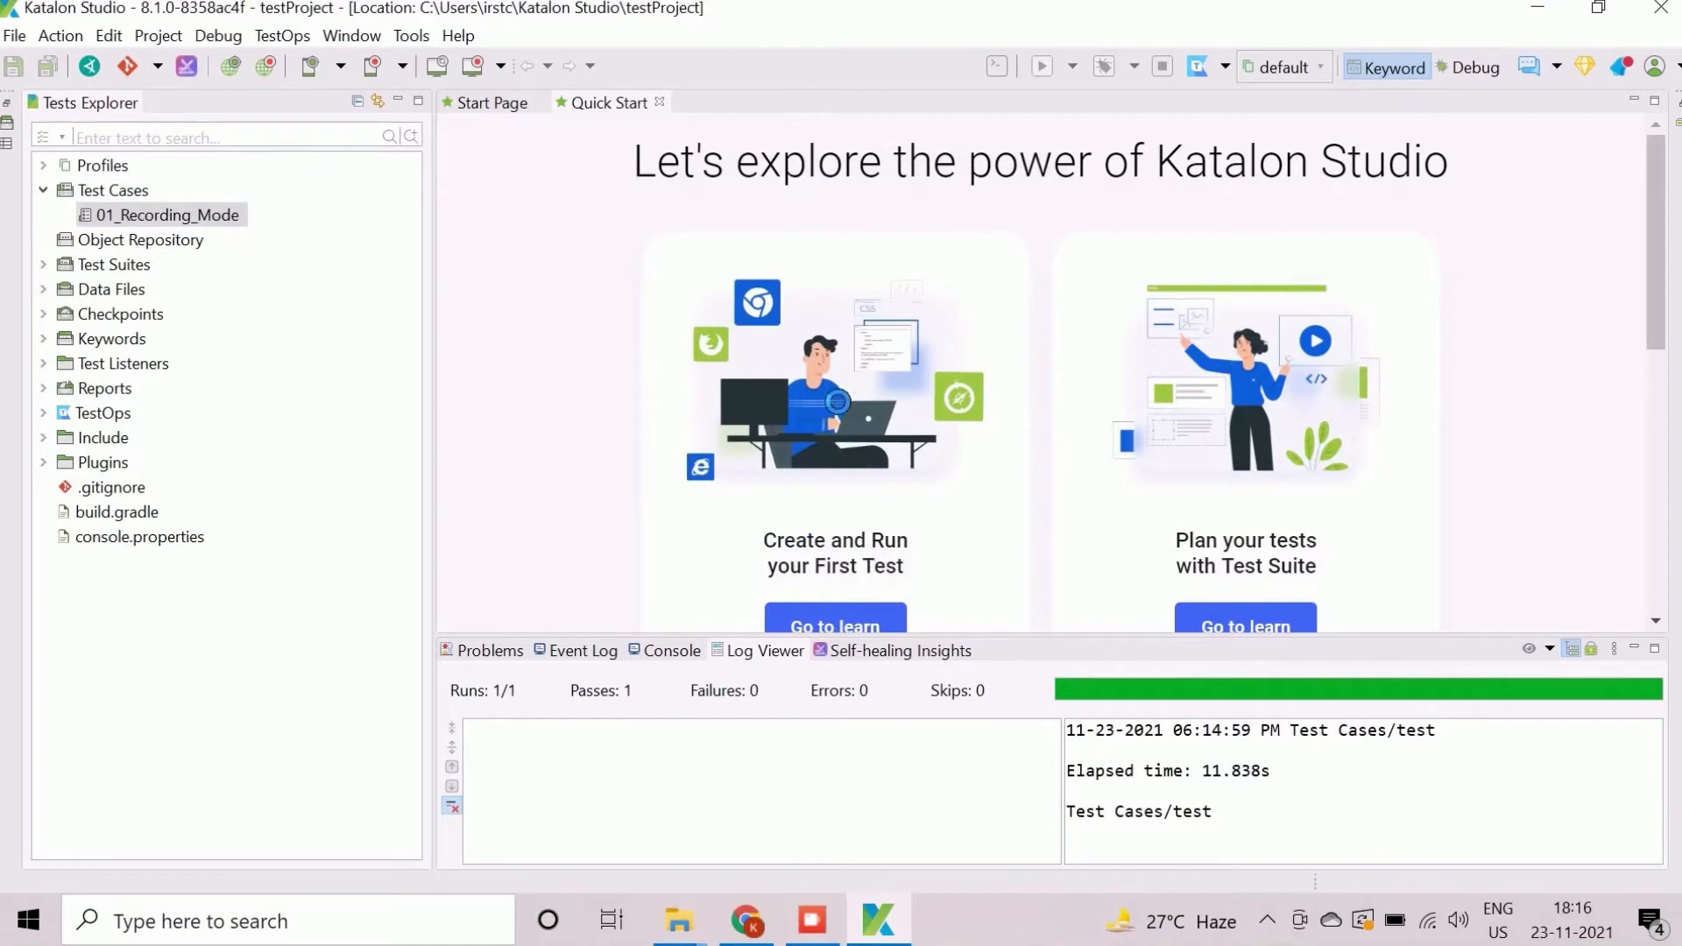
double_click(167, 214)
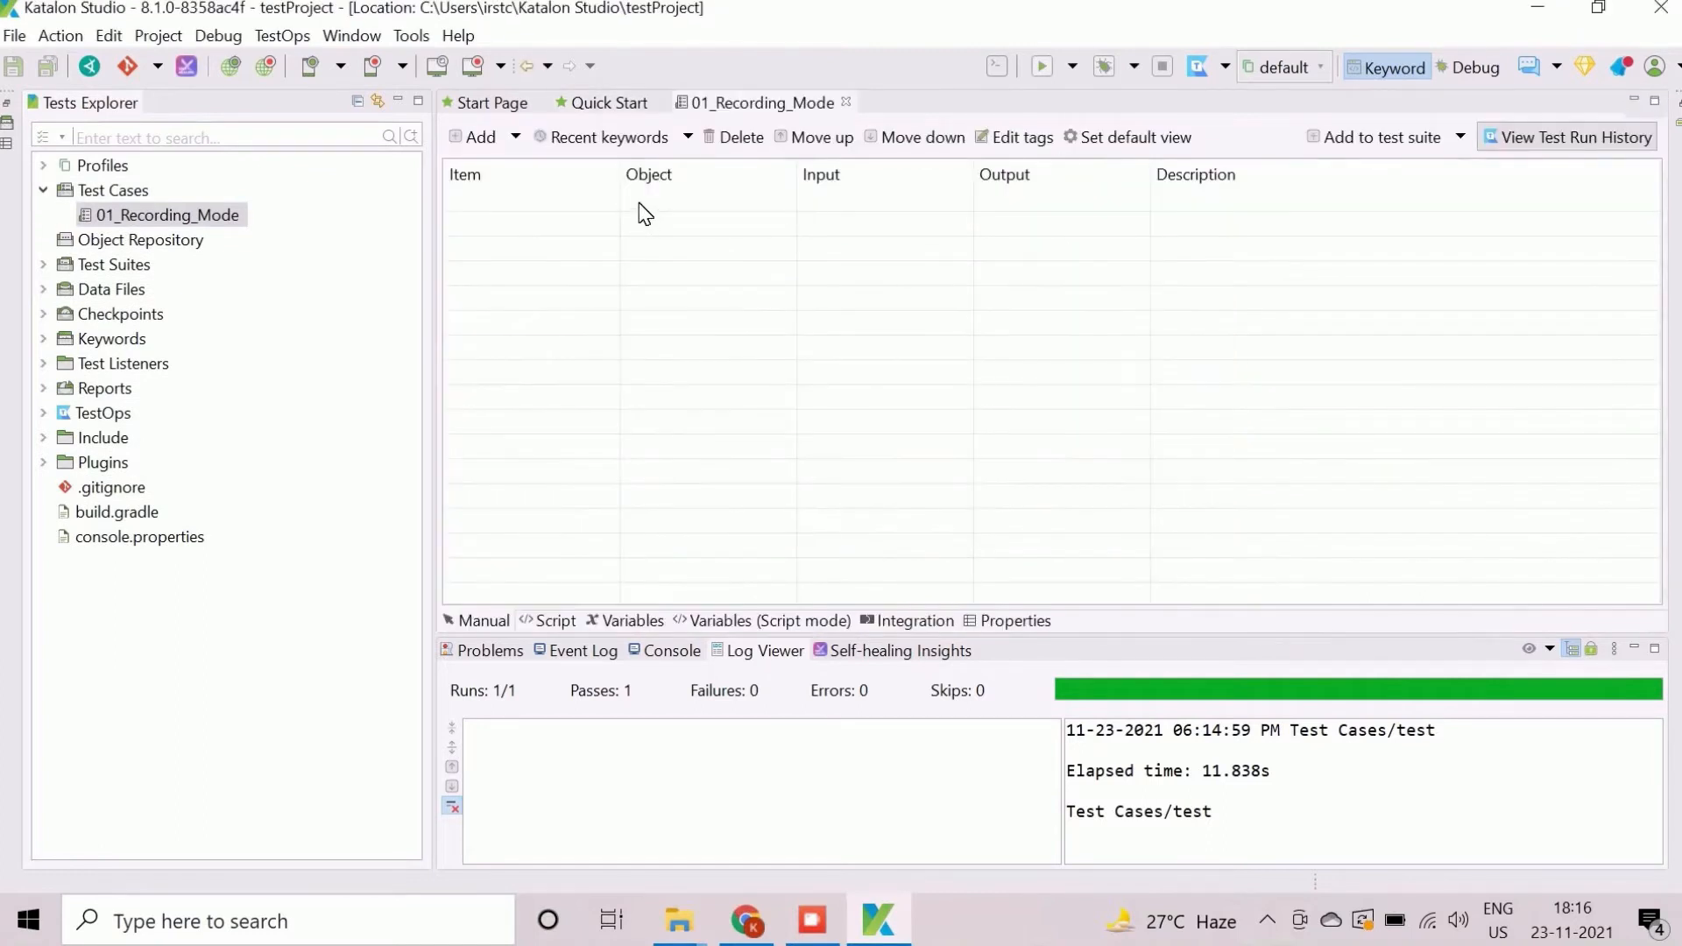
mouse_move(911, 312)
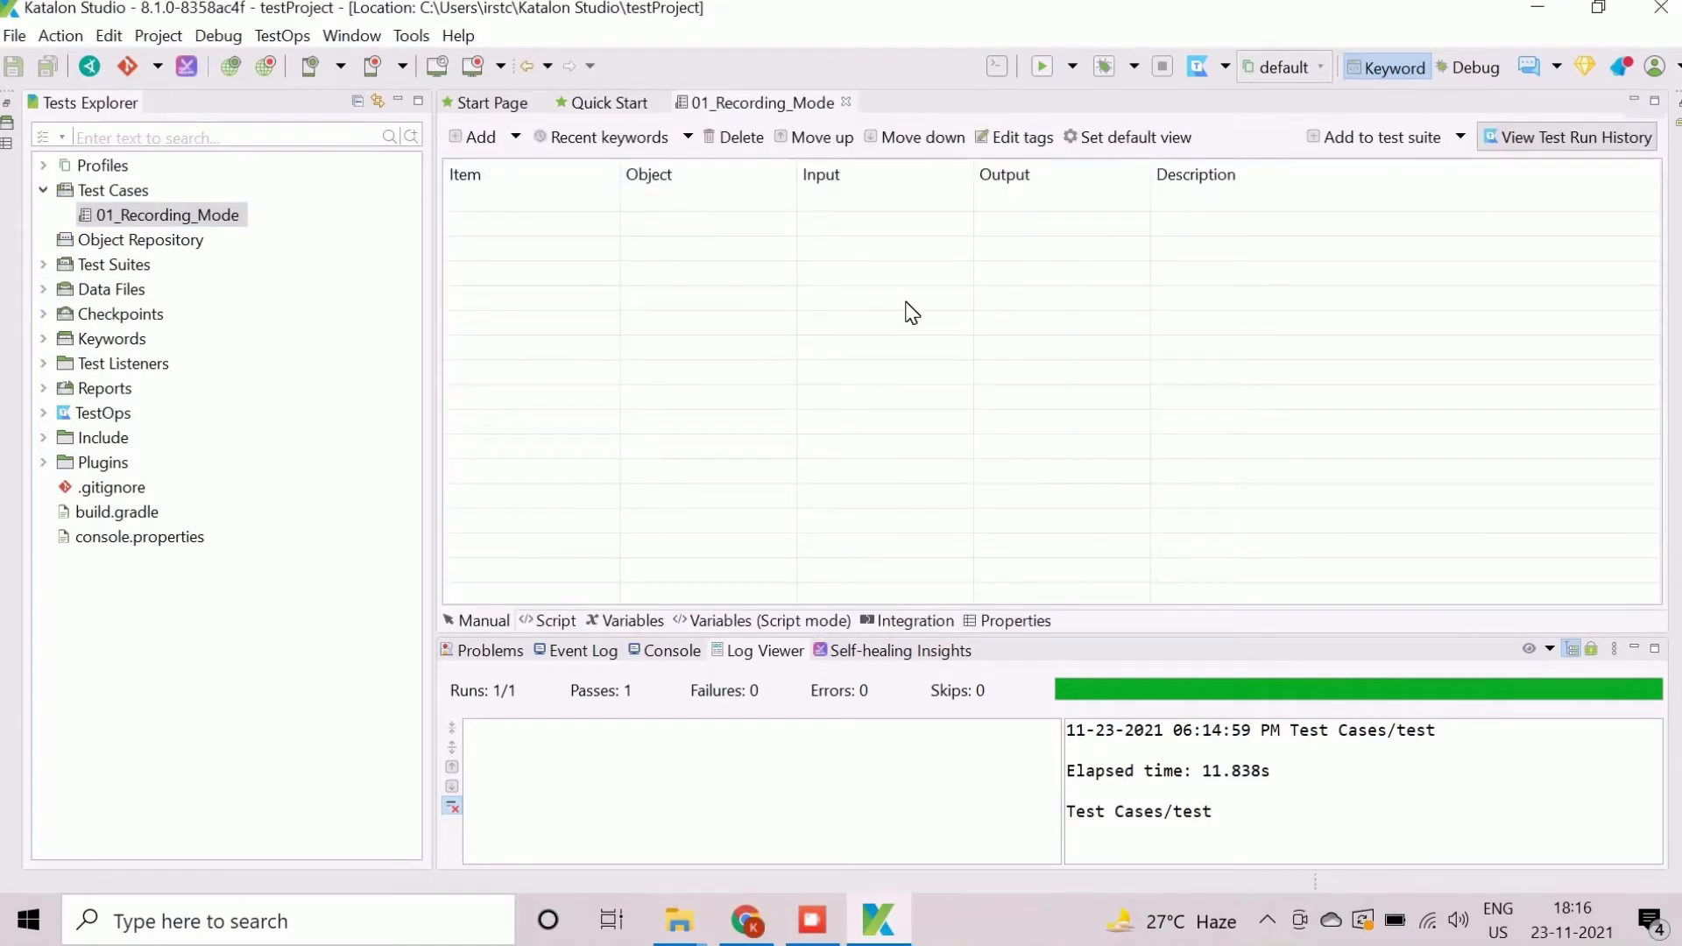
mouse_move(1480, 240)
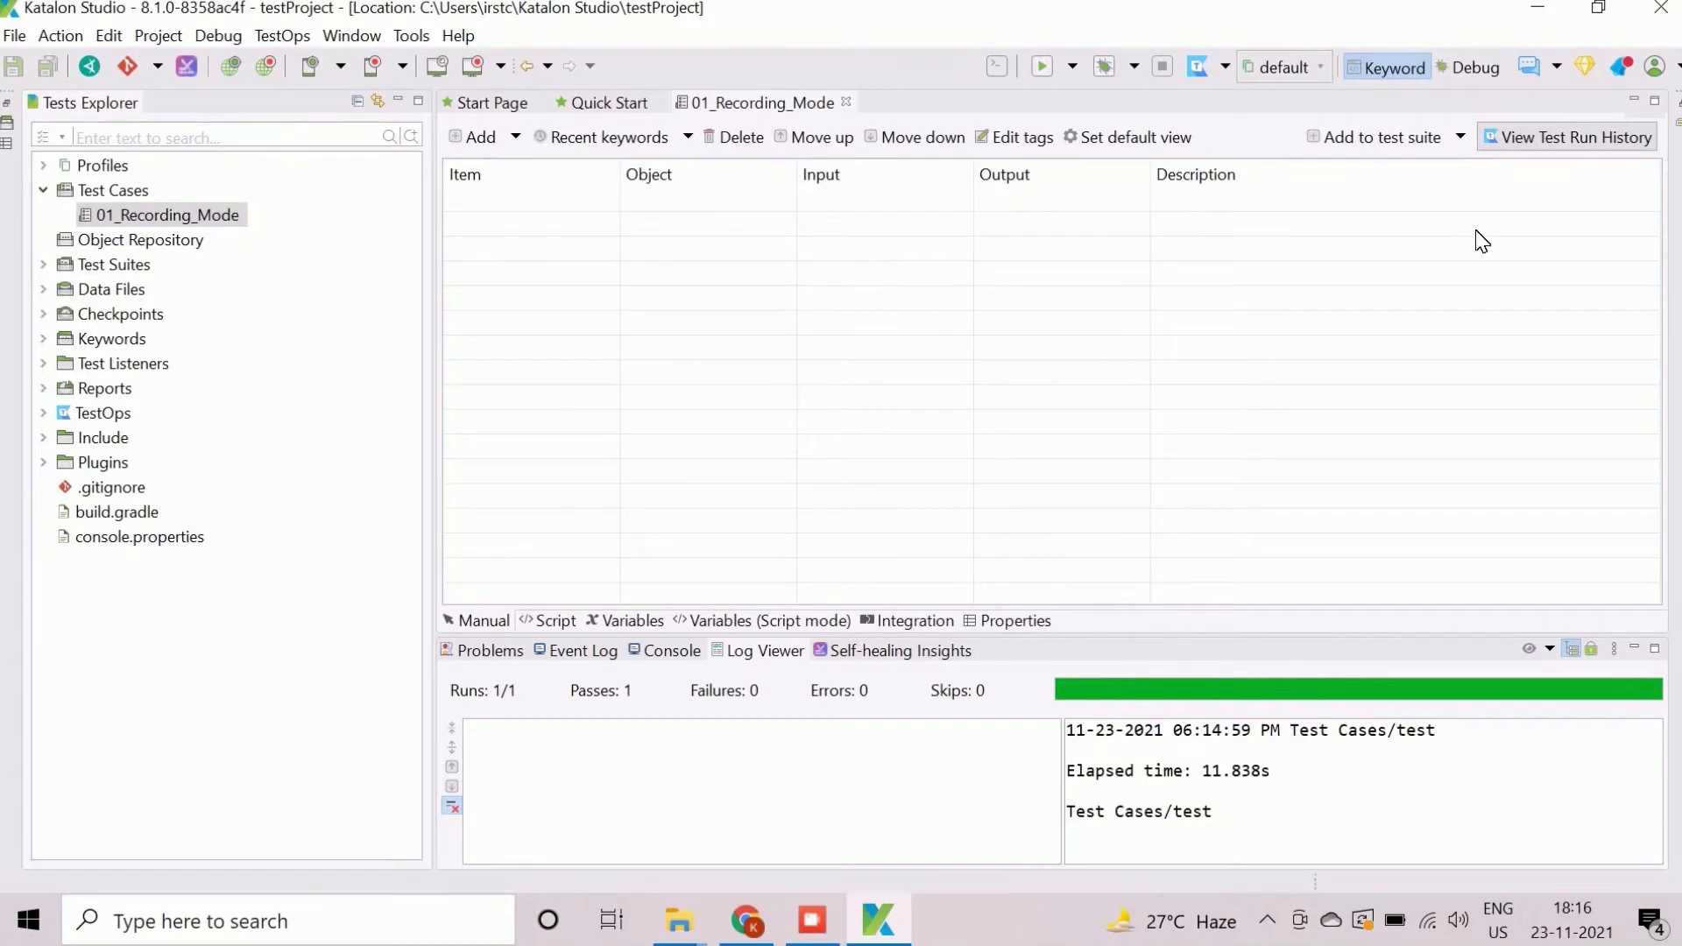
mouse_move(267, 67)
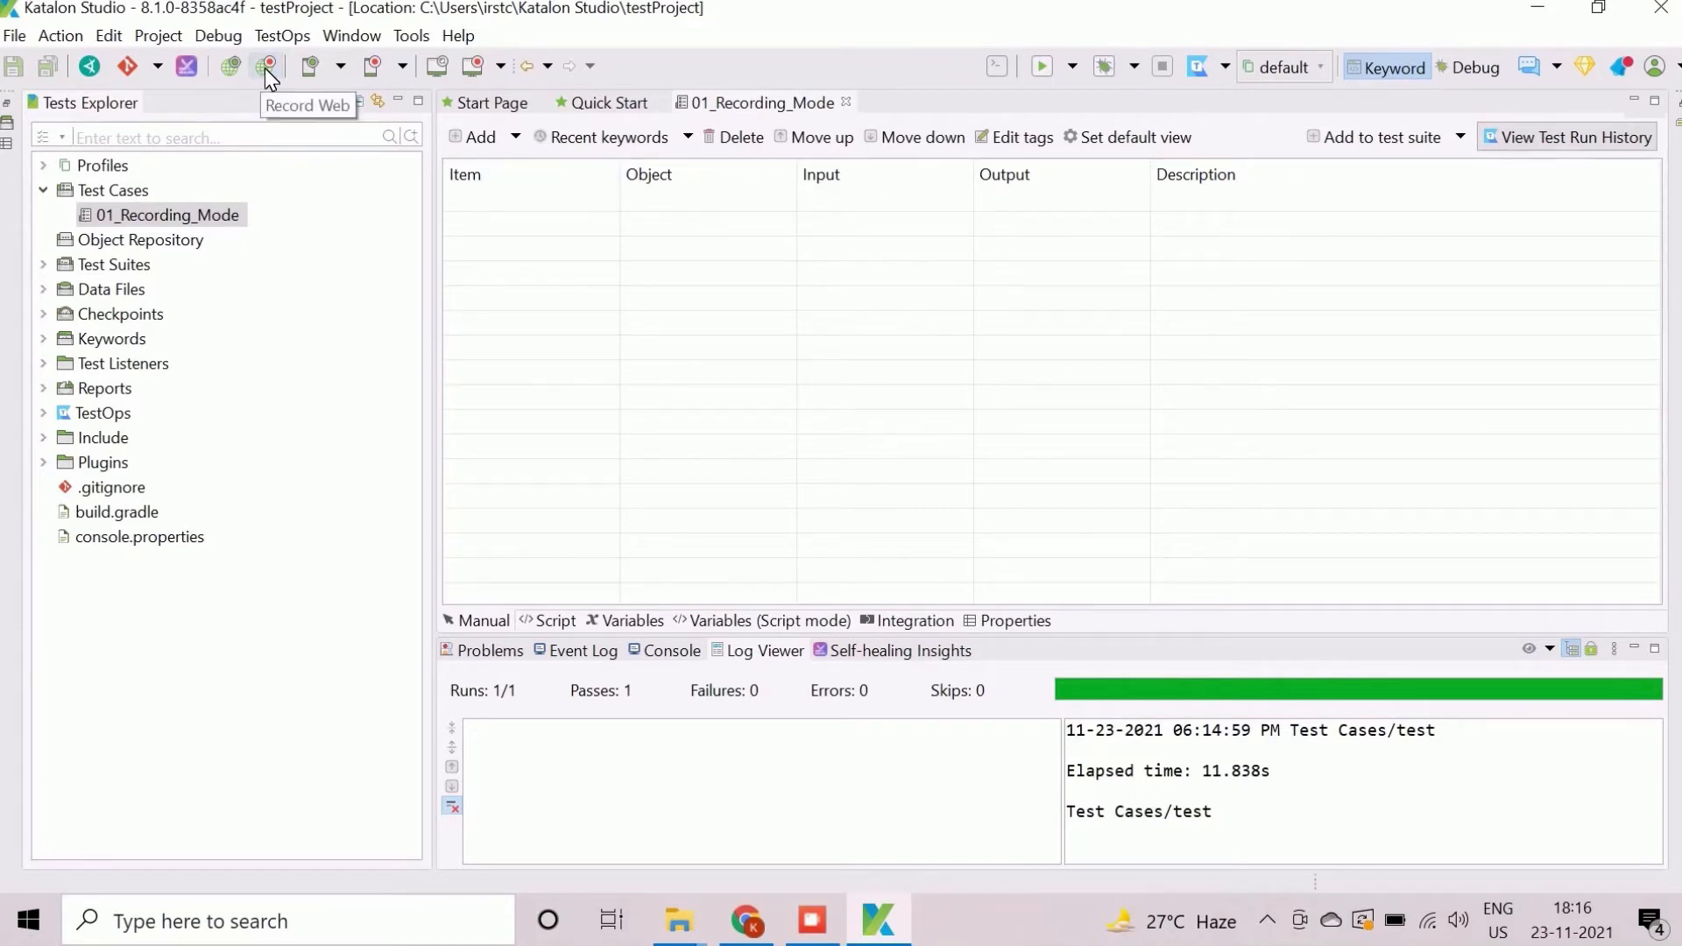
- Start Record Web in a new Chrome browser on the CURA Healthcare demo site
click(264, 67)
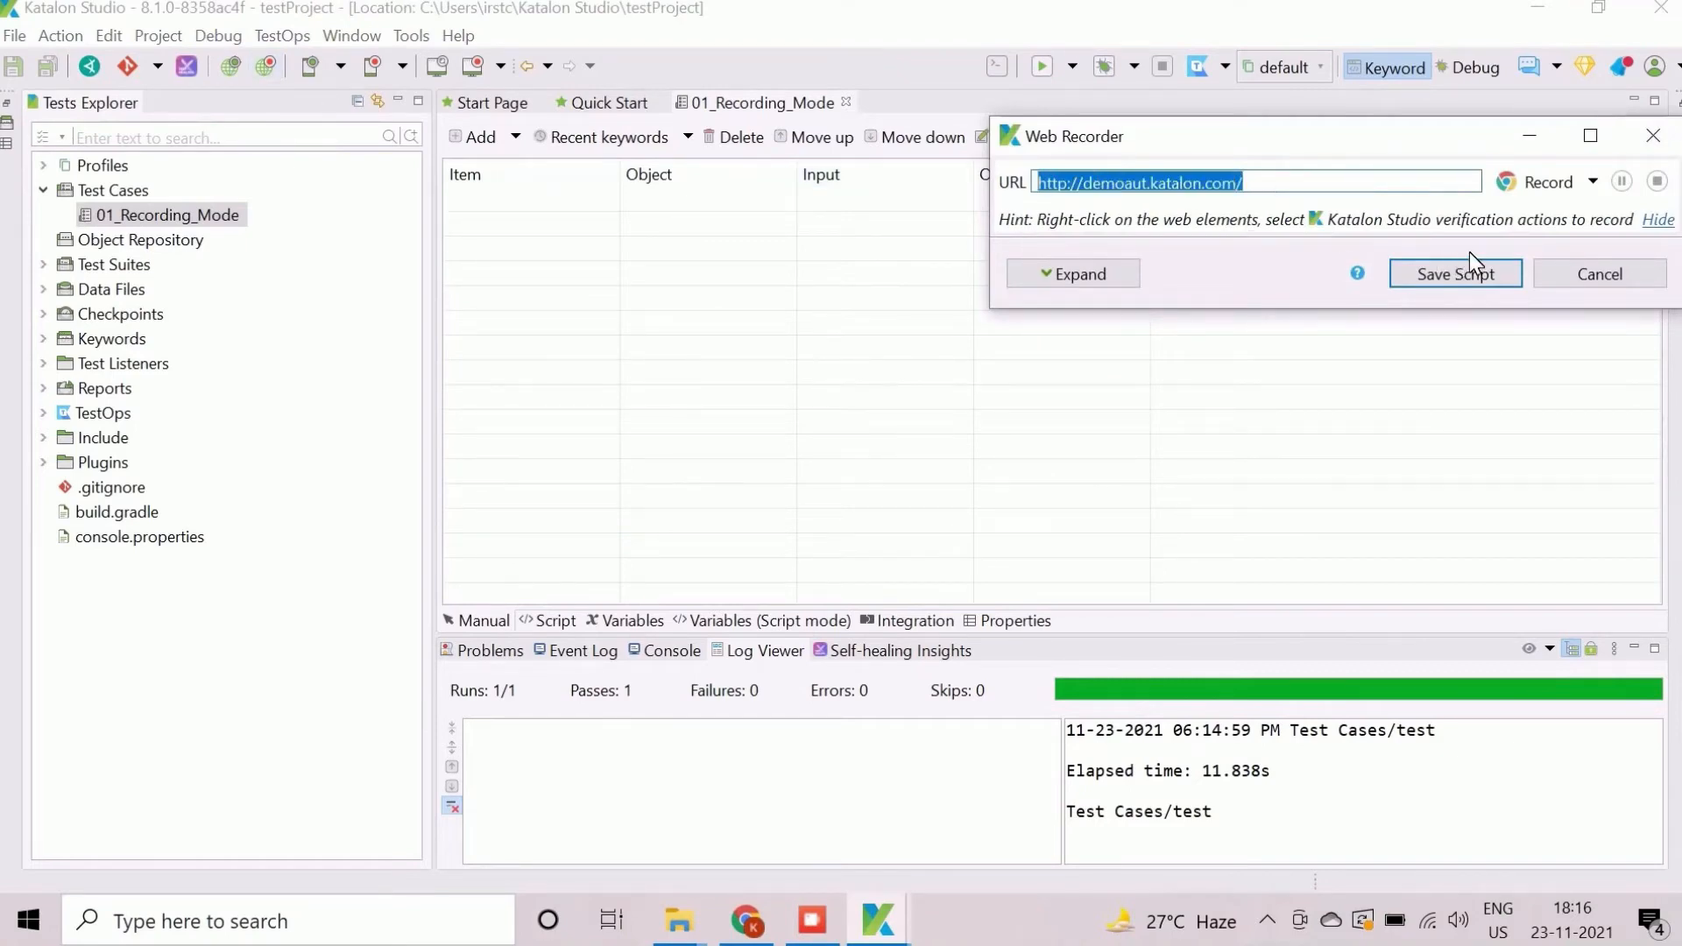
click(1595, 181)
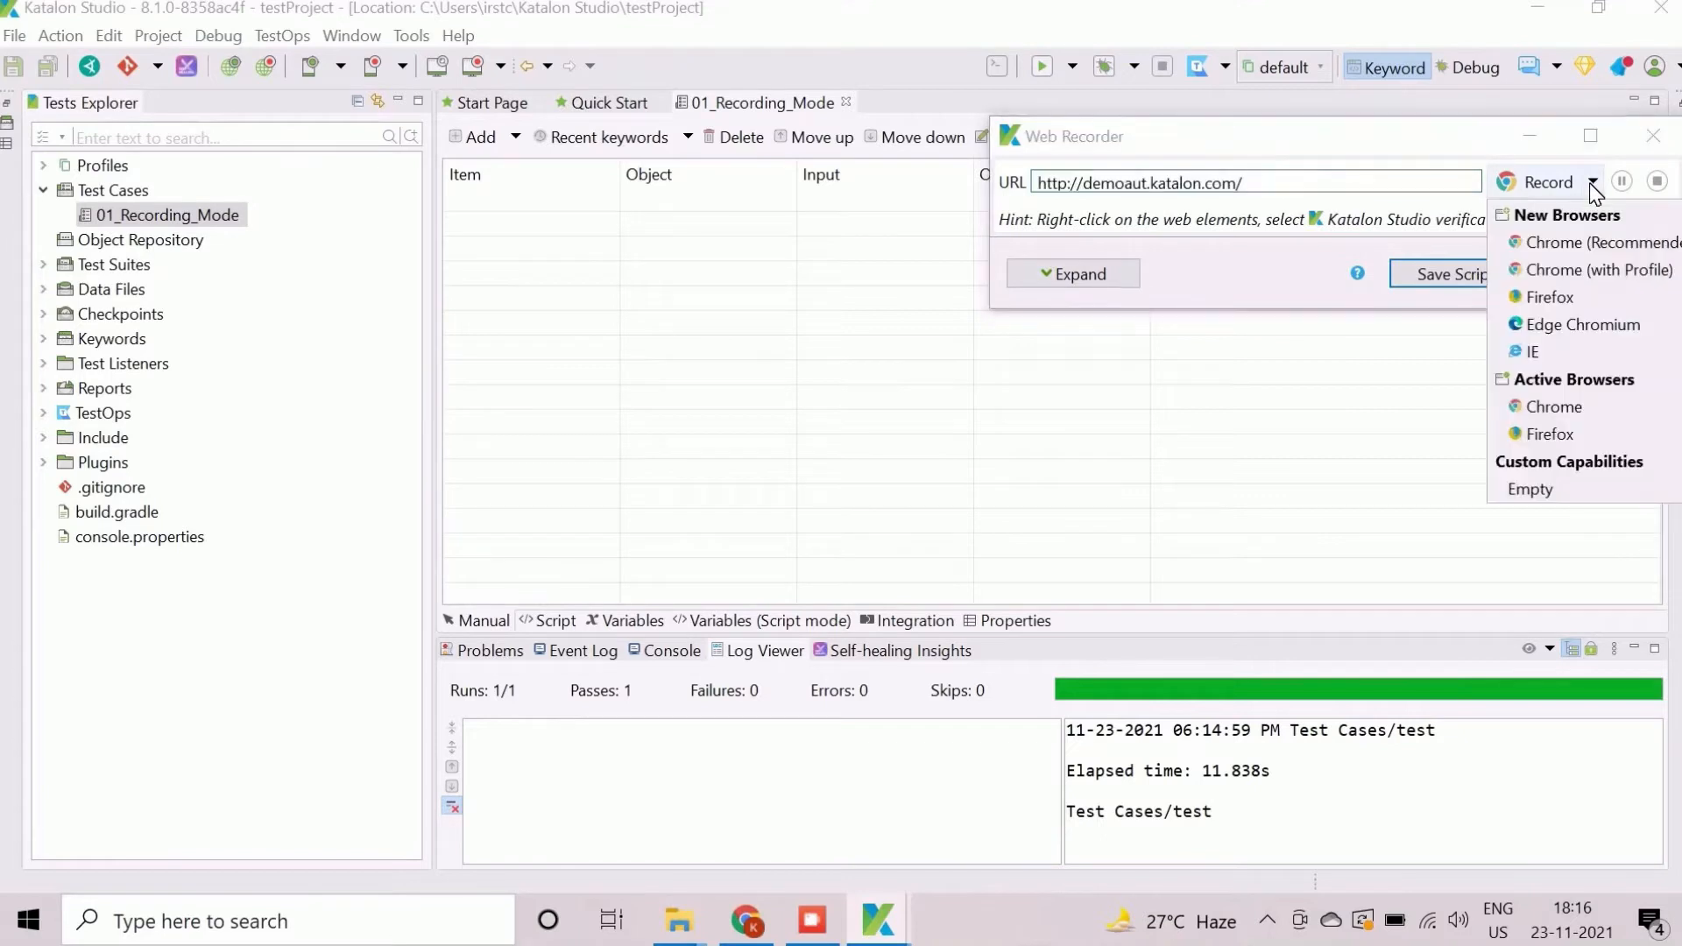
mouse_move(1598, 249)
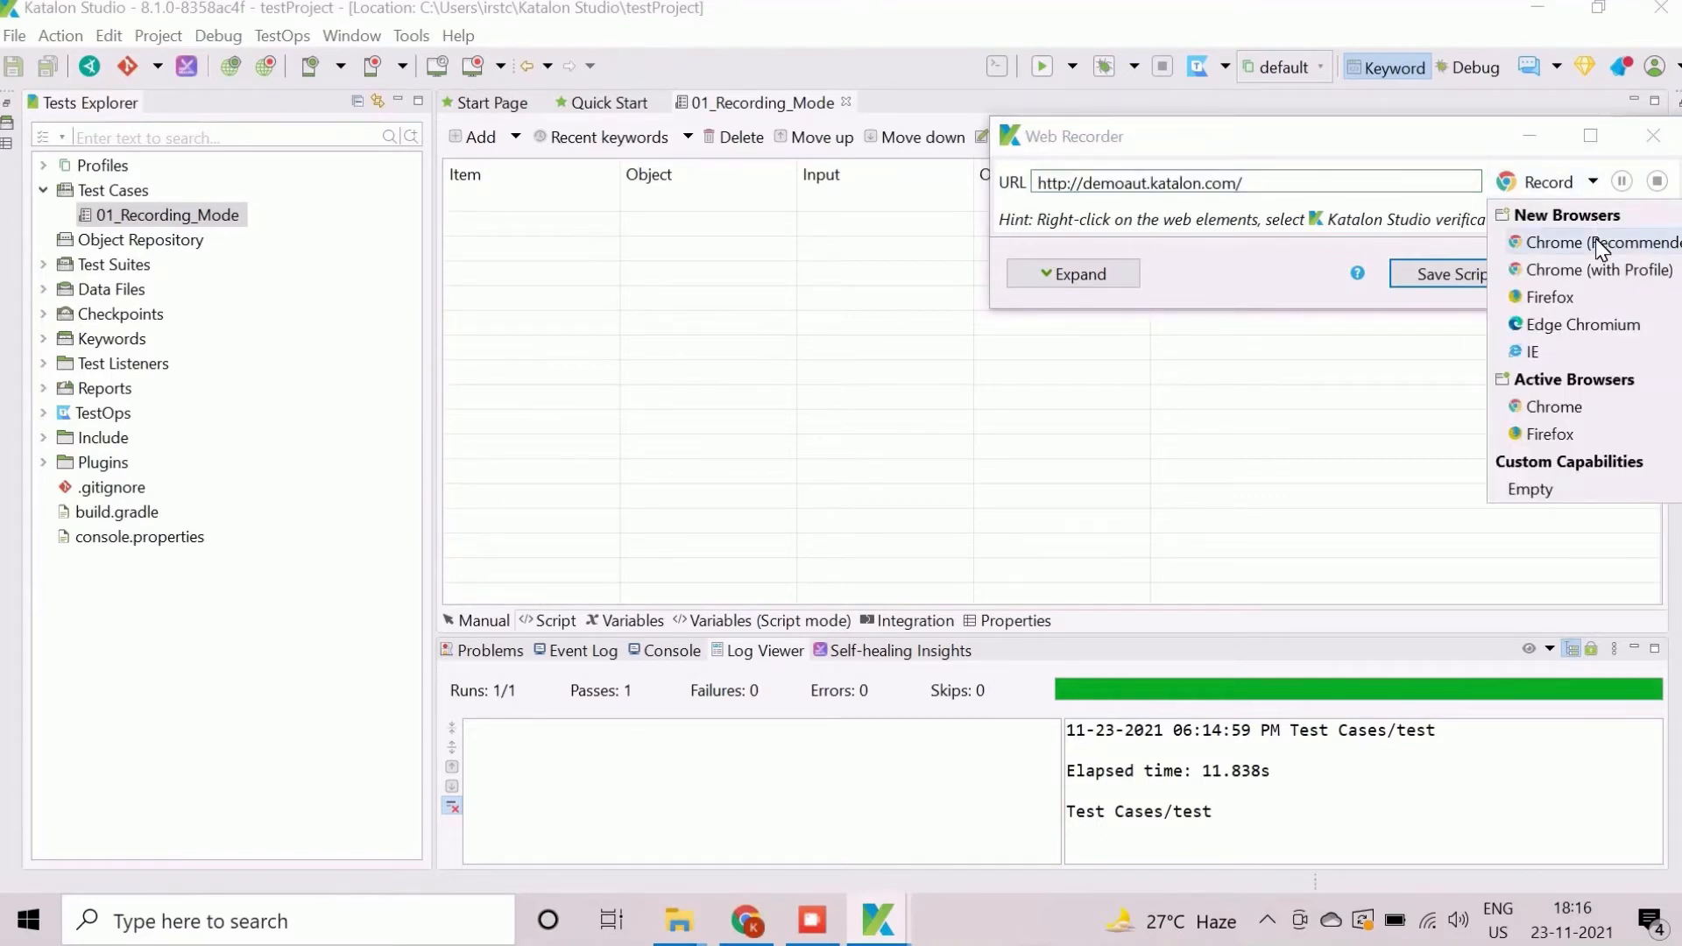
click(1600, 242)
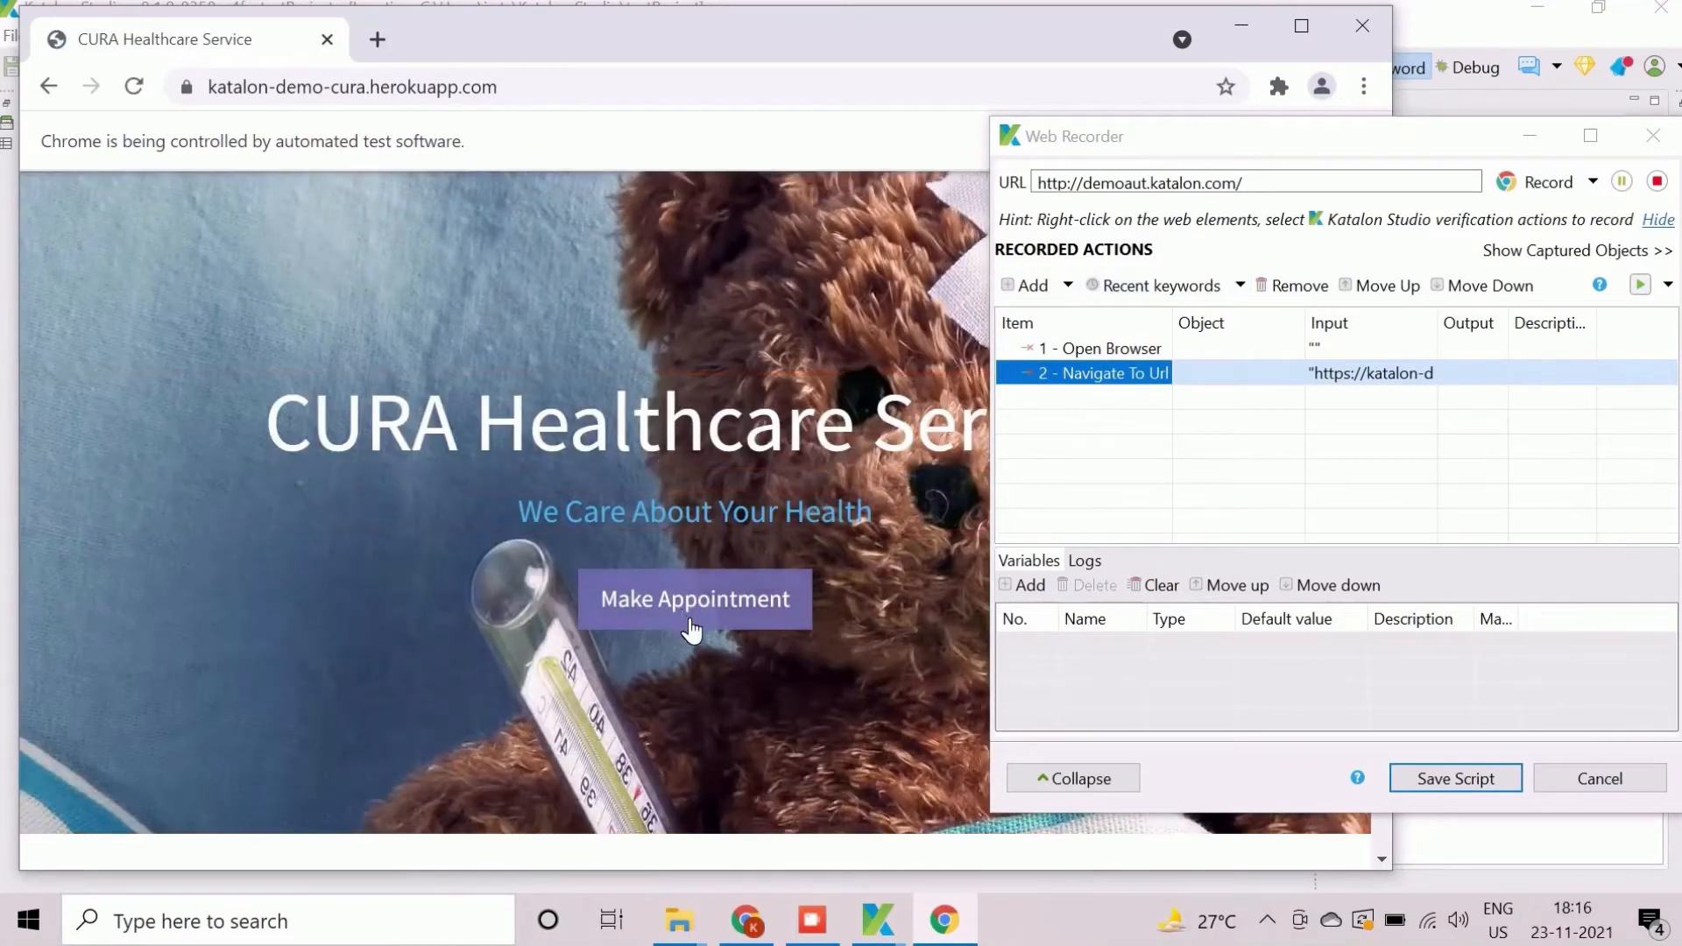
- Record clicks on Make Appointment and the Login heading in Chrome
click(694, 599)
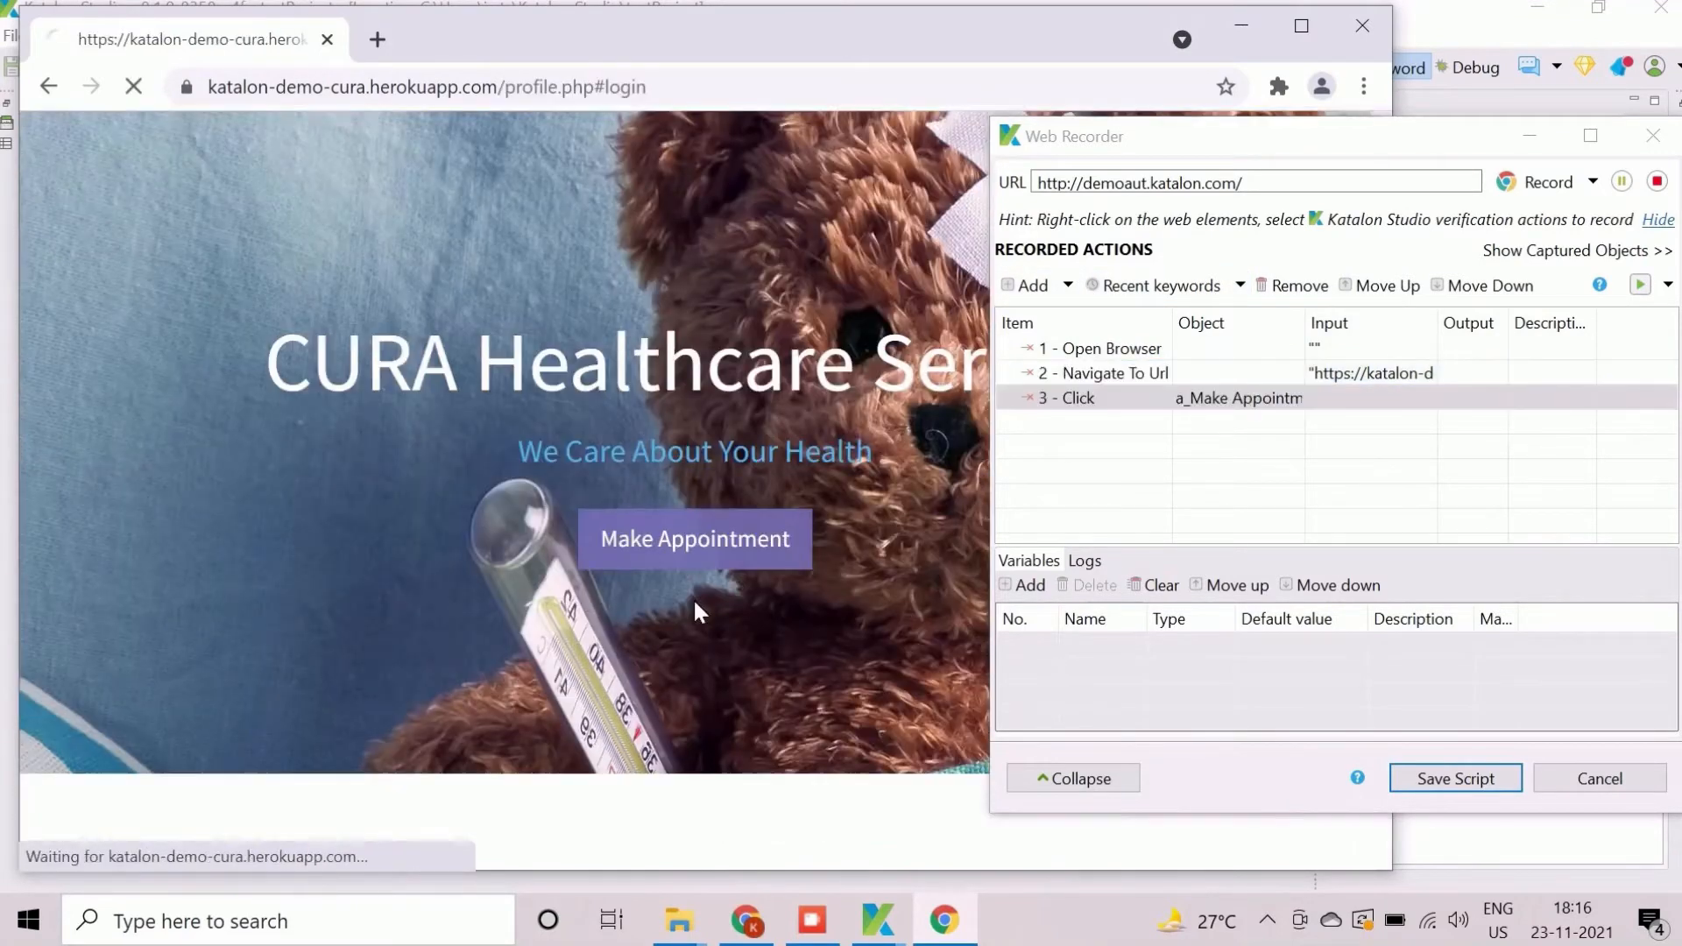
click(693, 538)
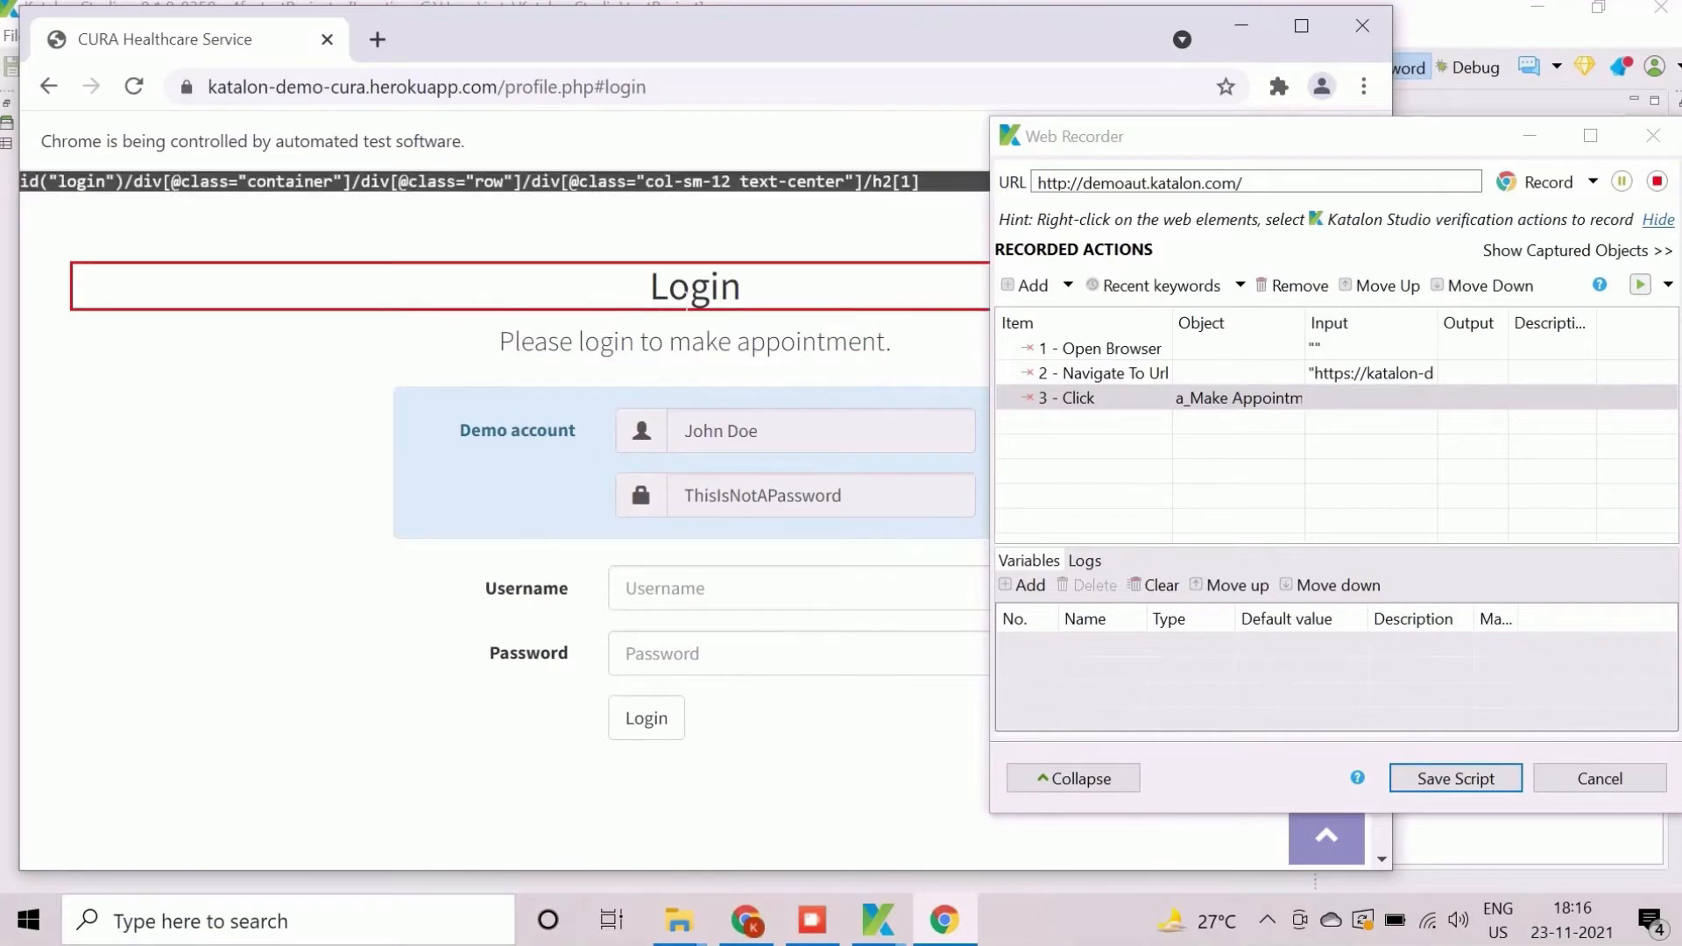
click(694, 286)
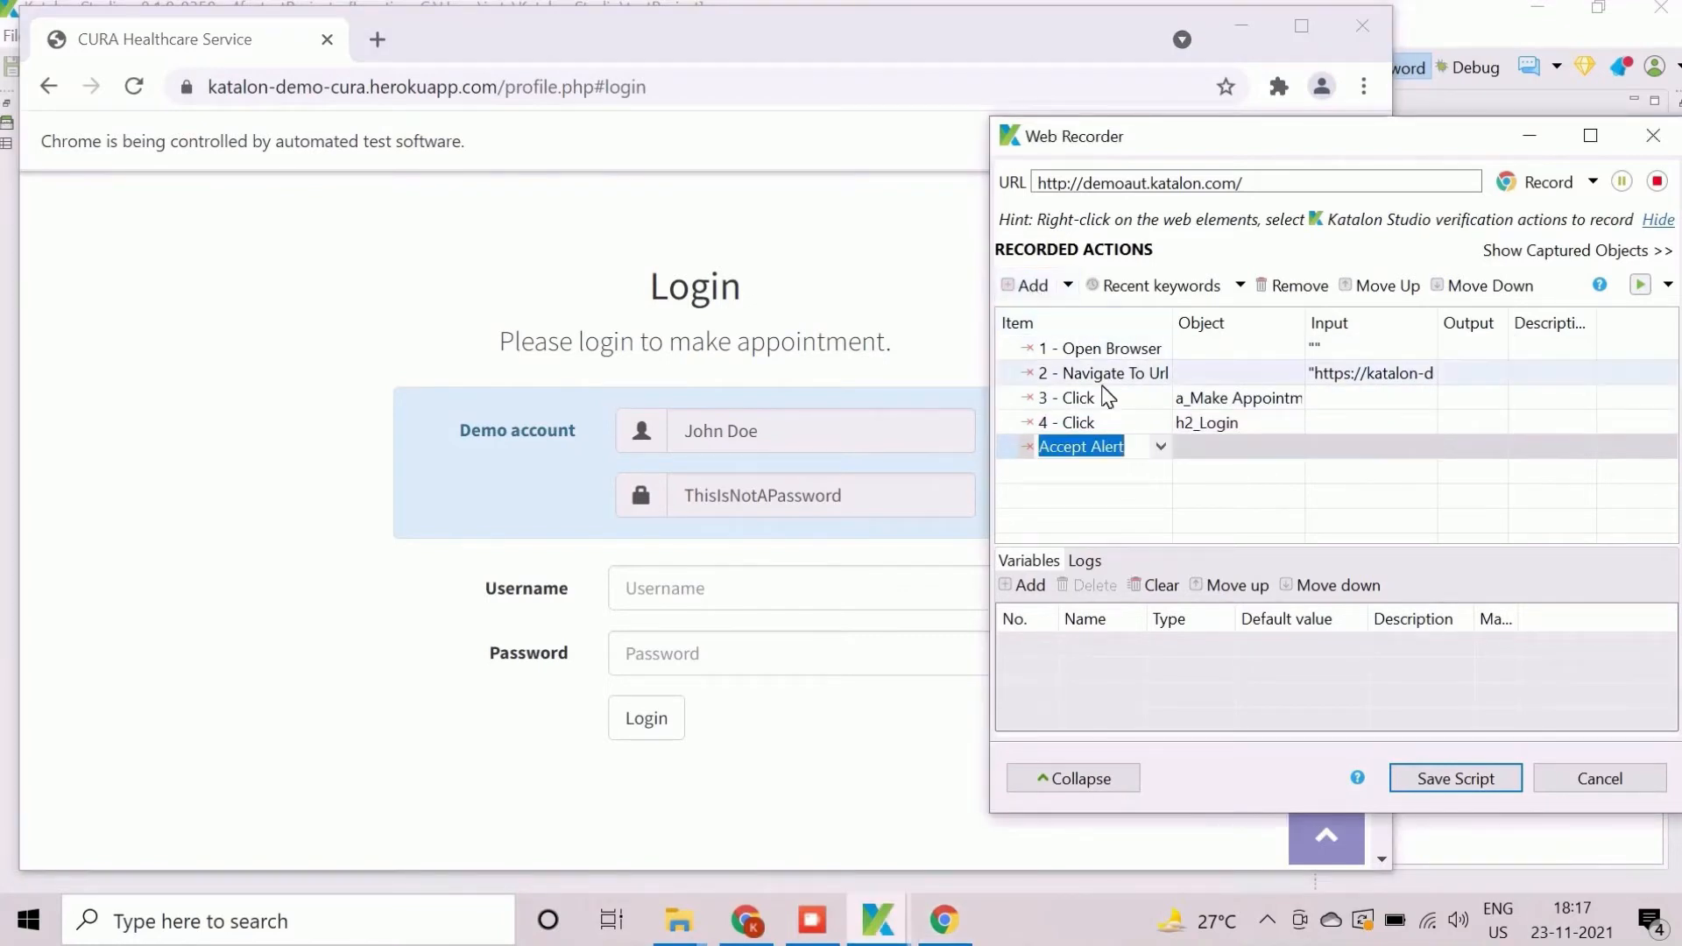
- Add a Verify Element Present step on h2_Login with timeOut 100
text(veri)
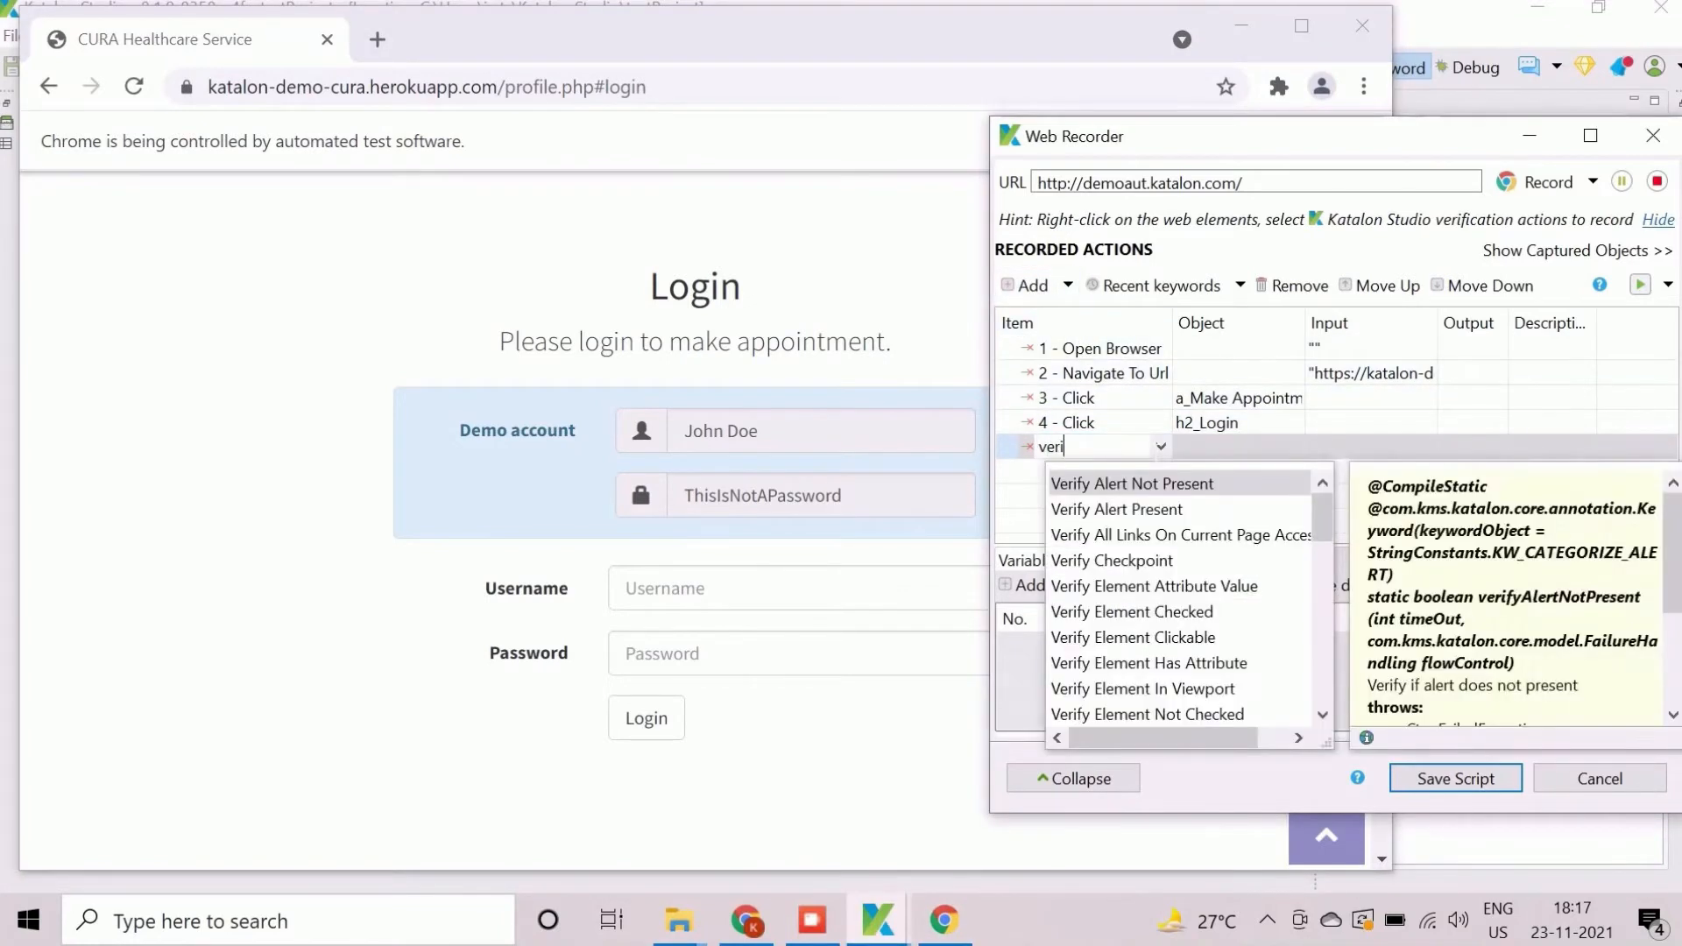
text(y)
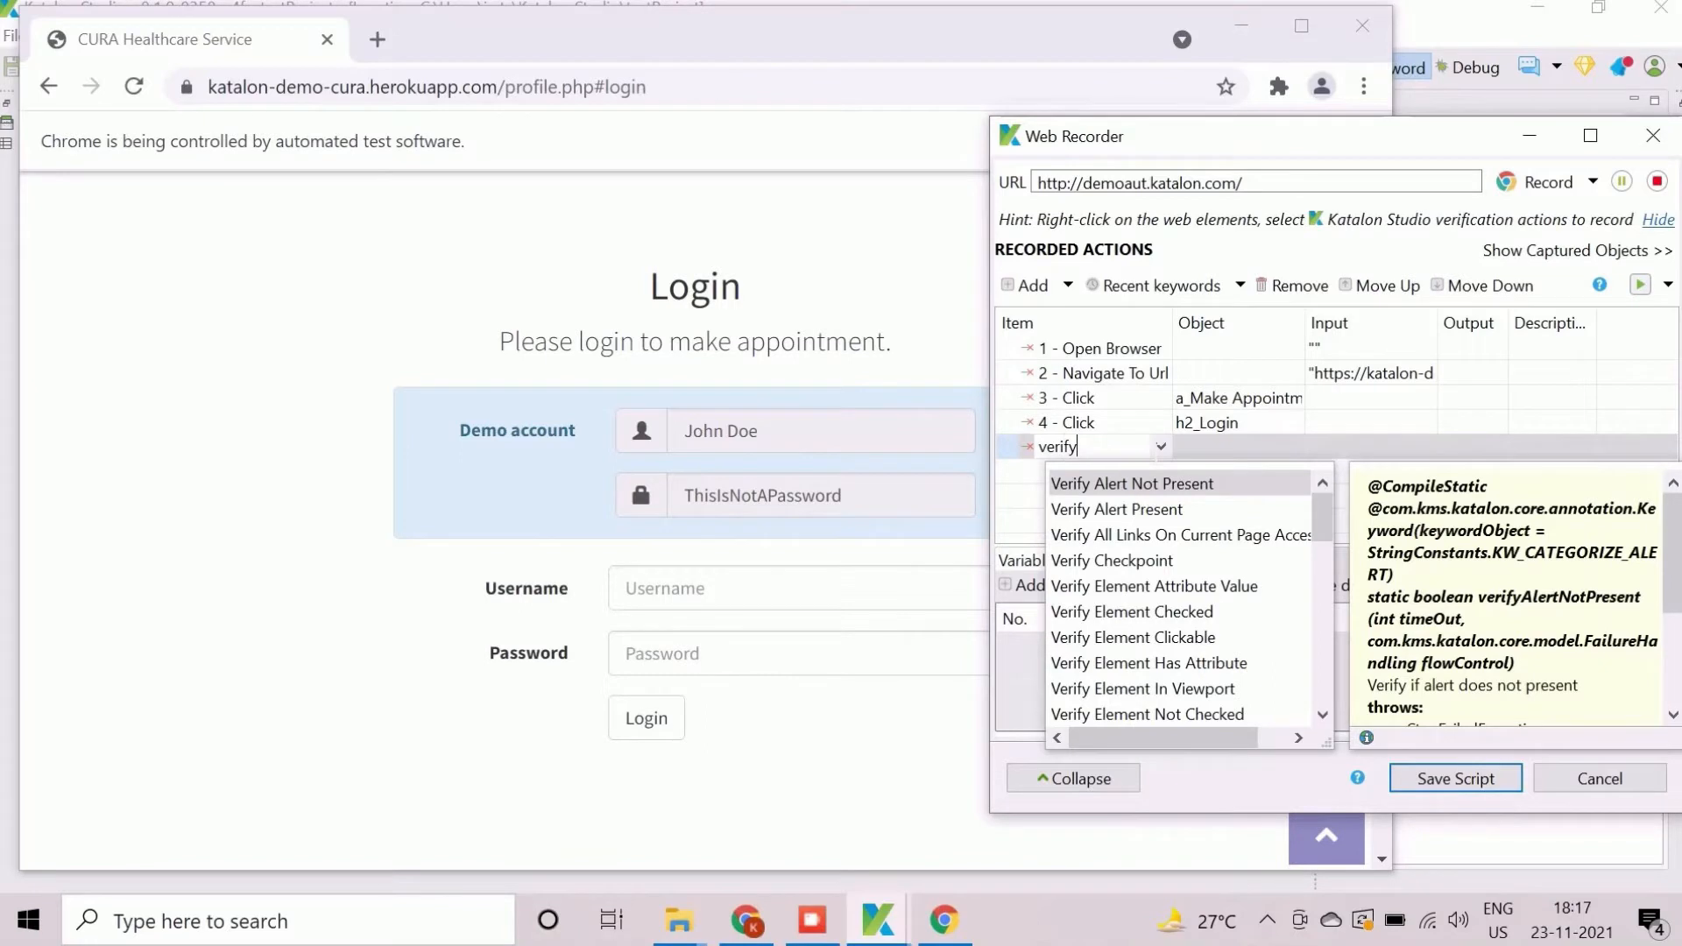
text(element pre)
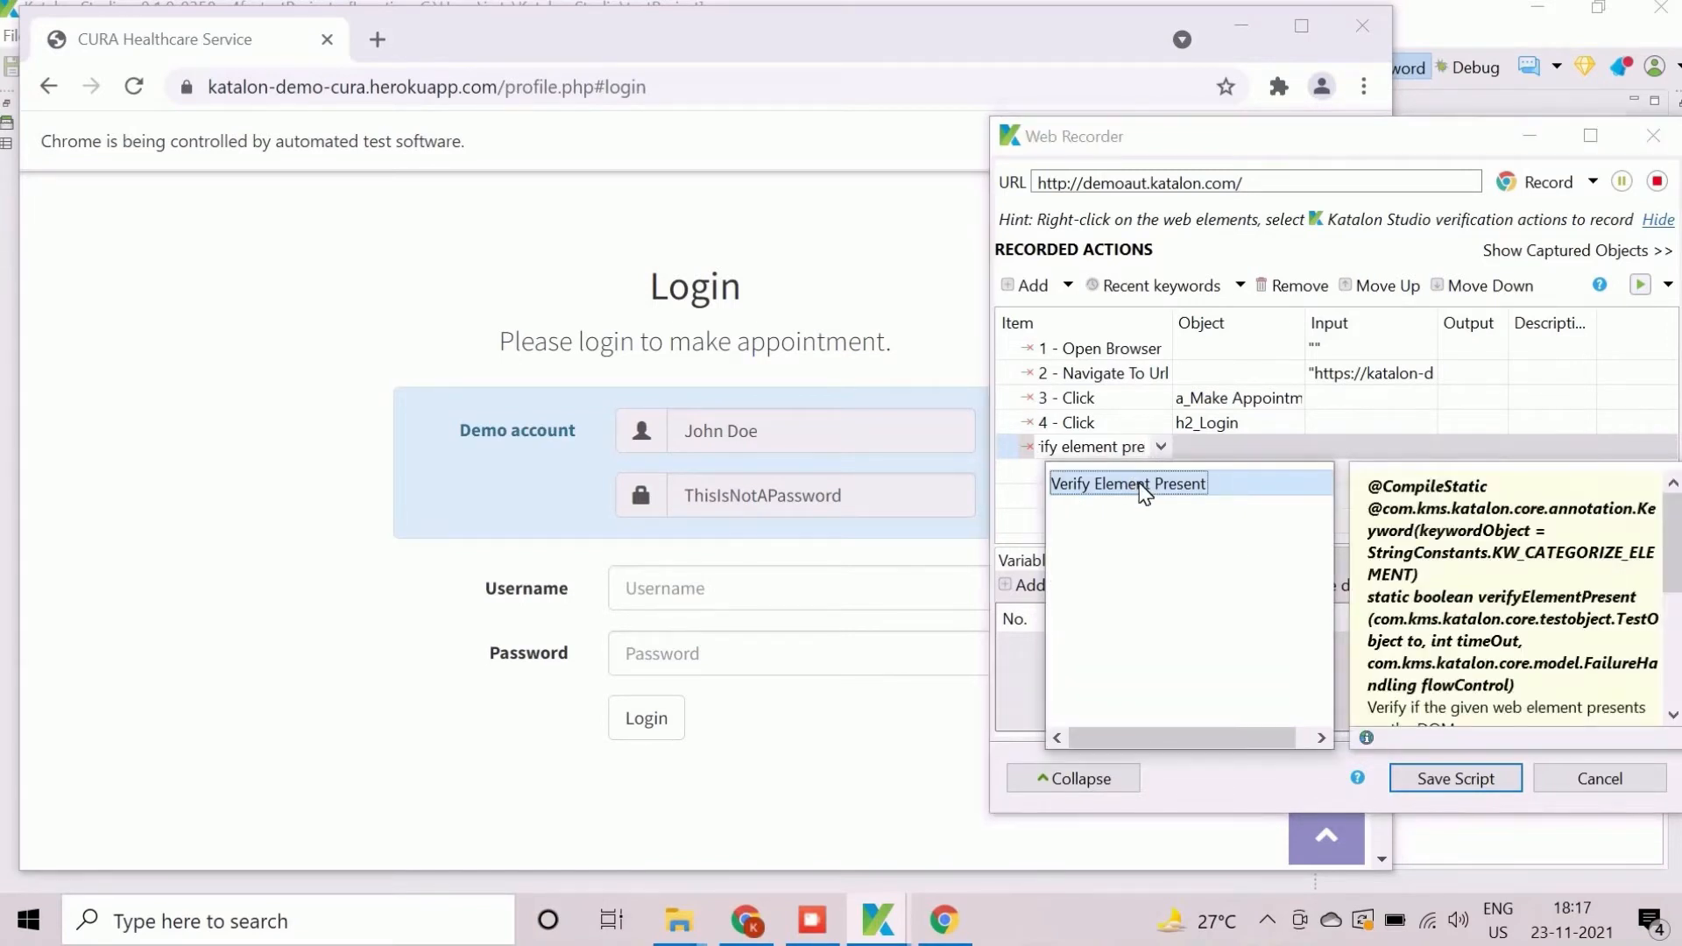
click(1127, 483)
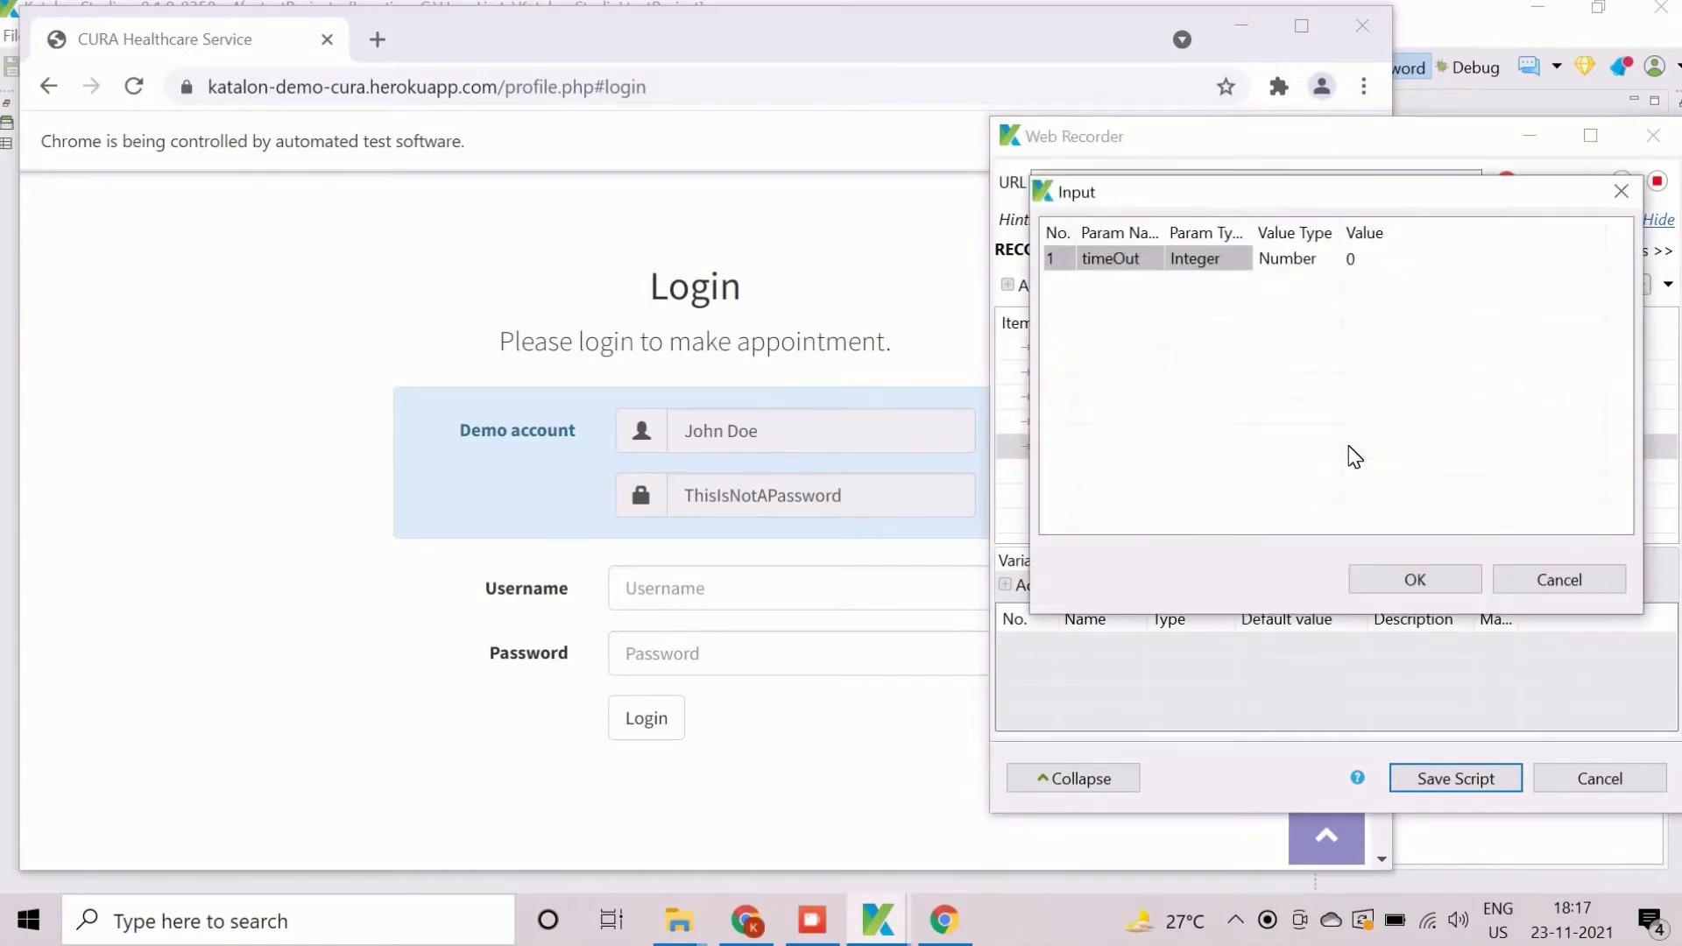
click(1414, 580)
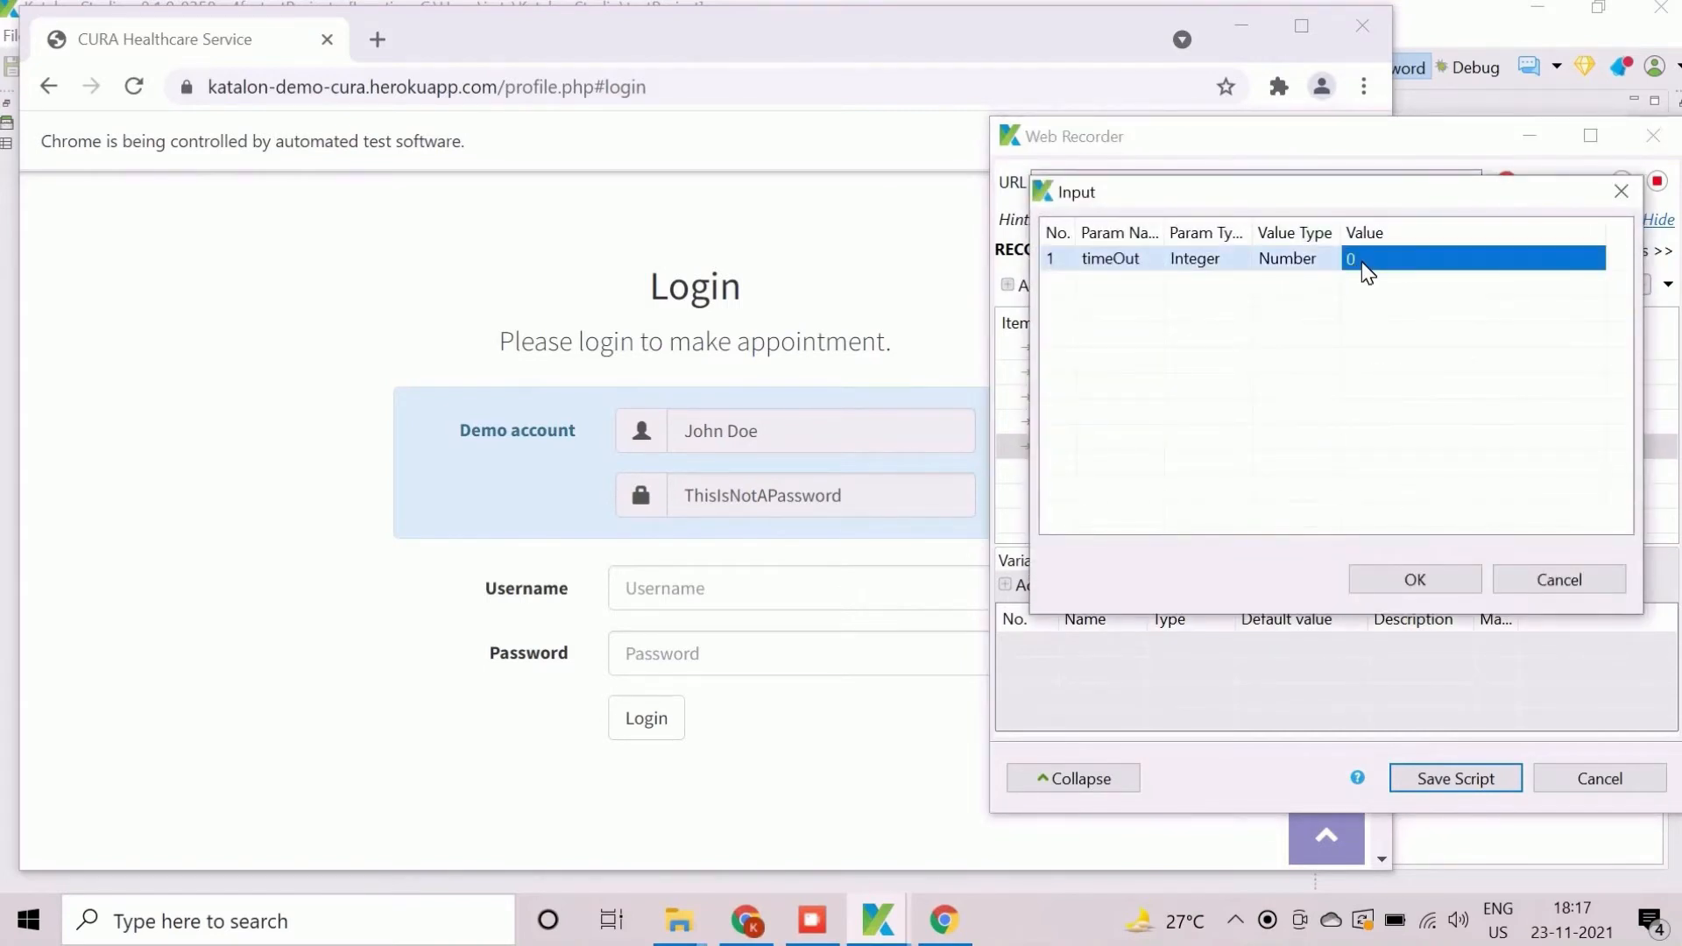
text(100)
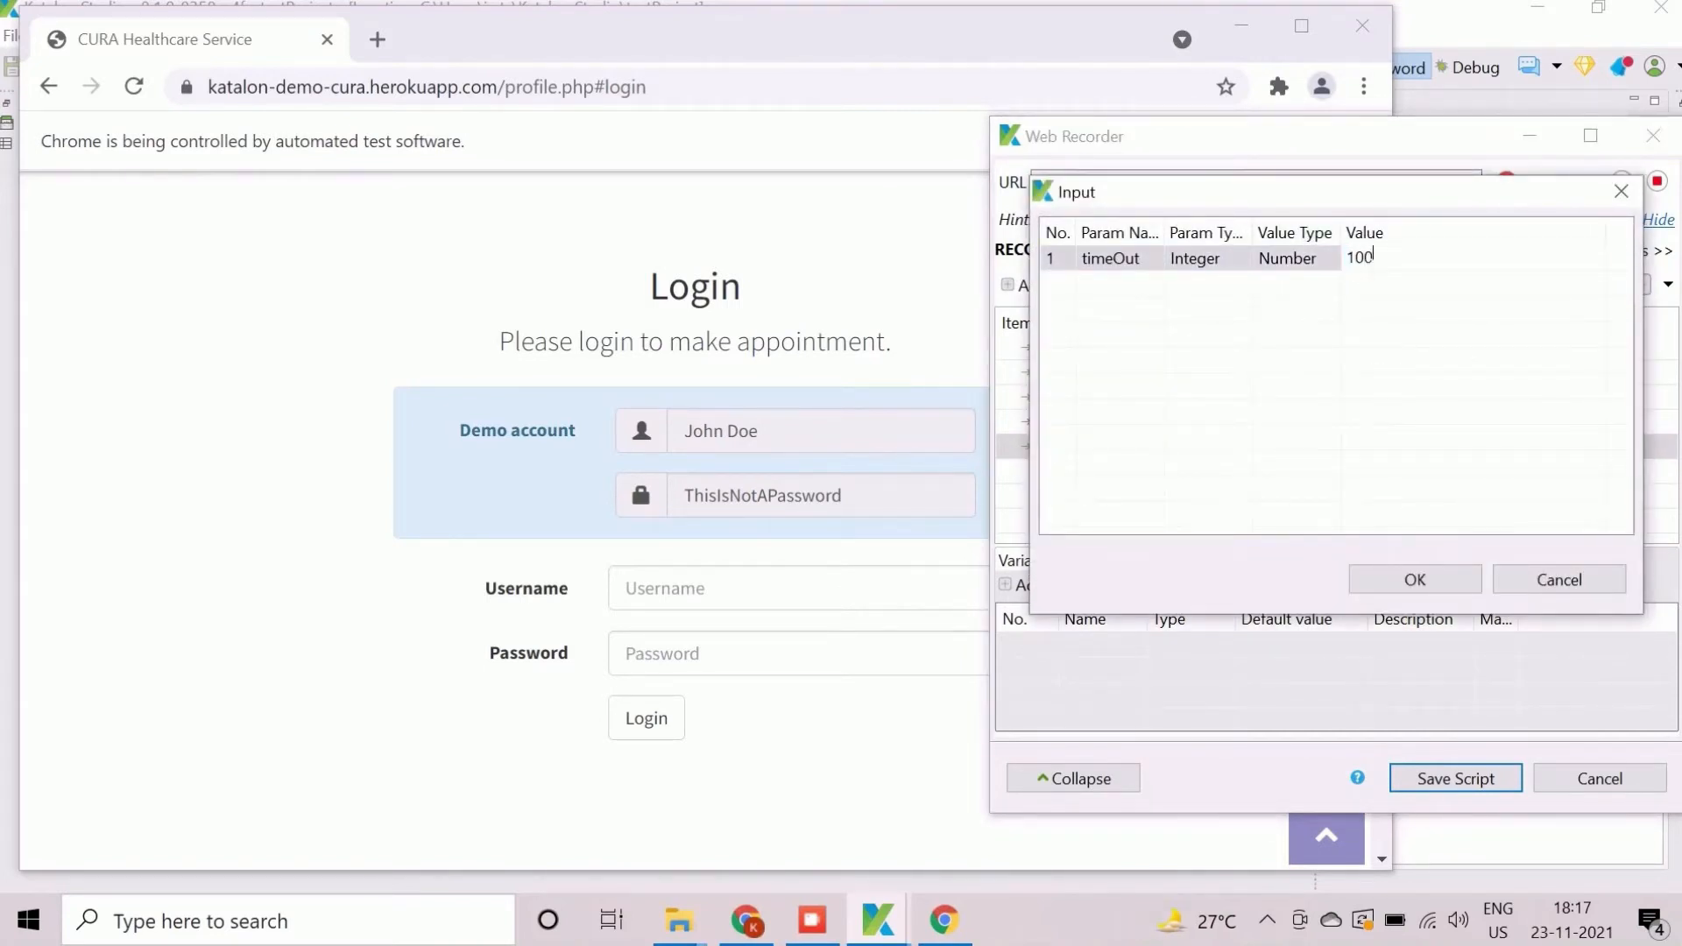
click(1414, 580)
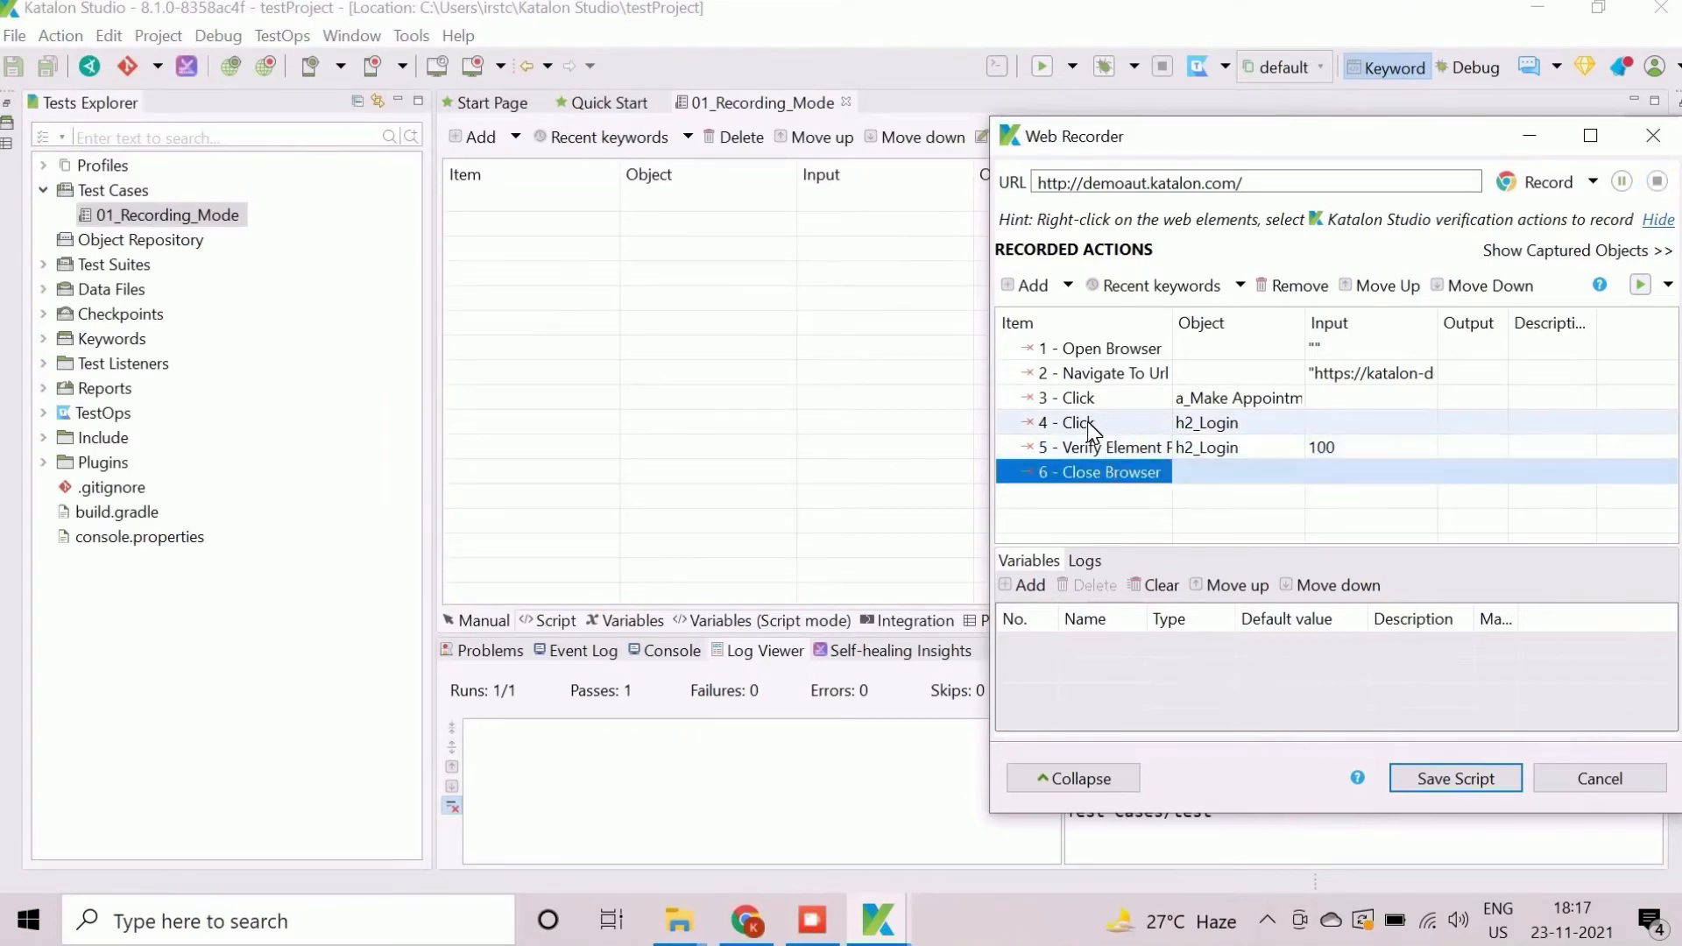
- Save the recording into 01_Recording_Mode and delete the extra Click h2_Login step
click(1083, 422)
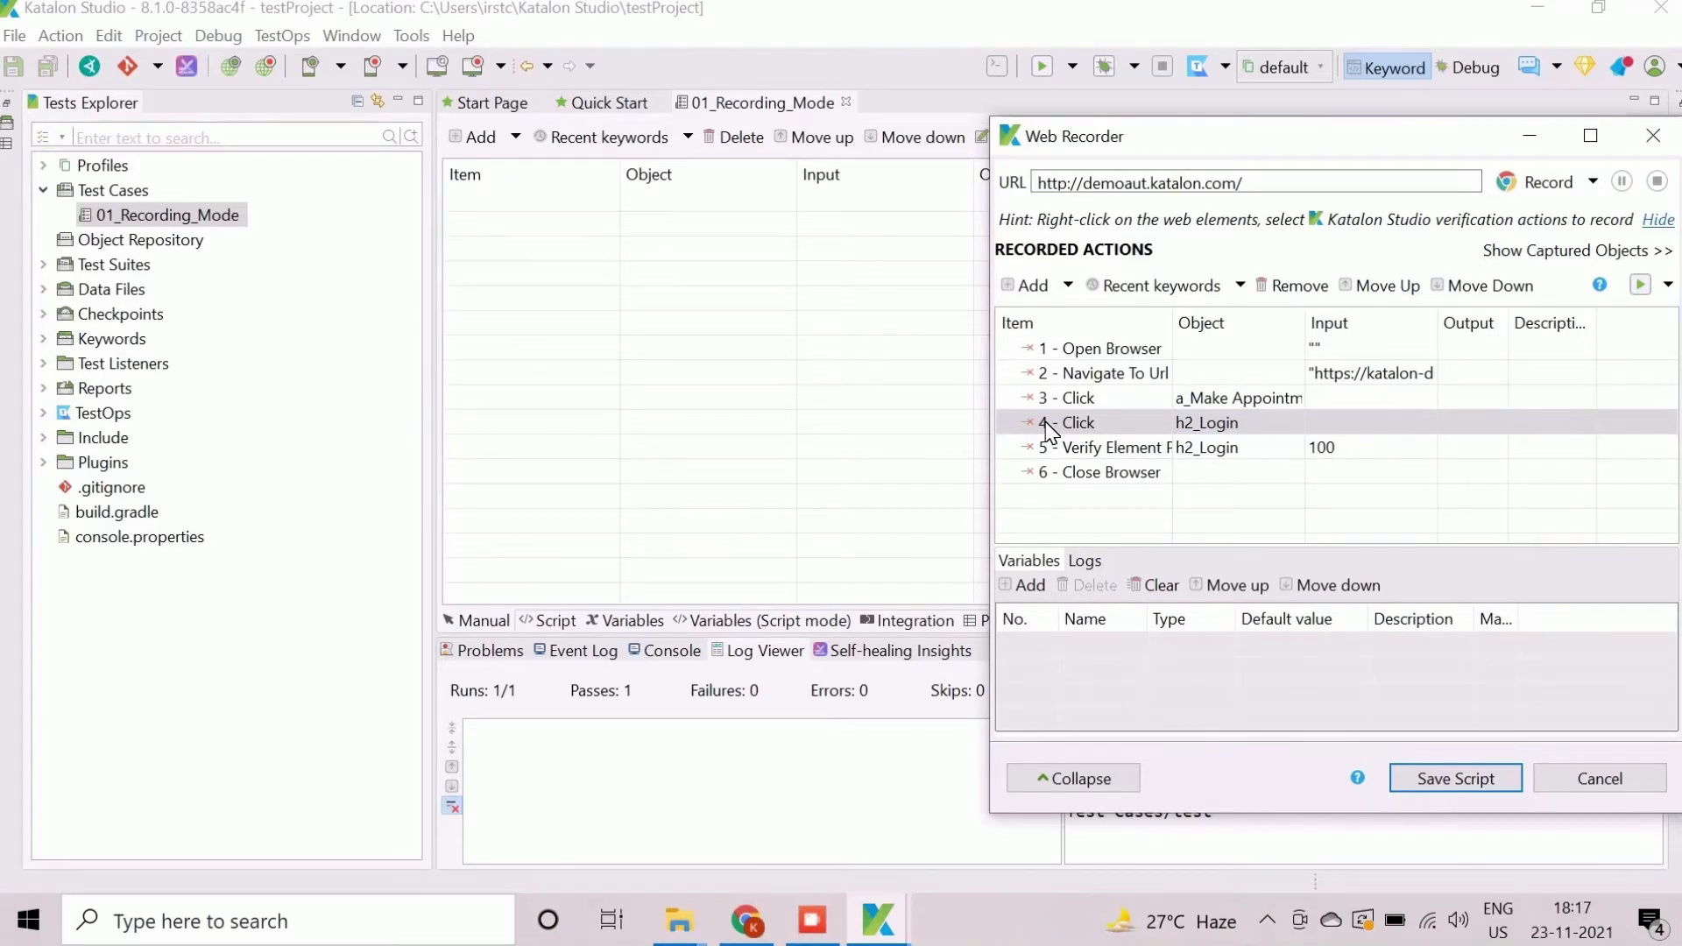
click(1455, 778)
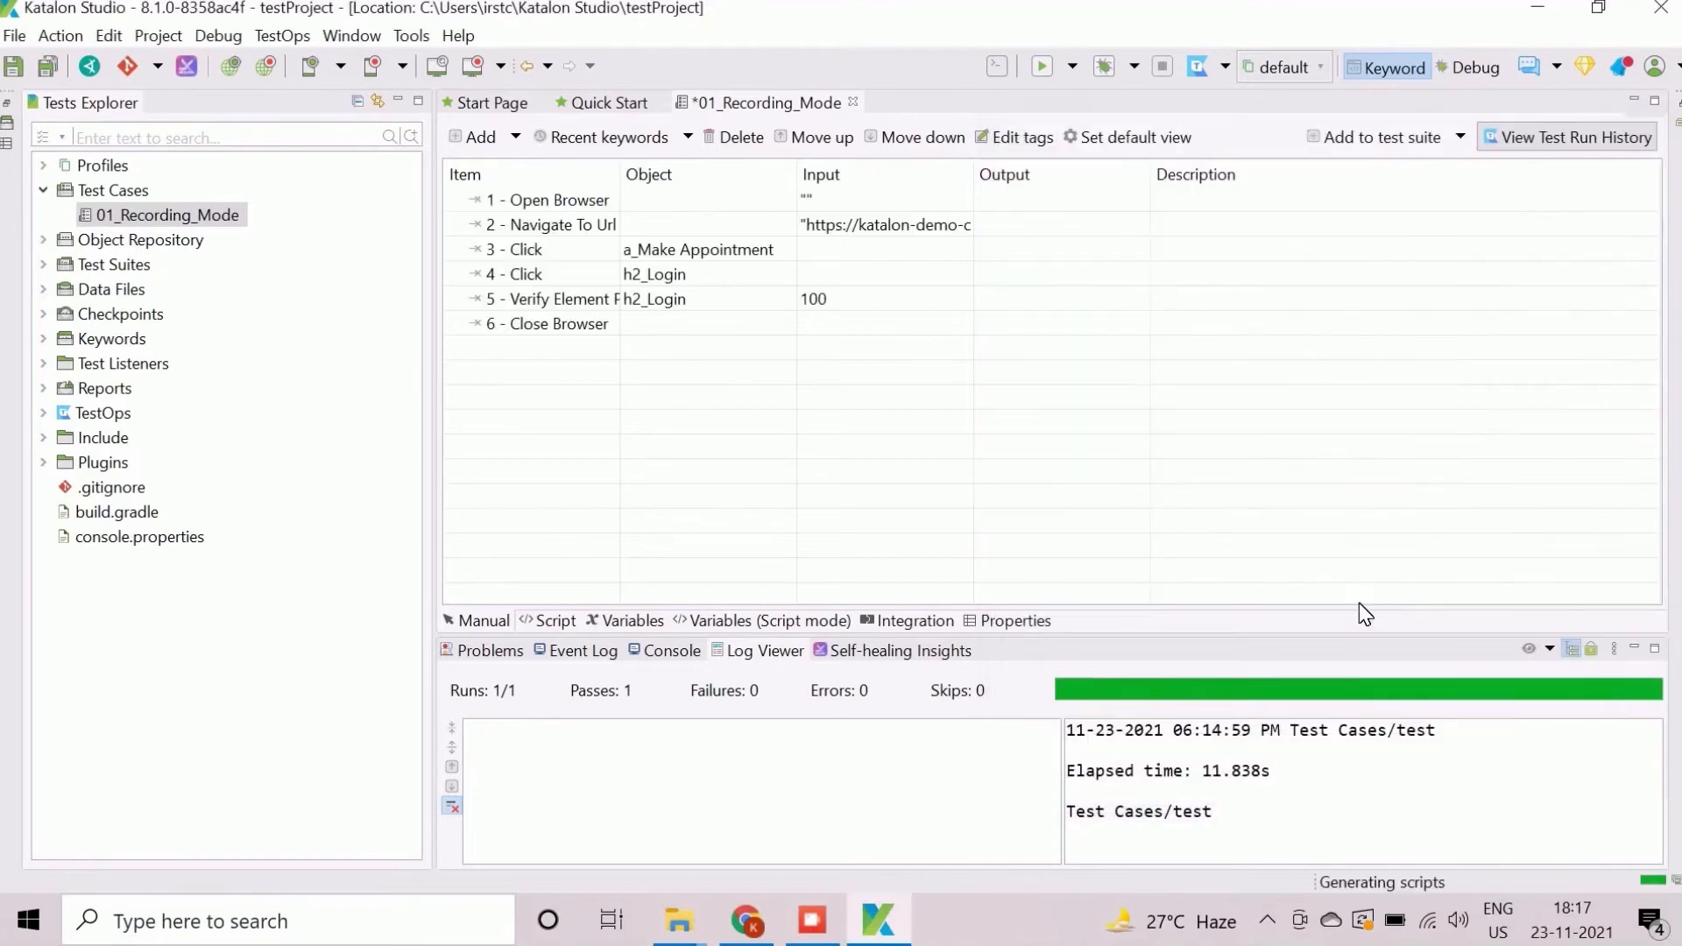
click(42, 240)
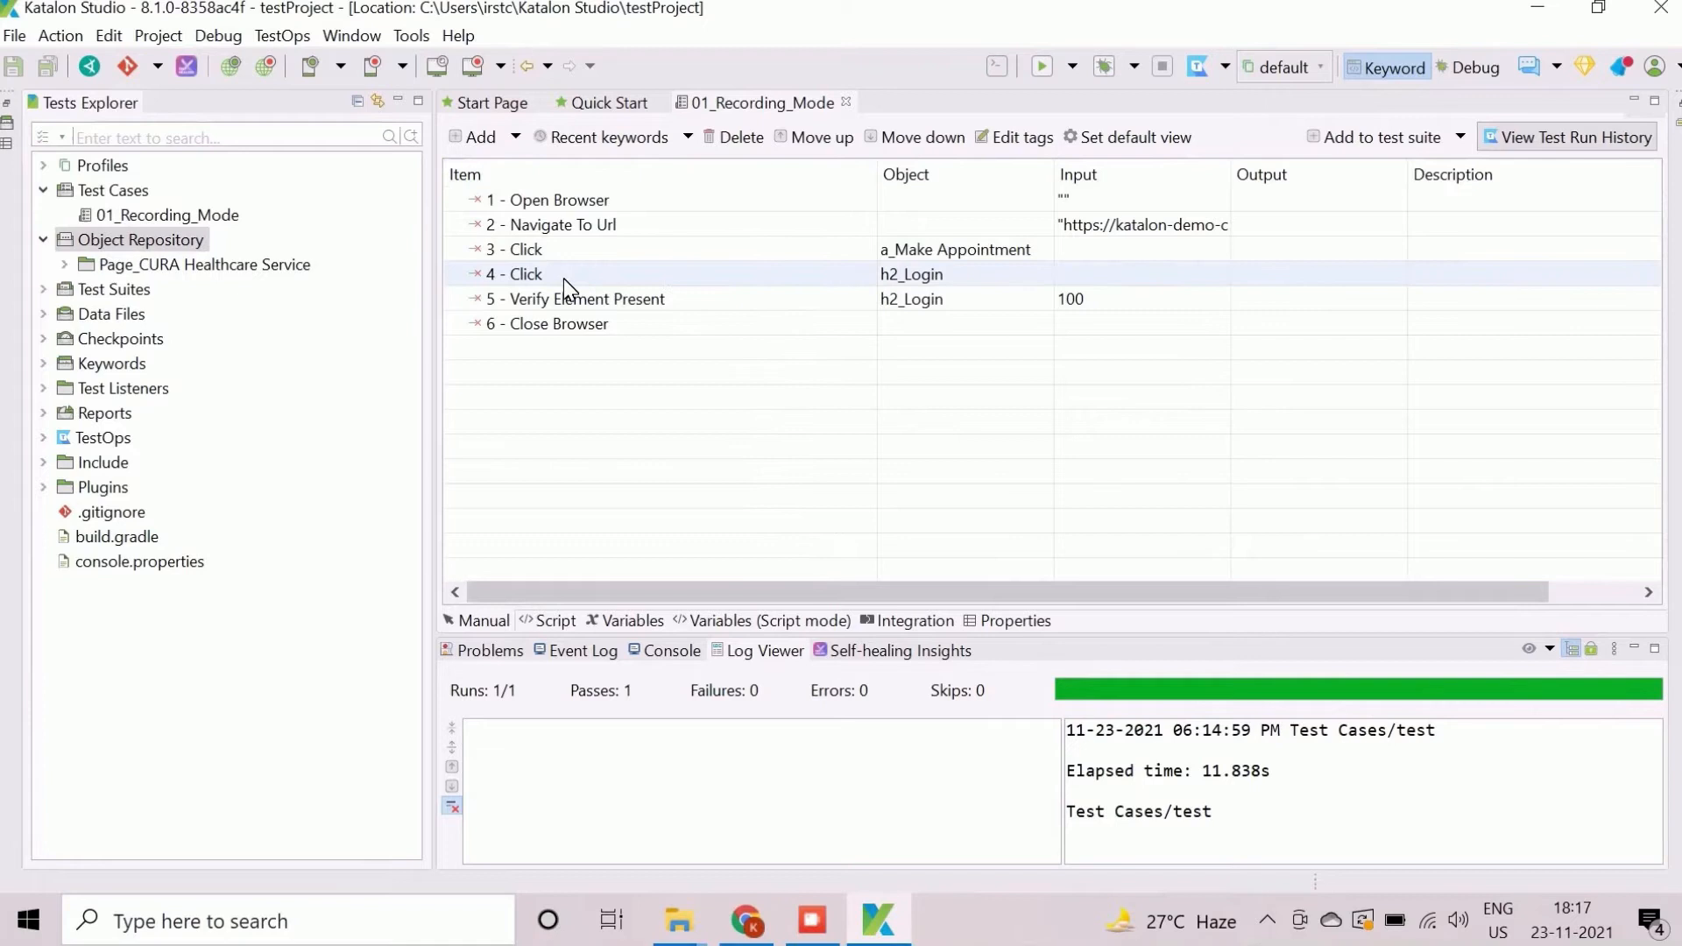
click(739, 137)
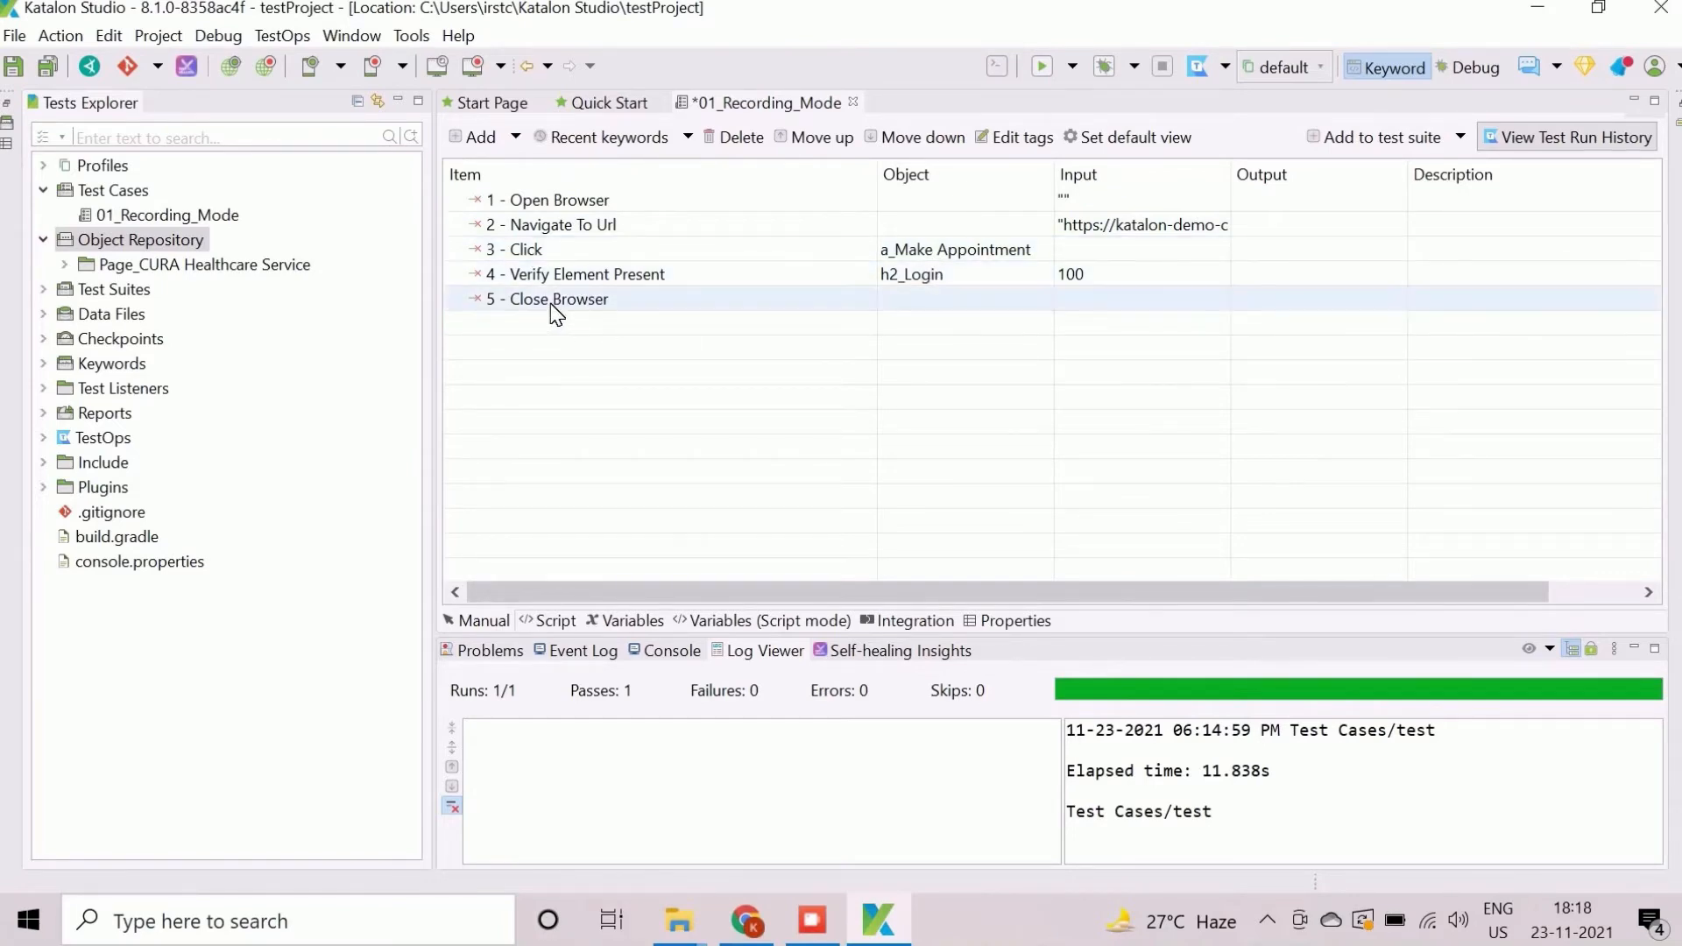
mouse_move(553, 305)
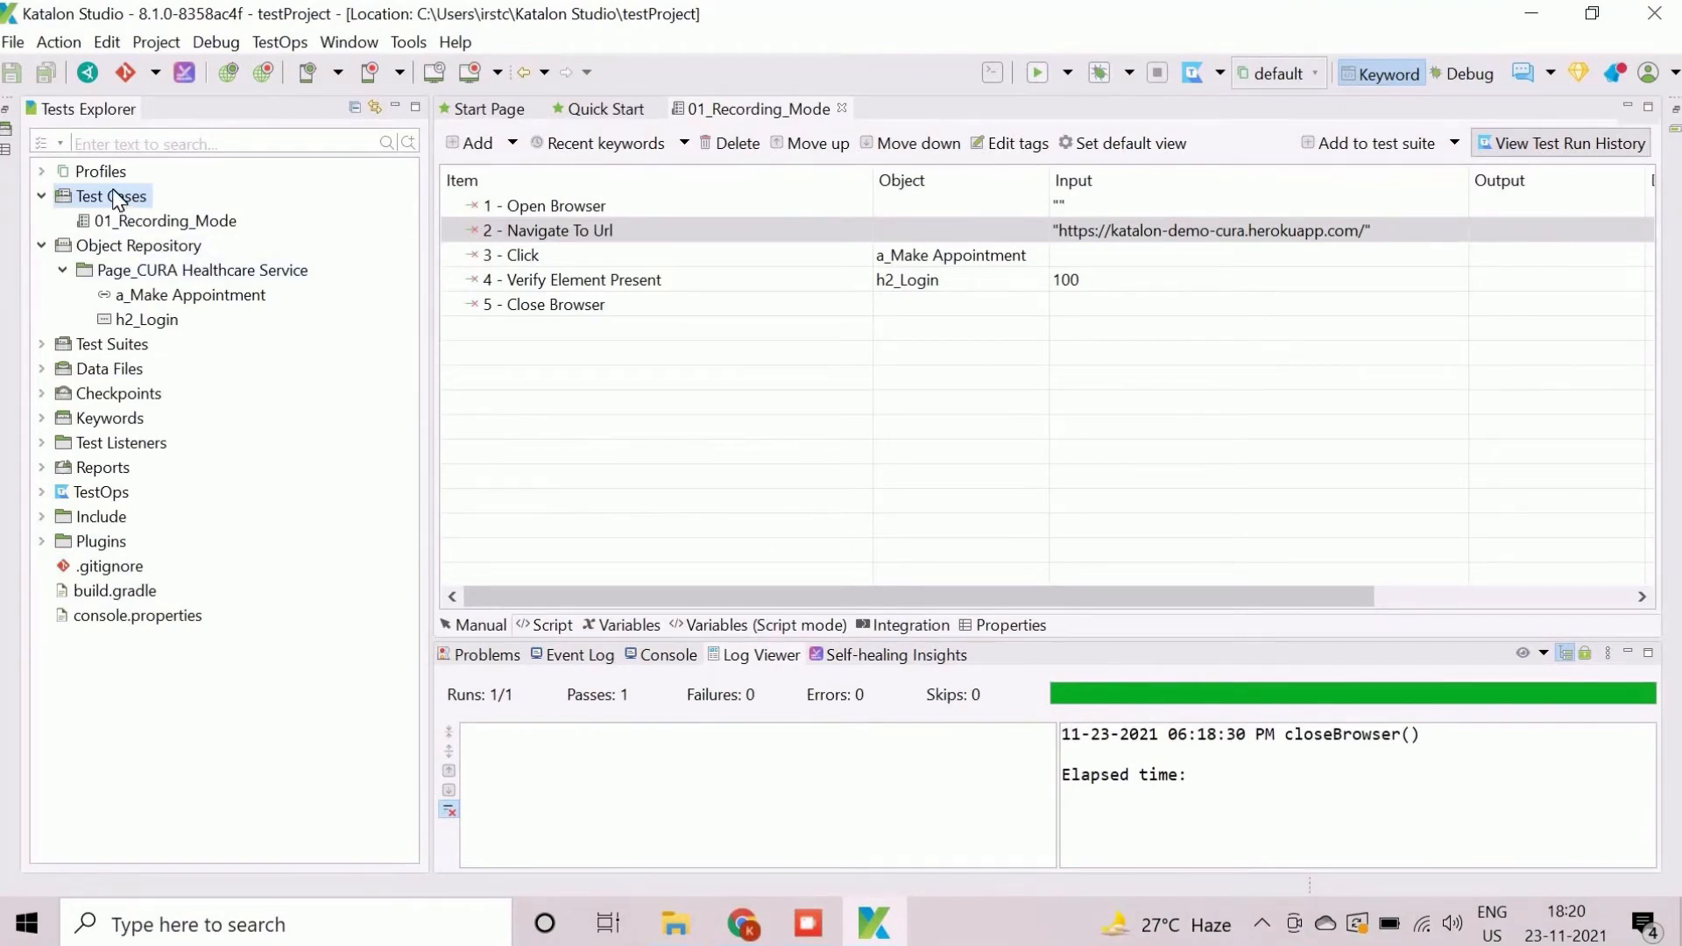
- Create a new empty test case named 02_Manual_Mode under Test Cases
right_click(116, 194)
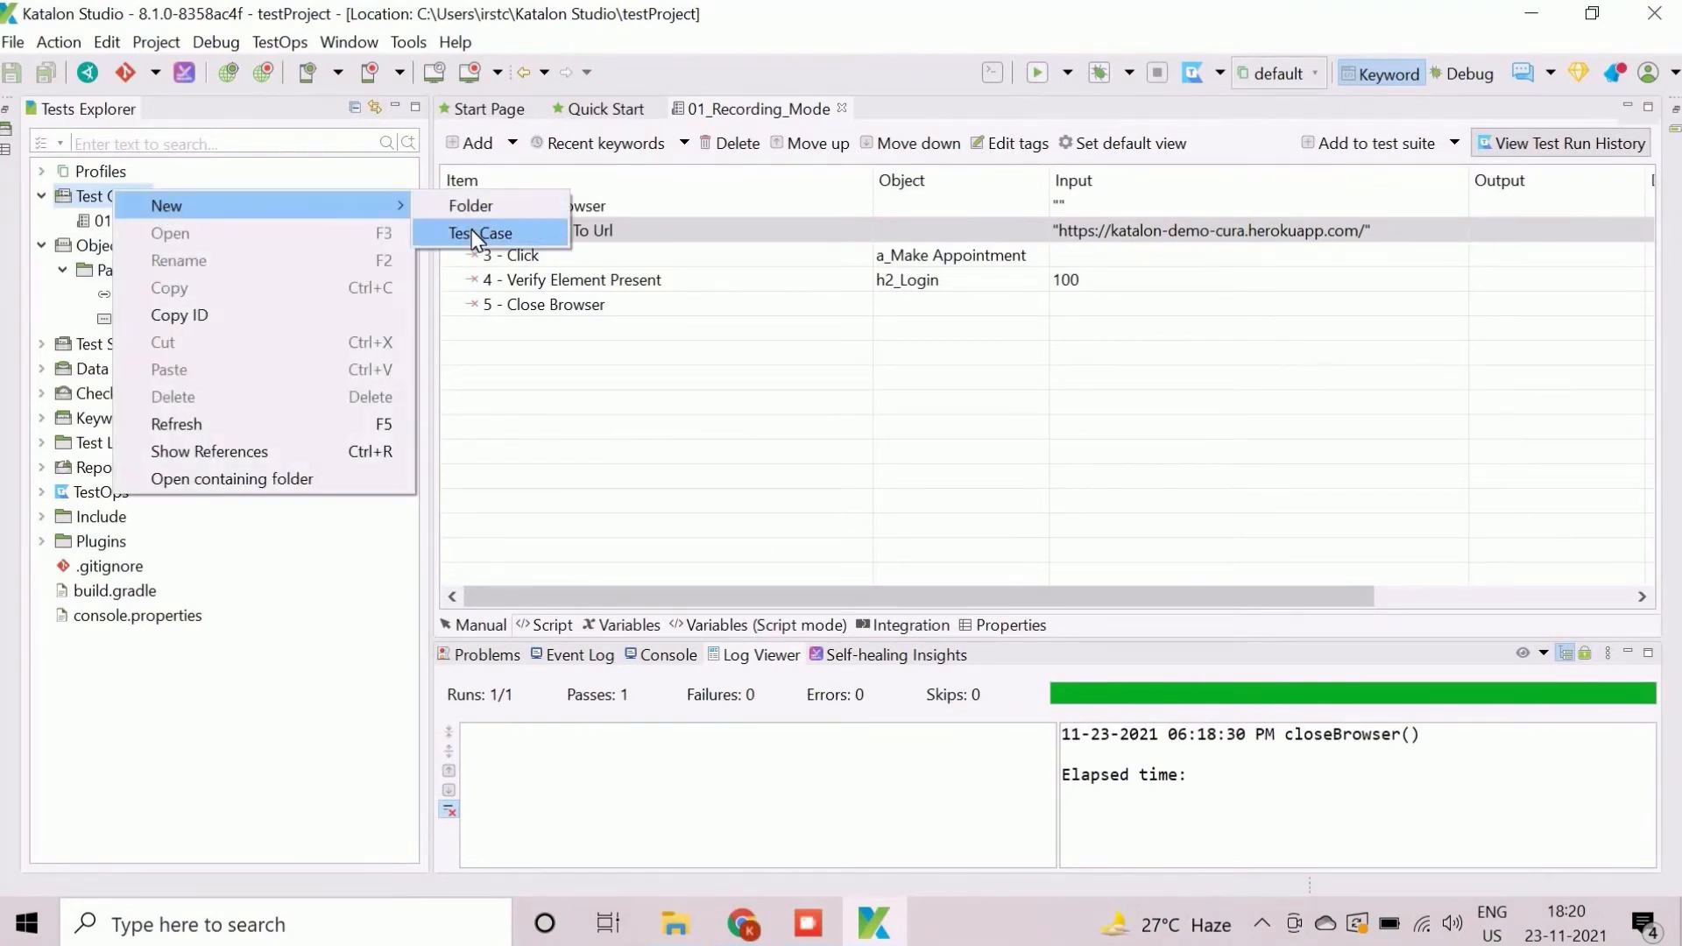
click(481, 233)
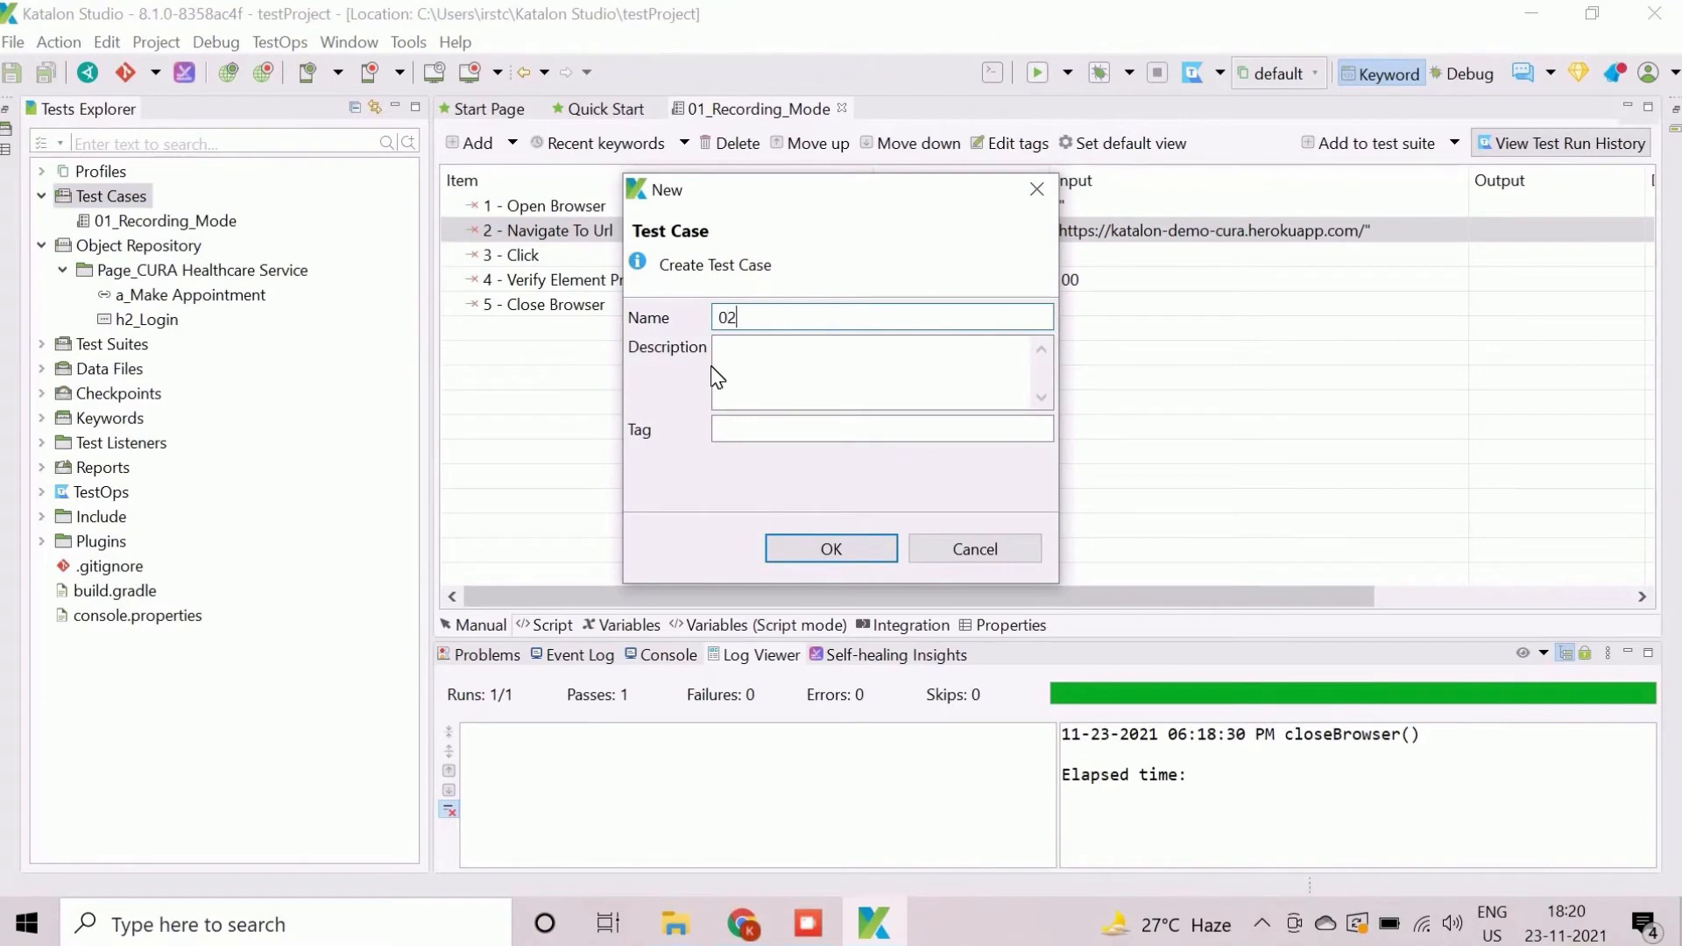
text(_Manual)
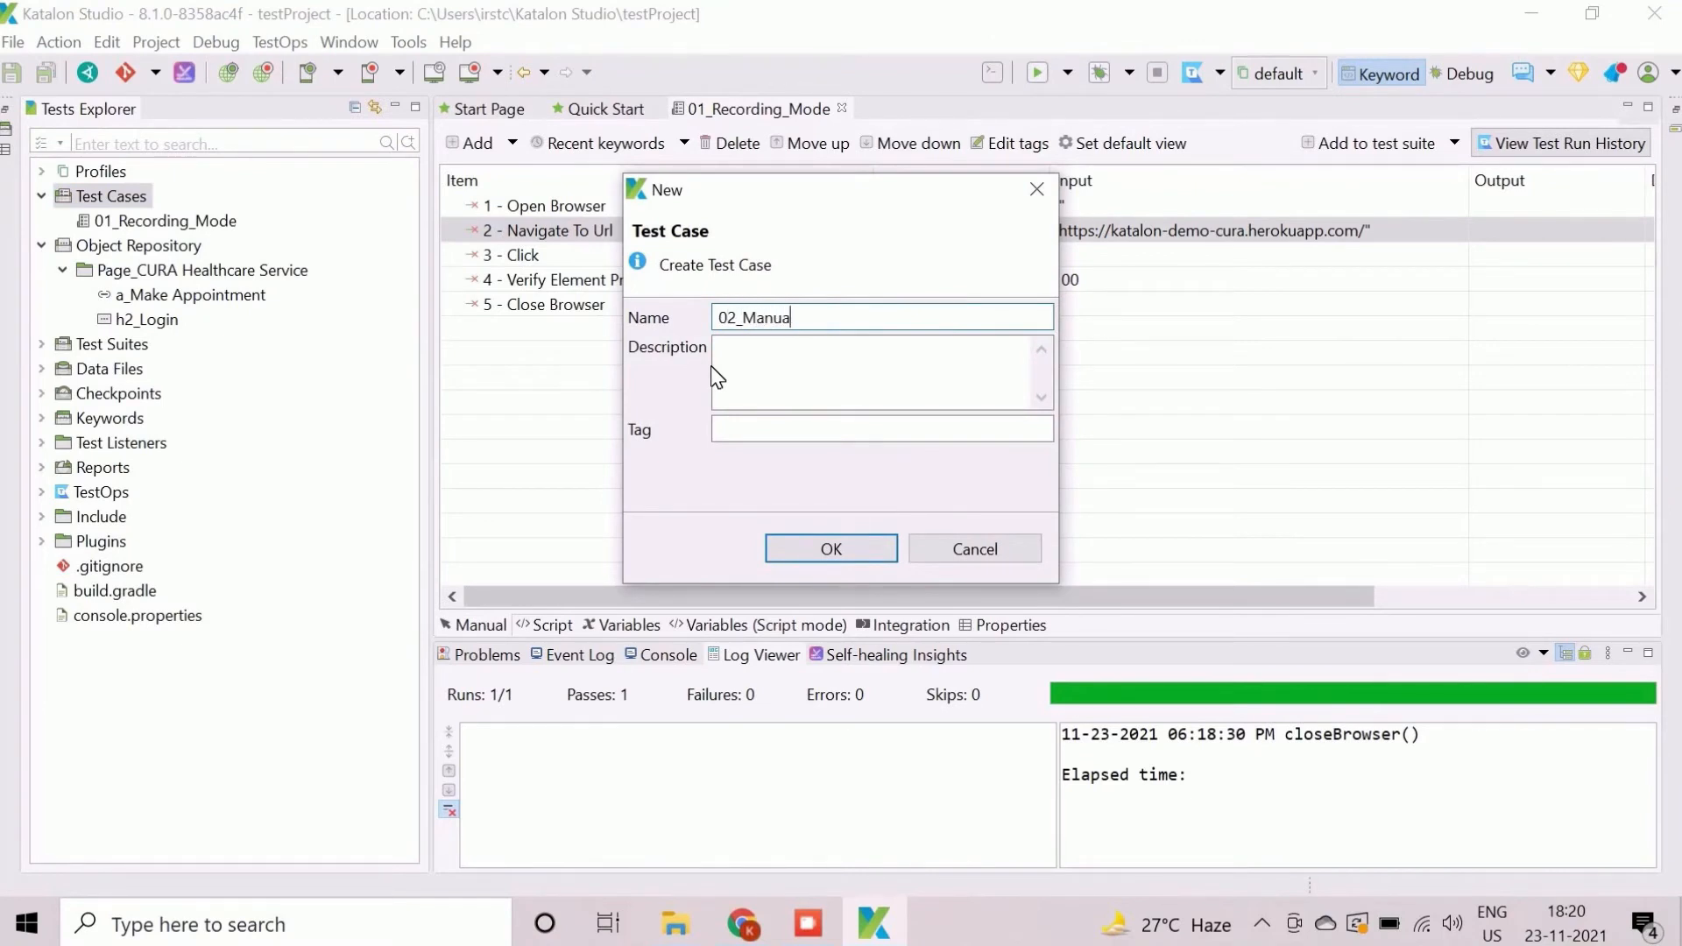
text(l_Mode)
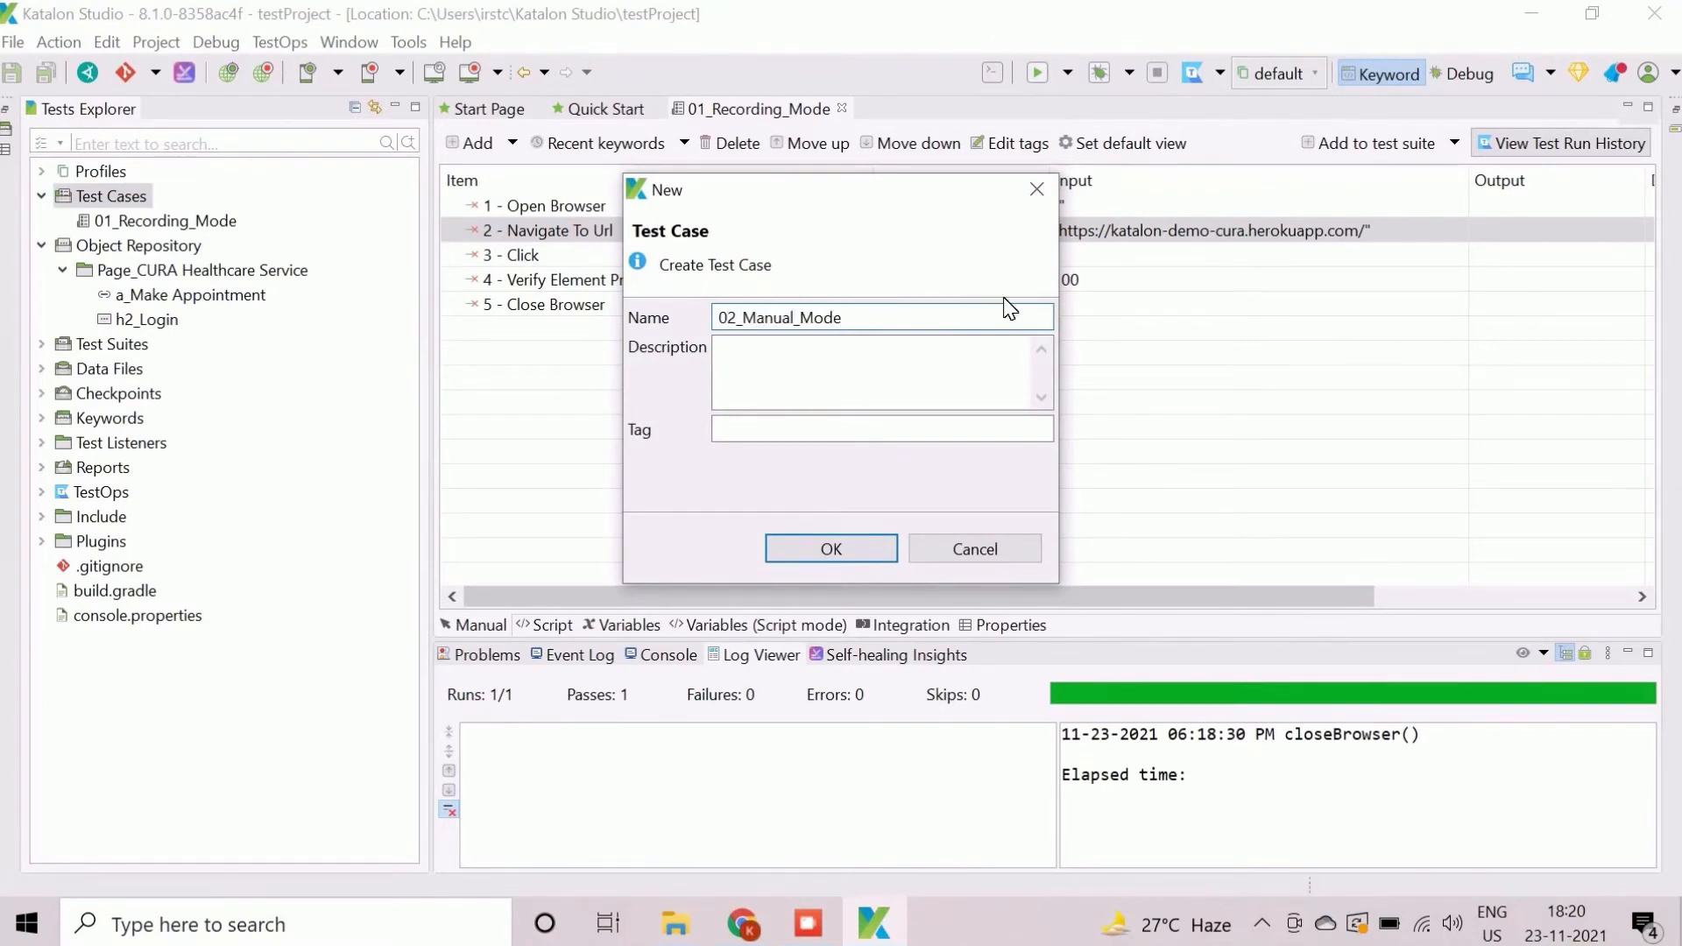
click(829, 549)
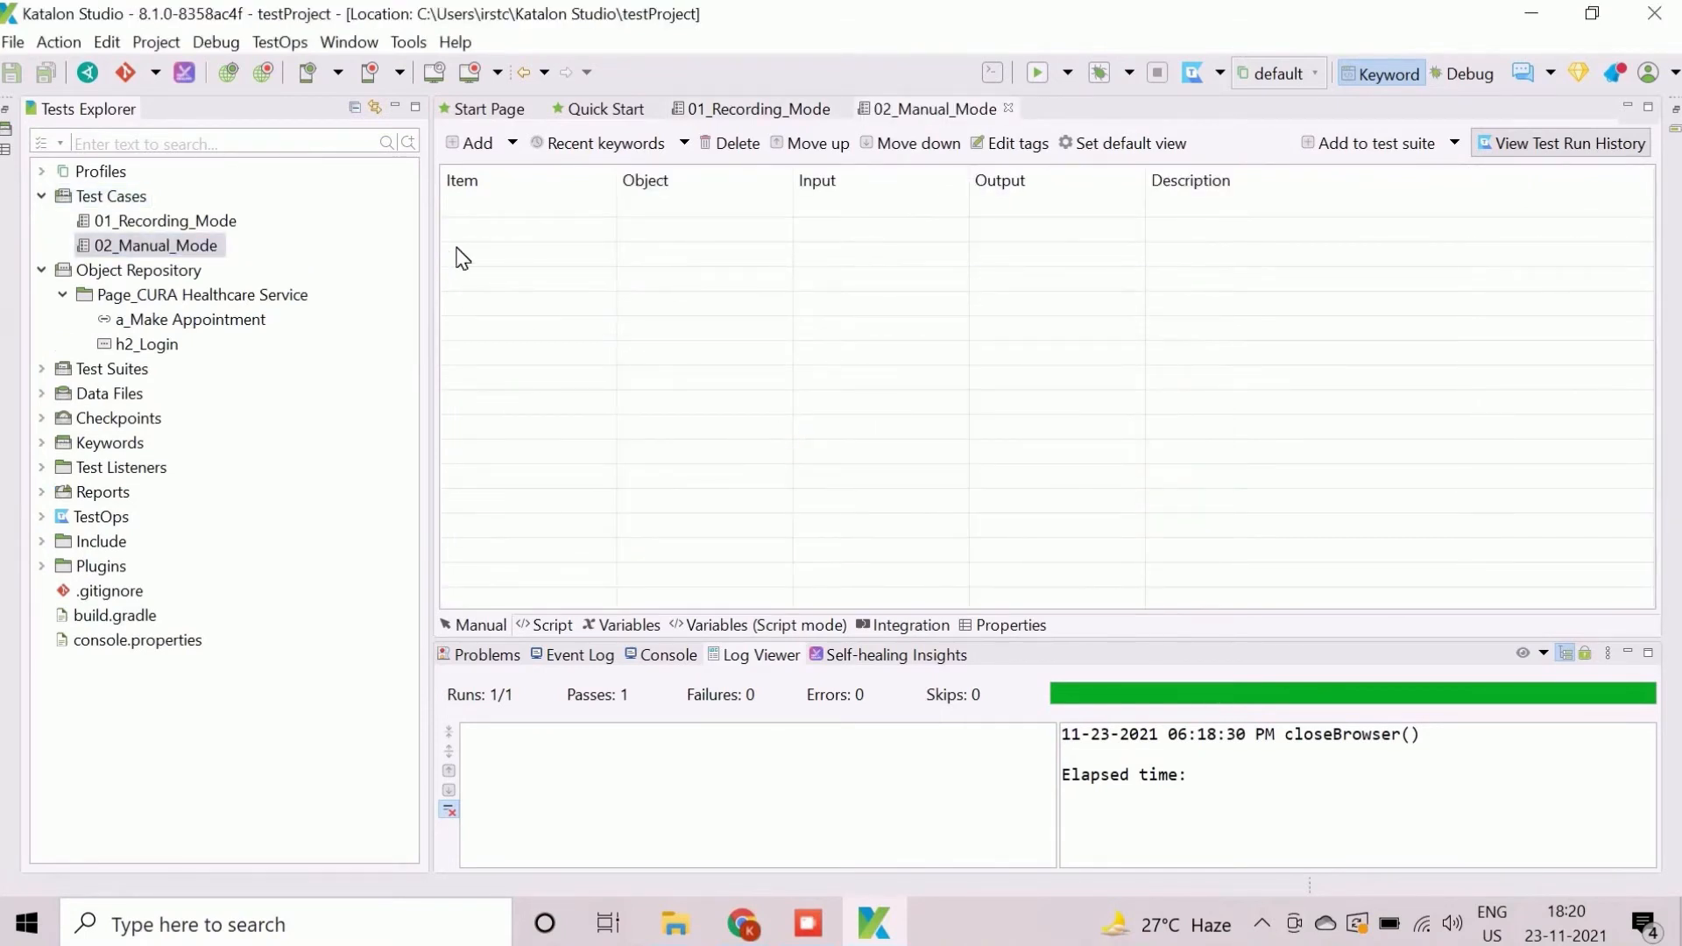
mouse_move(541, 236)
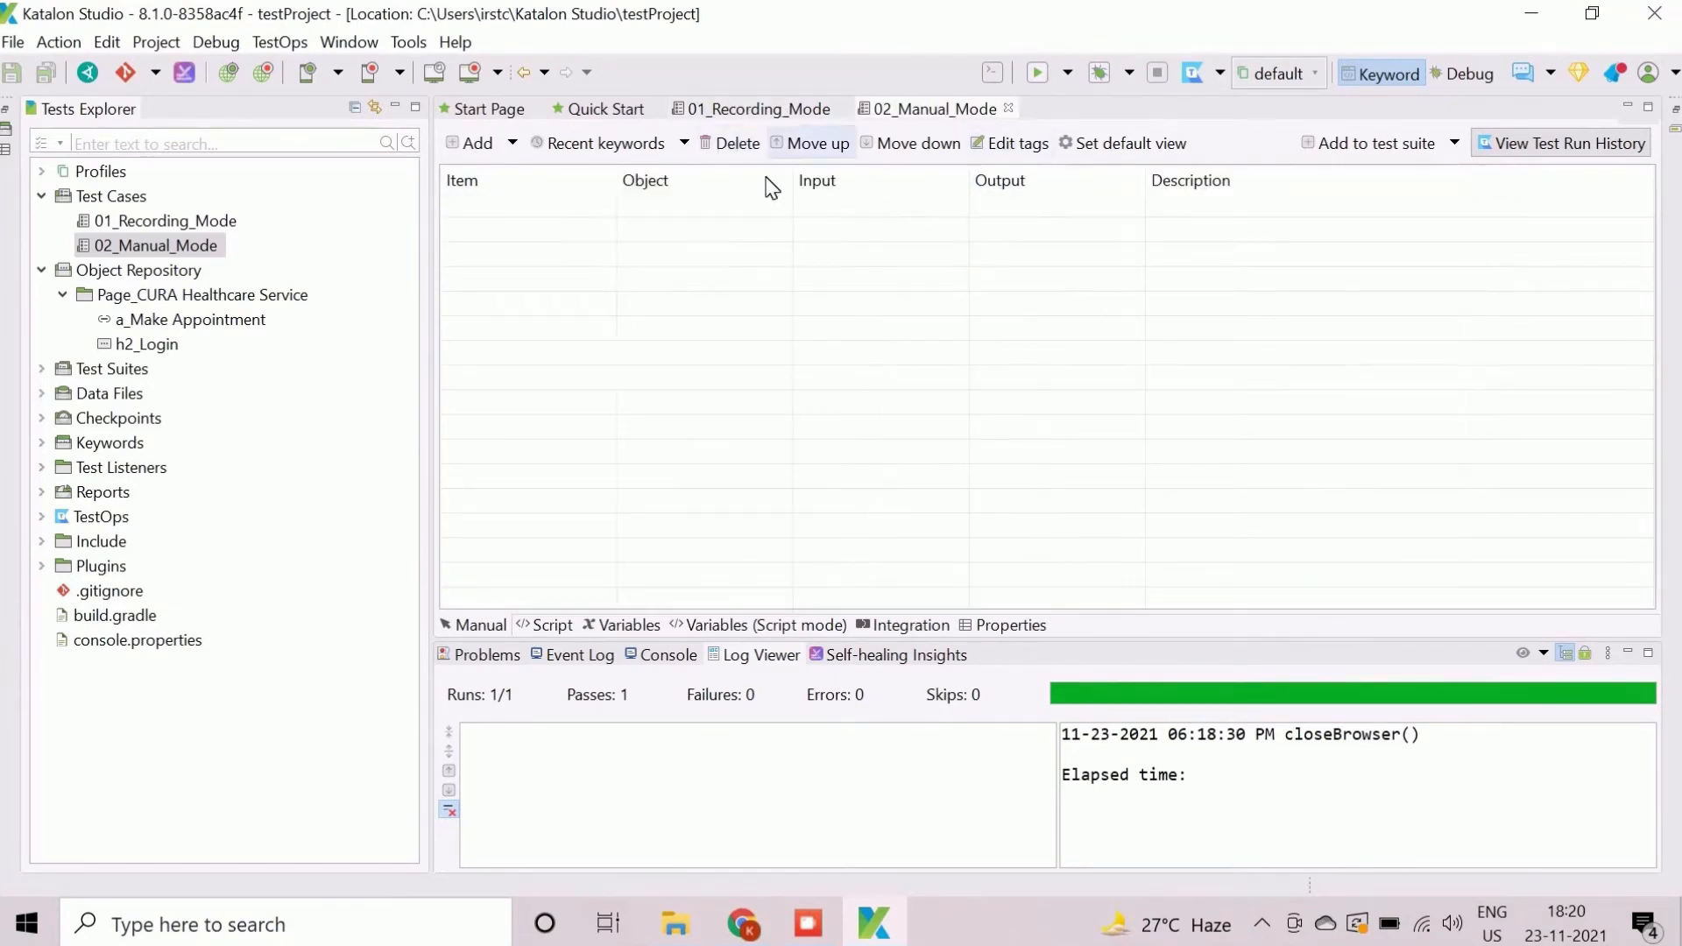
- Add Open Browser and Navigate To Url steps pointing to katalon-demo-cura.herokuapp.com/
click(473, 142)
text(Ope)
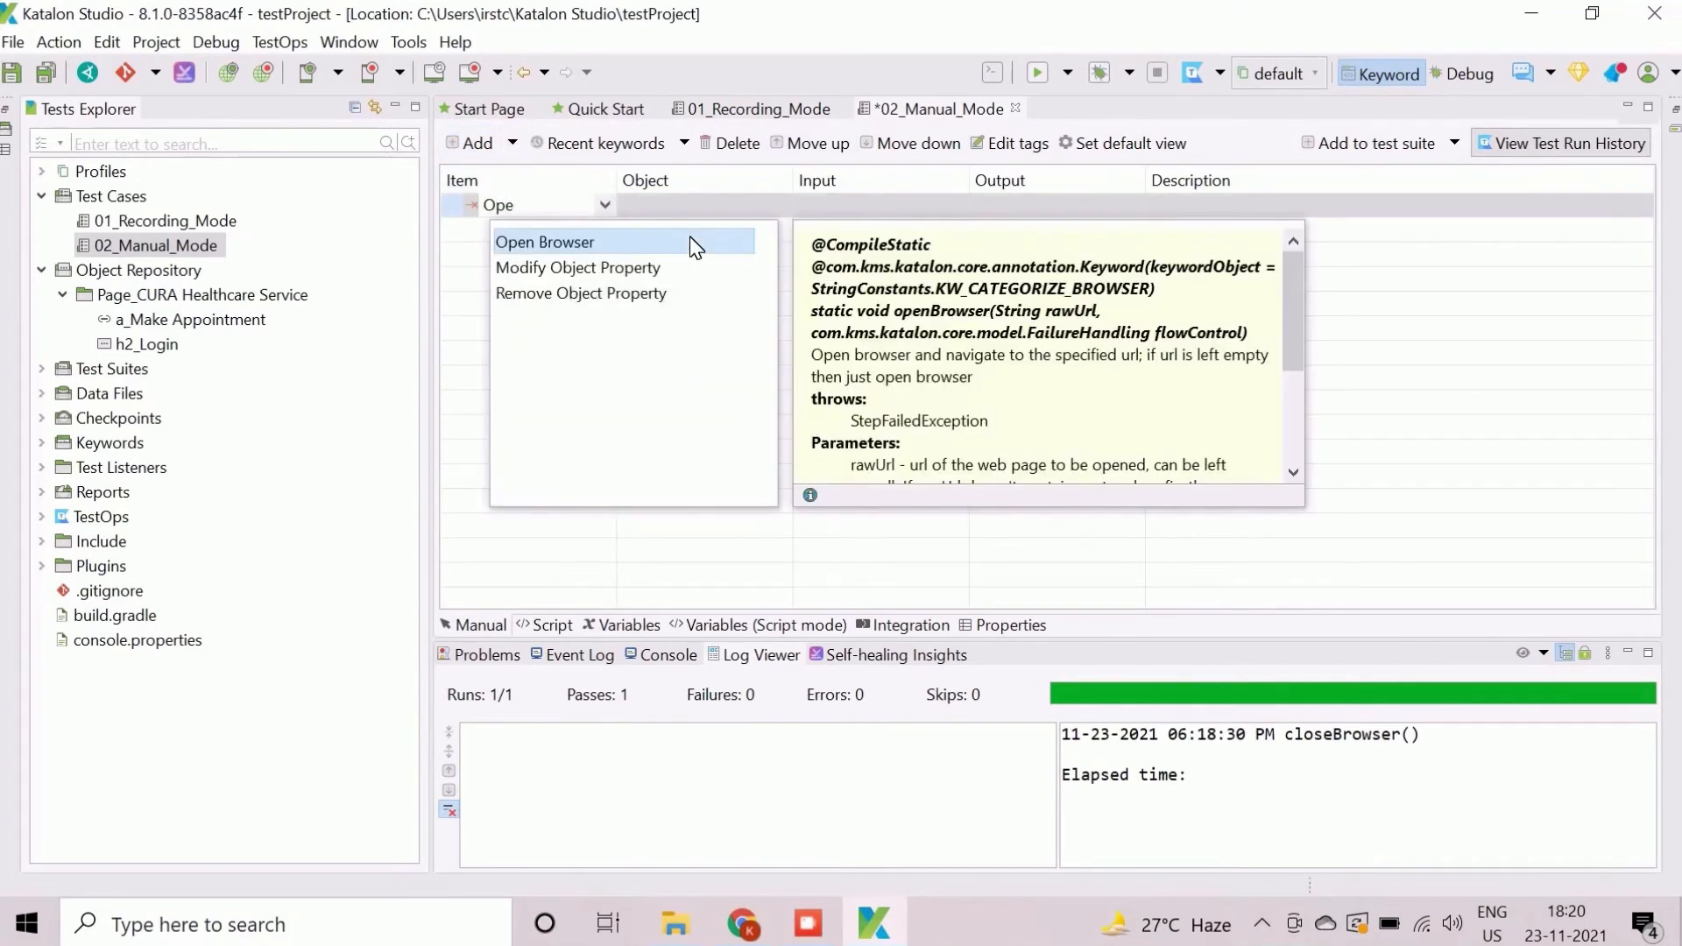
click(545, 242)
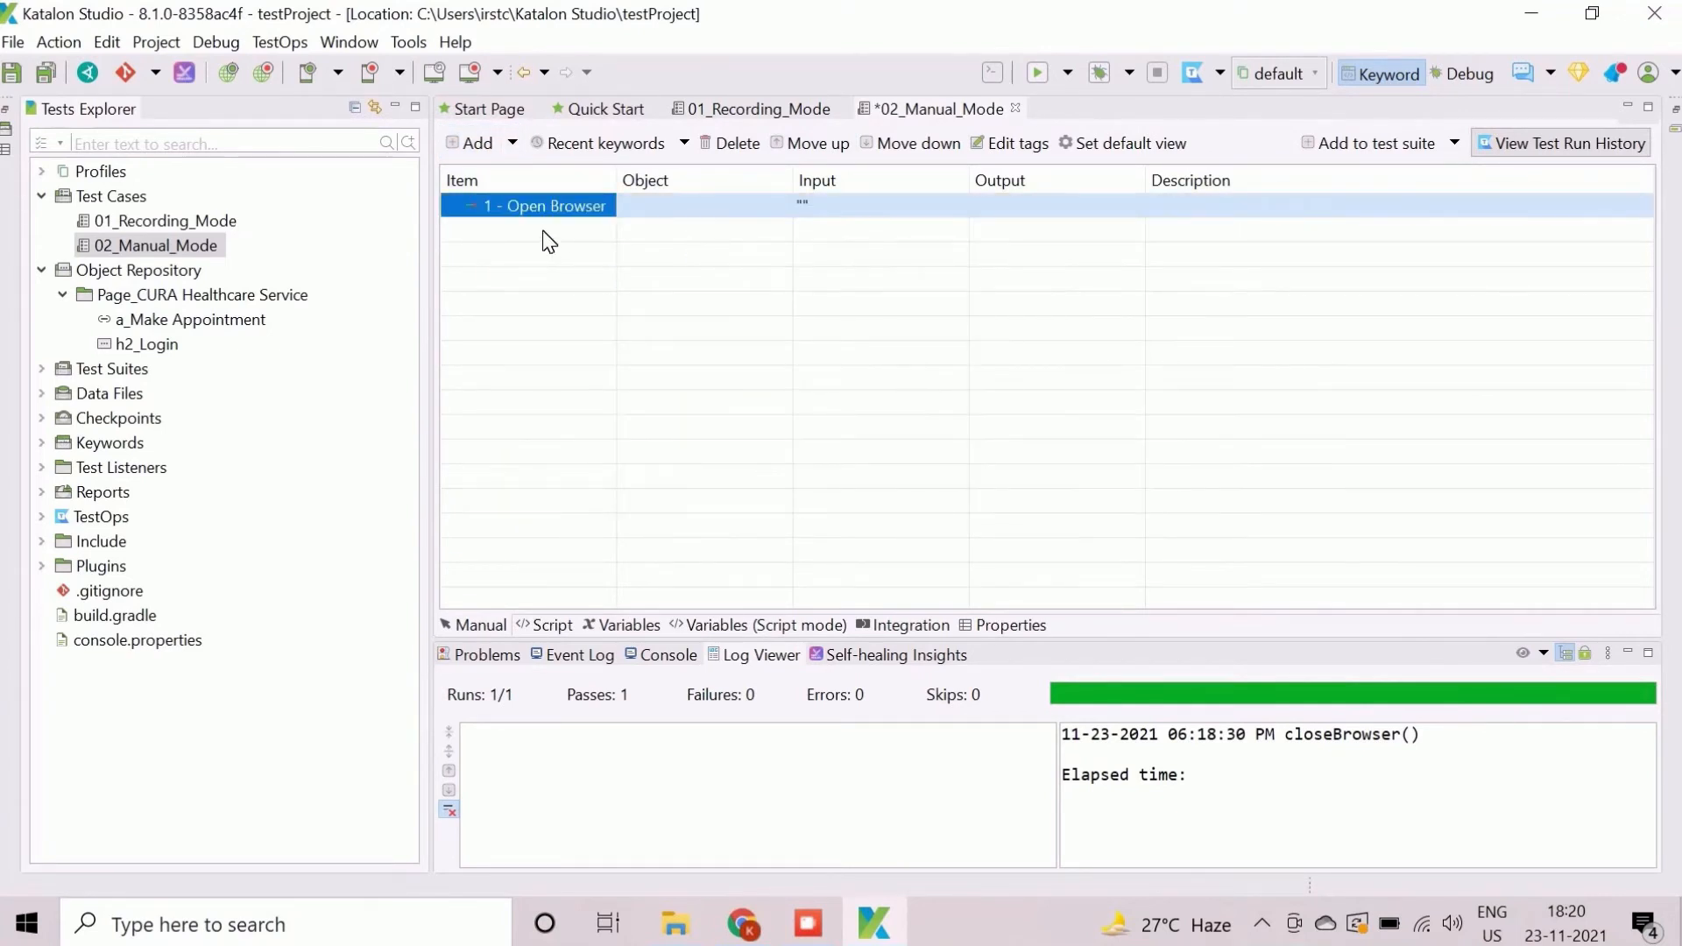
click(475, 142)
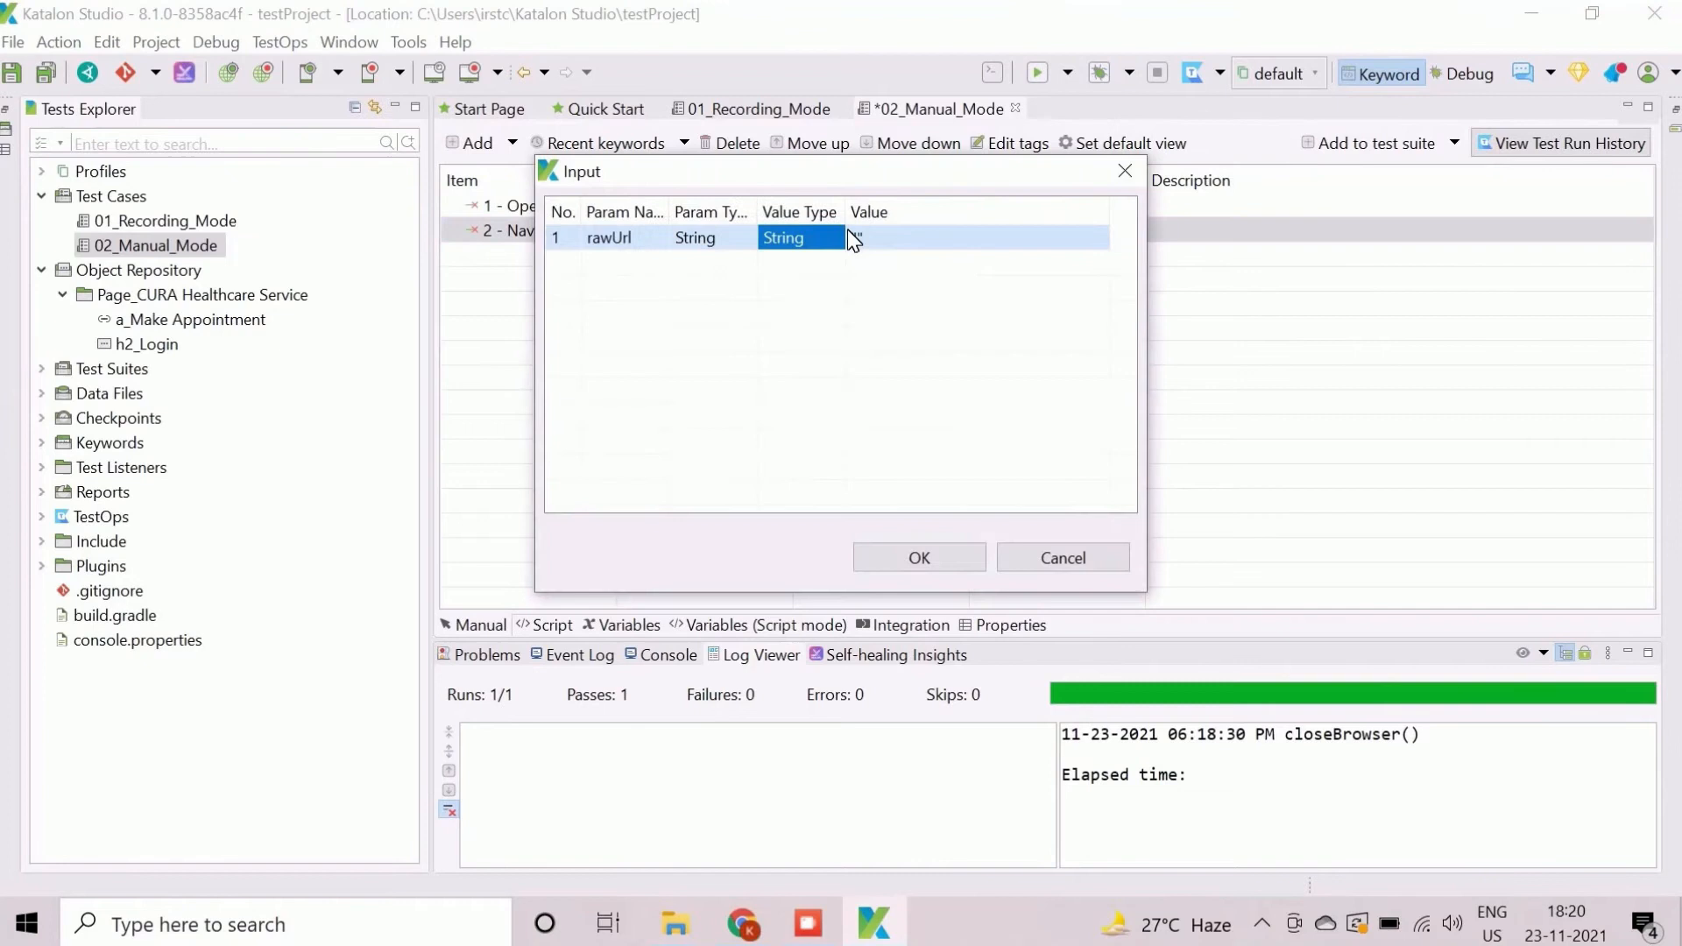
text(katalon-demo-cura.herokuapp.com/)
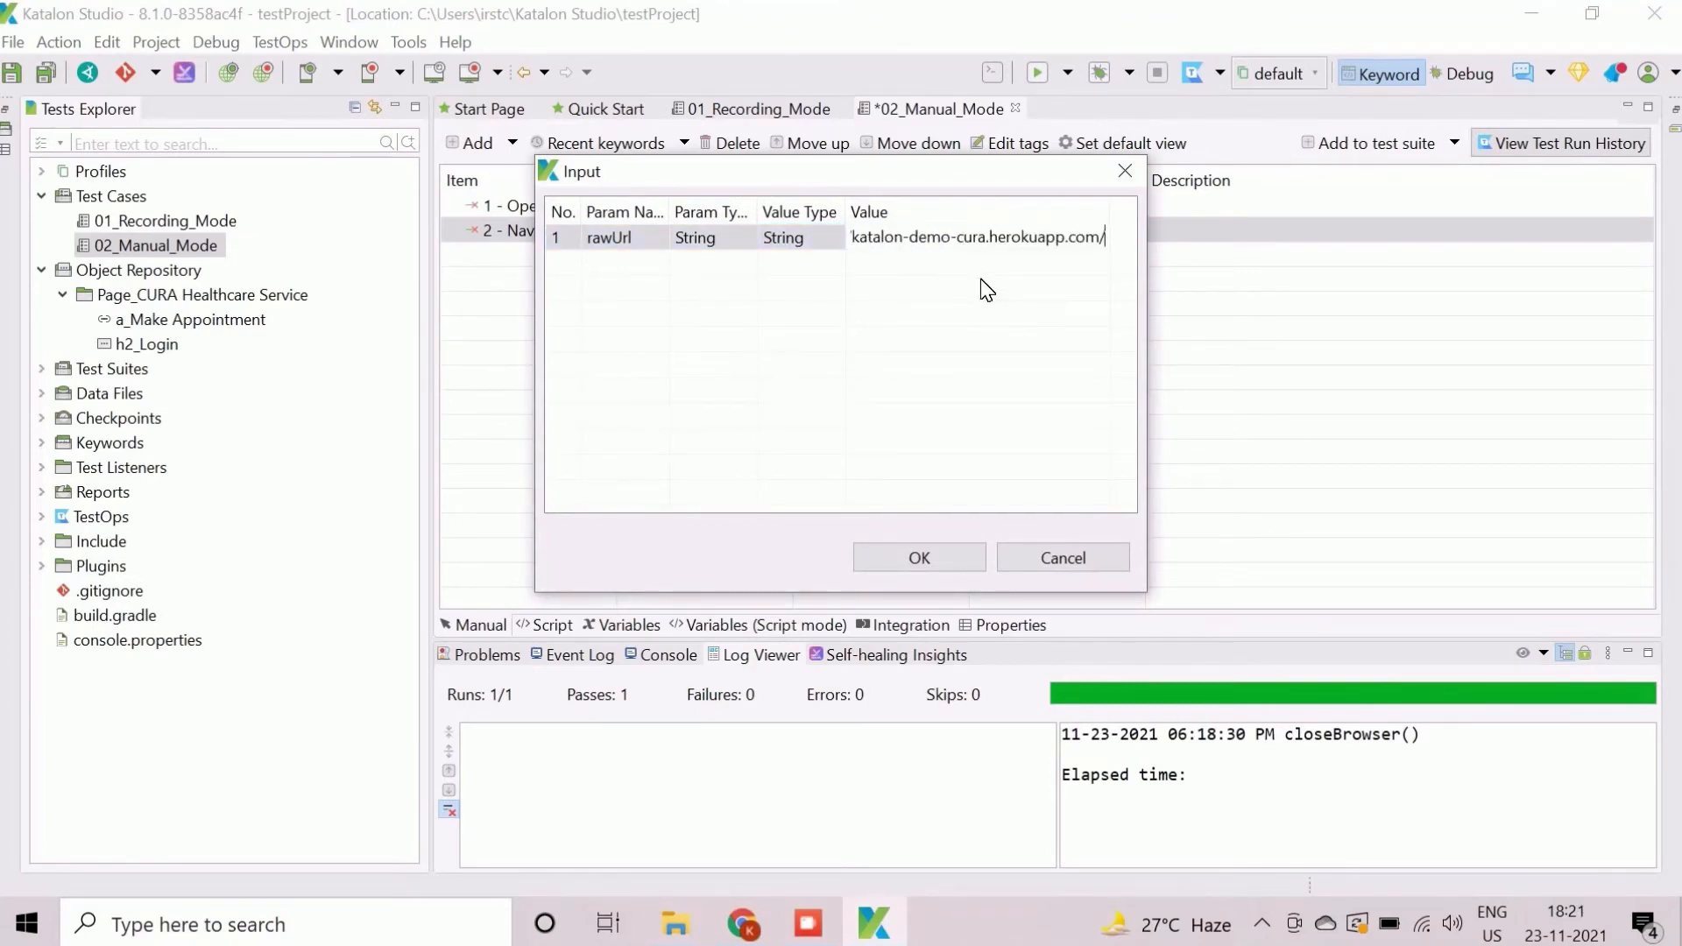
click(916, 558)
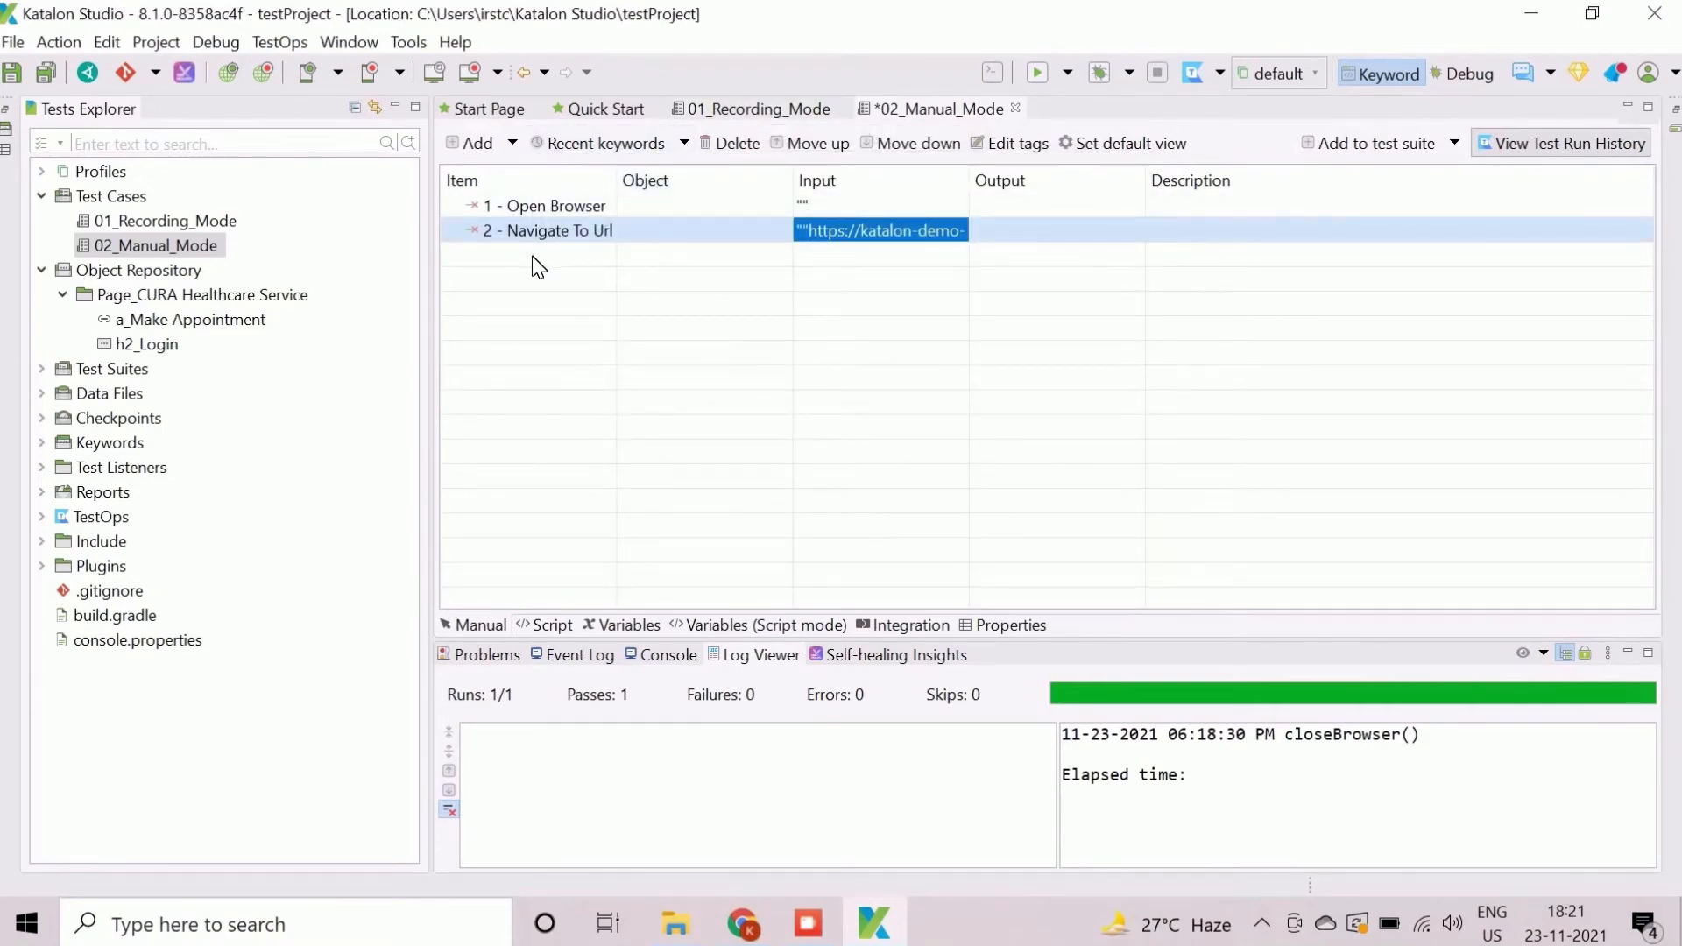
- Add a Click step on the a_Make Appointment object as step three
click(475, 142)
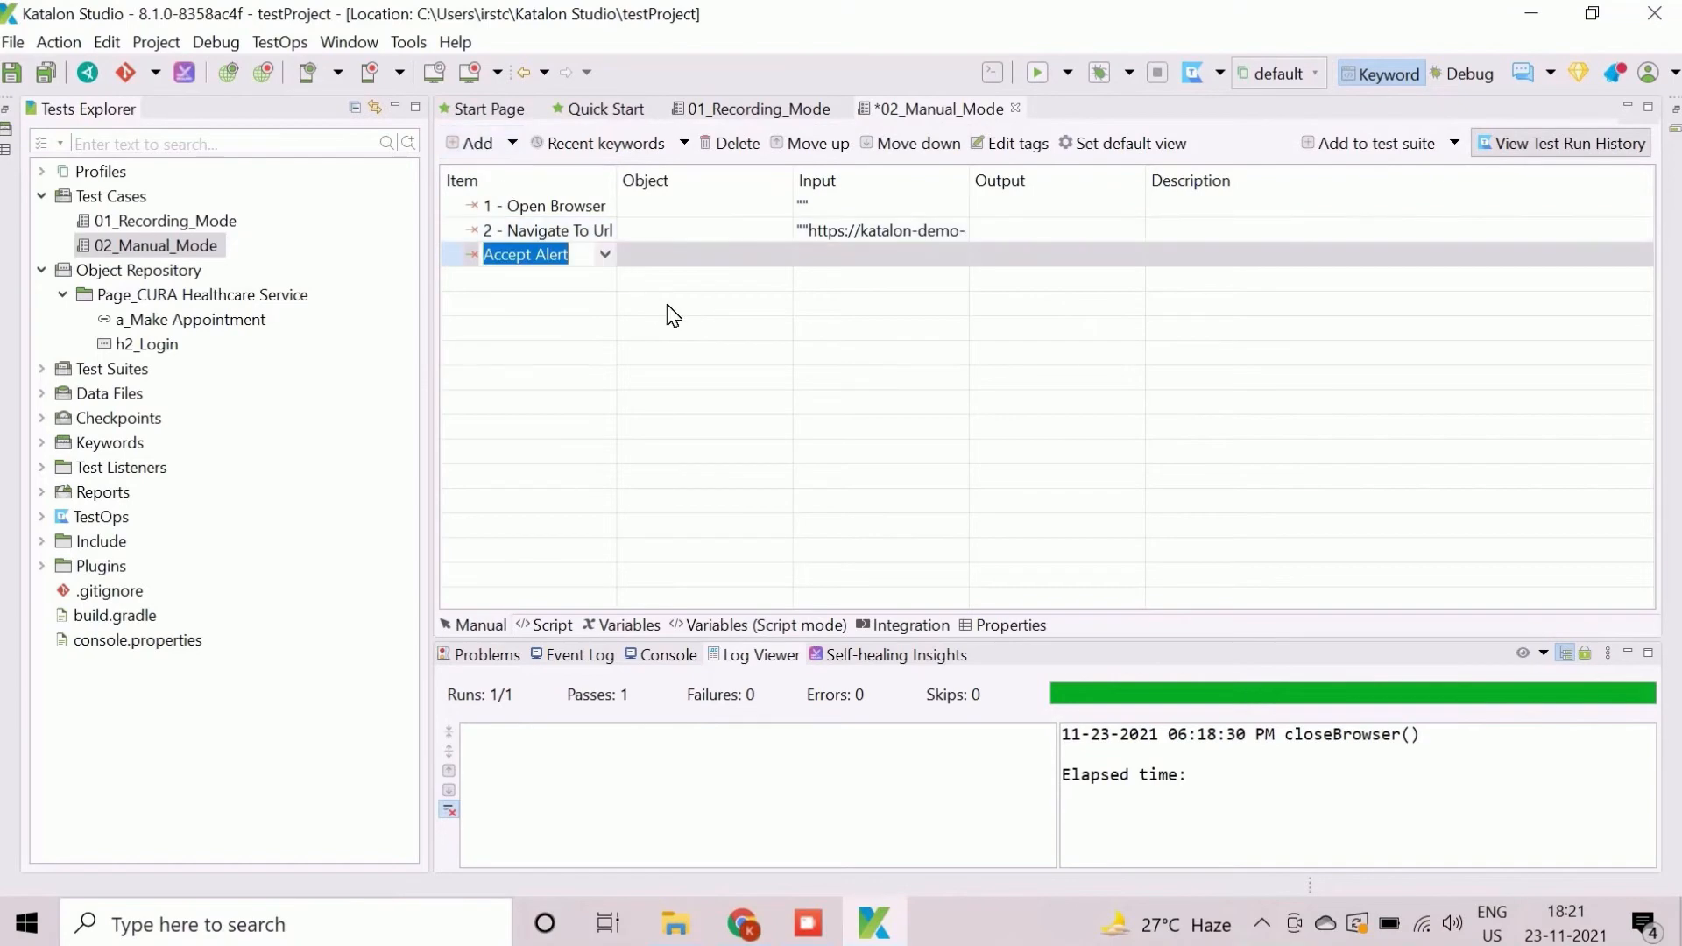
text(Clik)
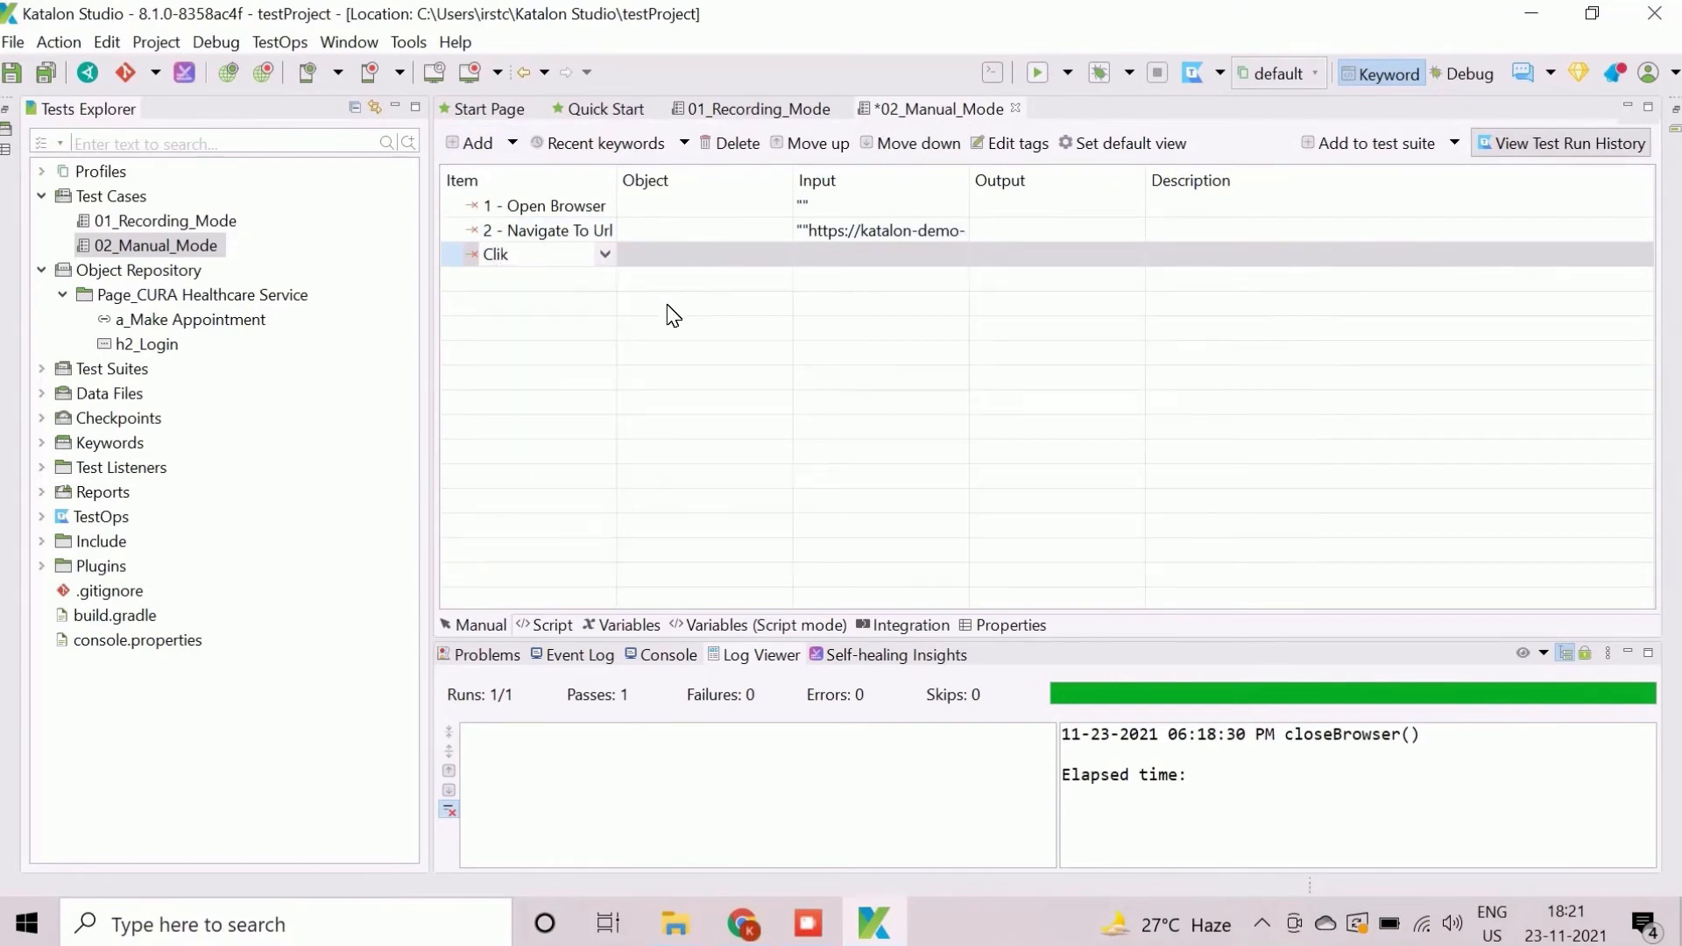
click(604, 254)
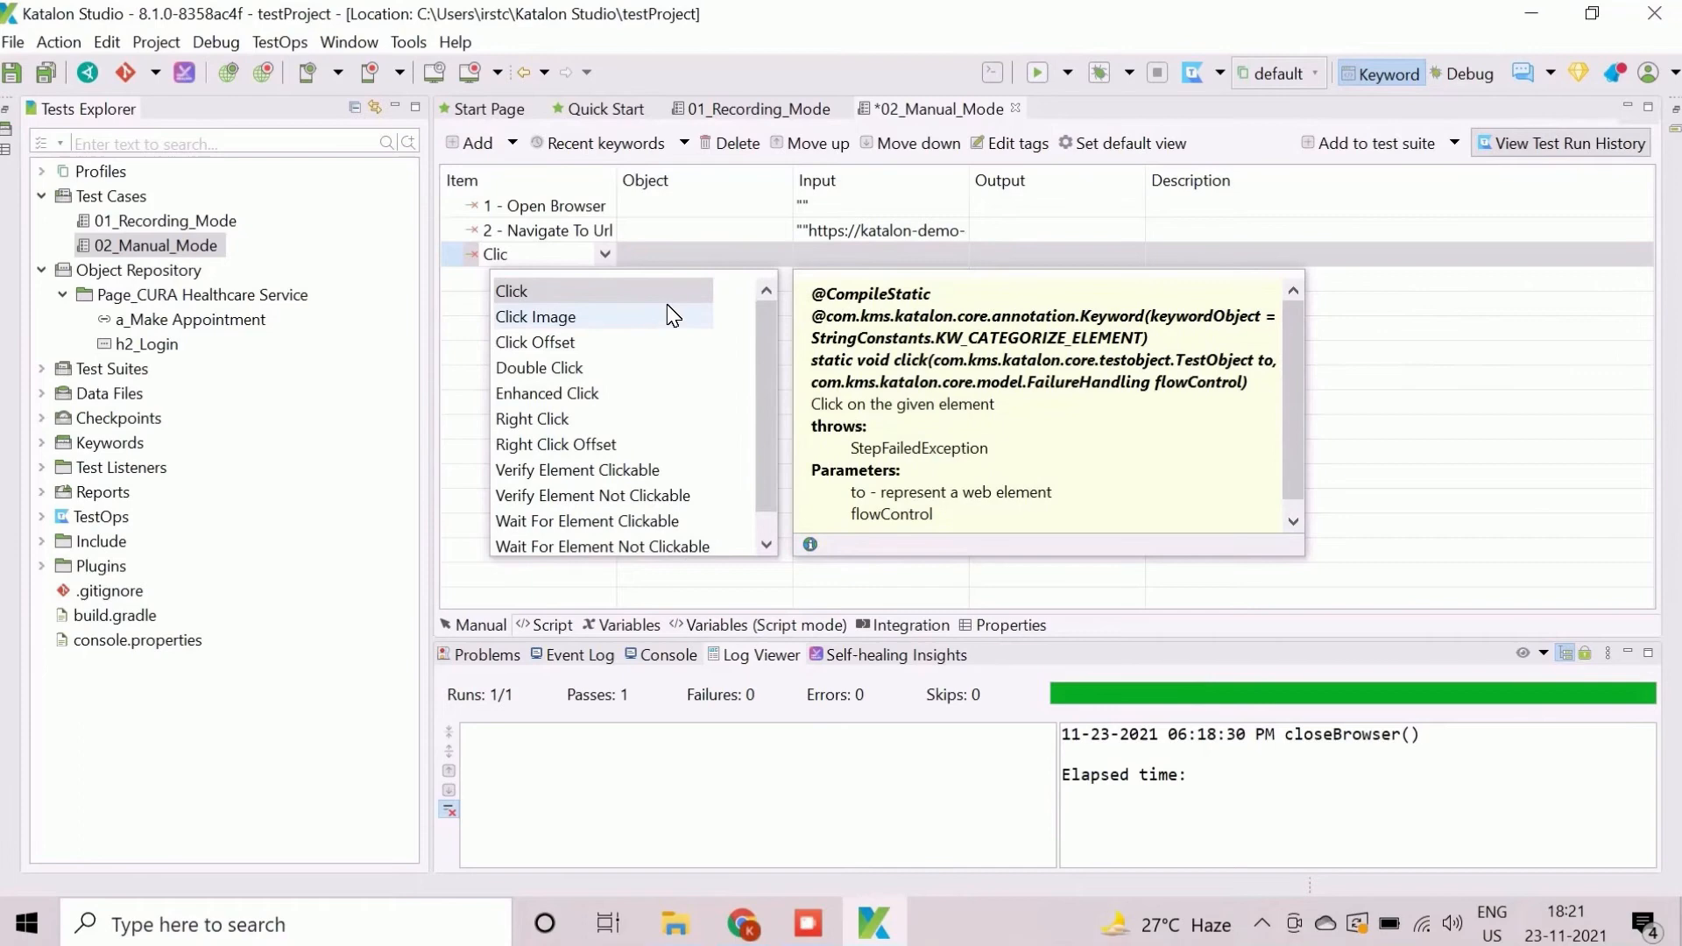
click(510, 291)
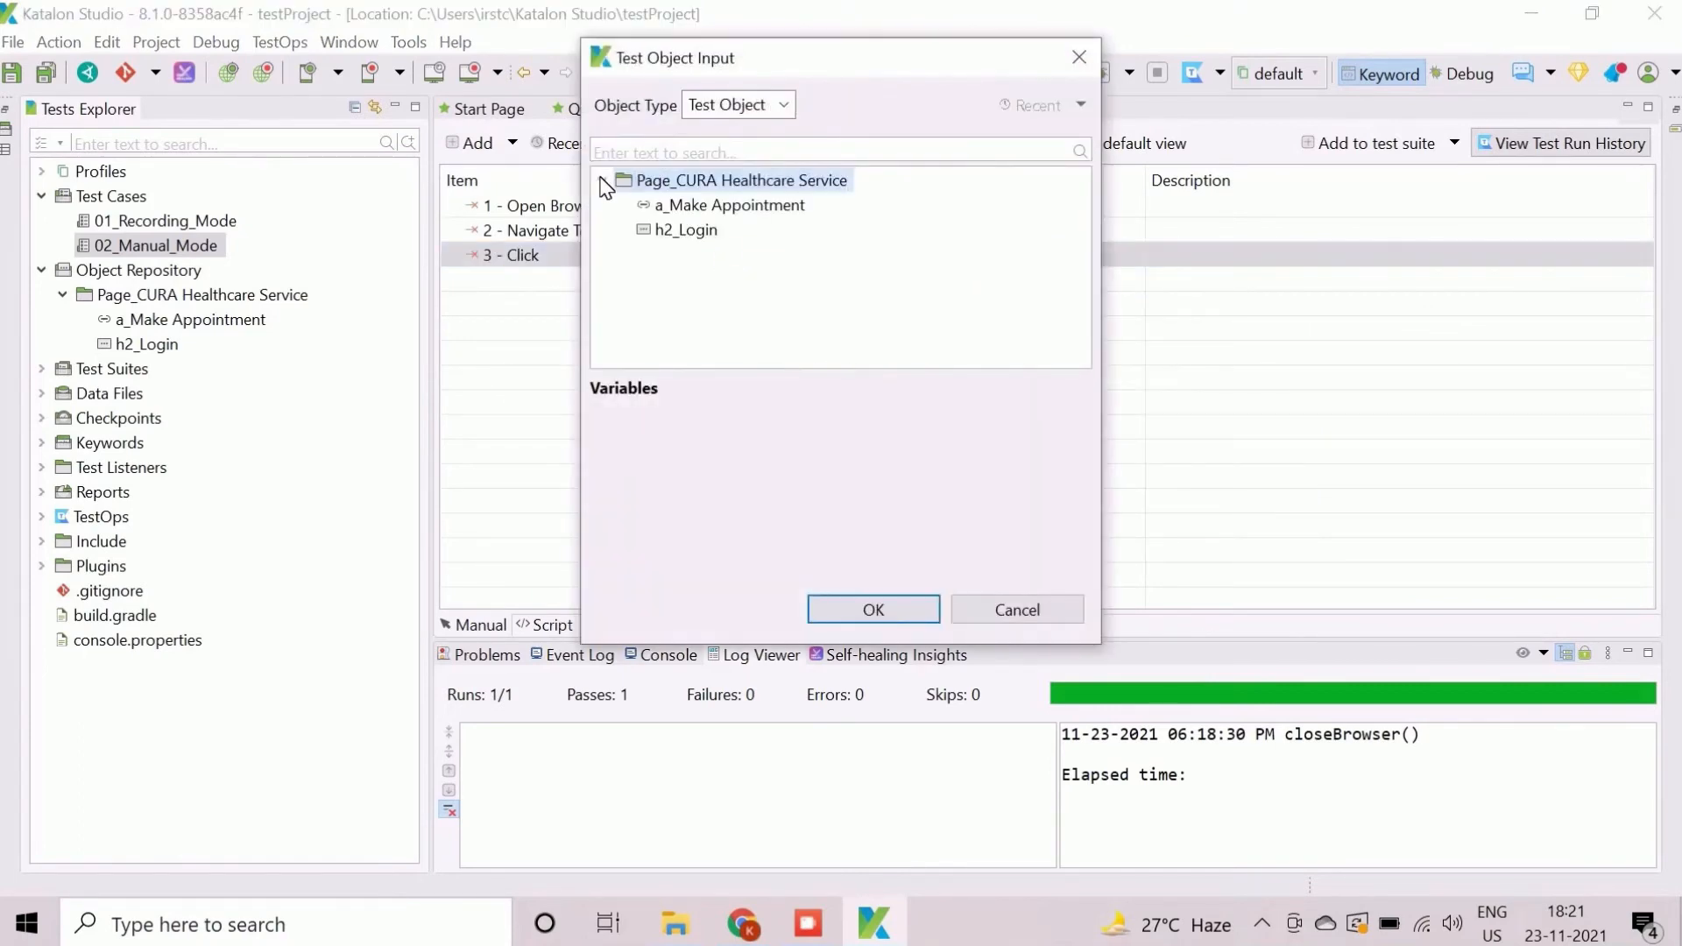
click(871, 608)
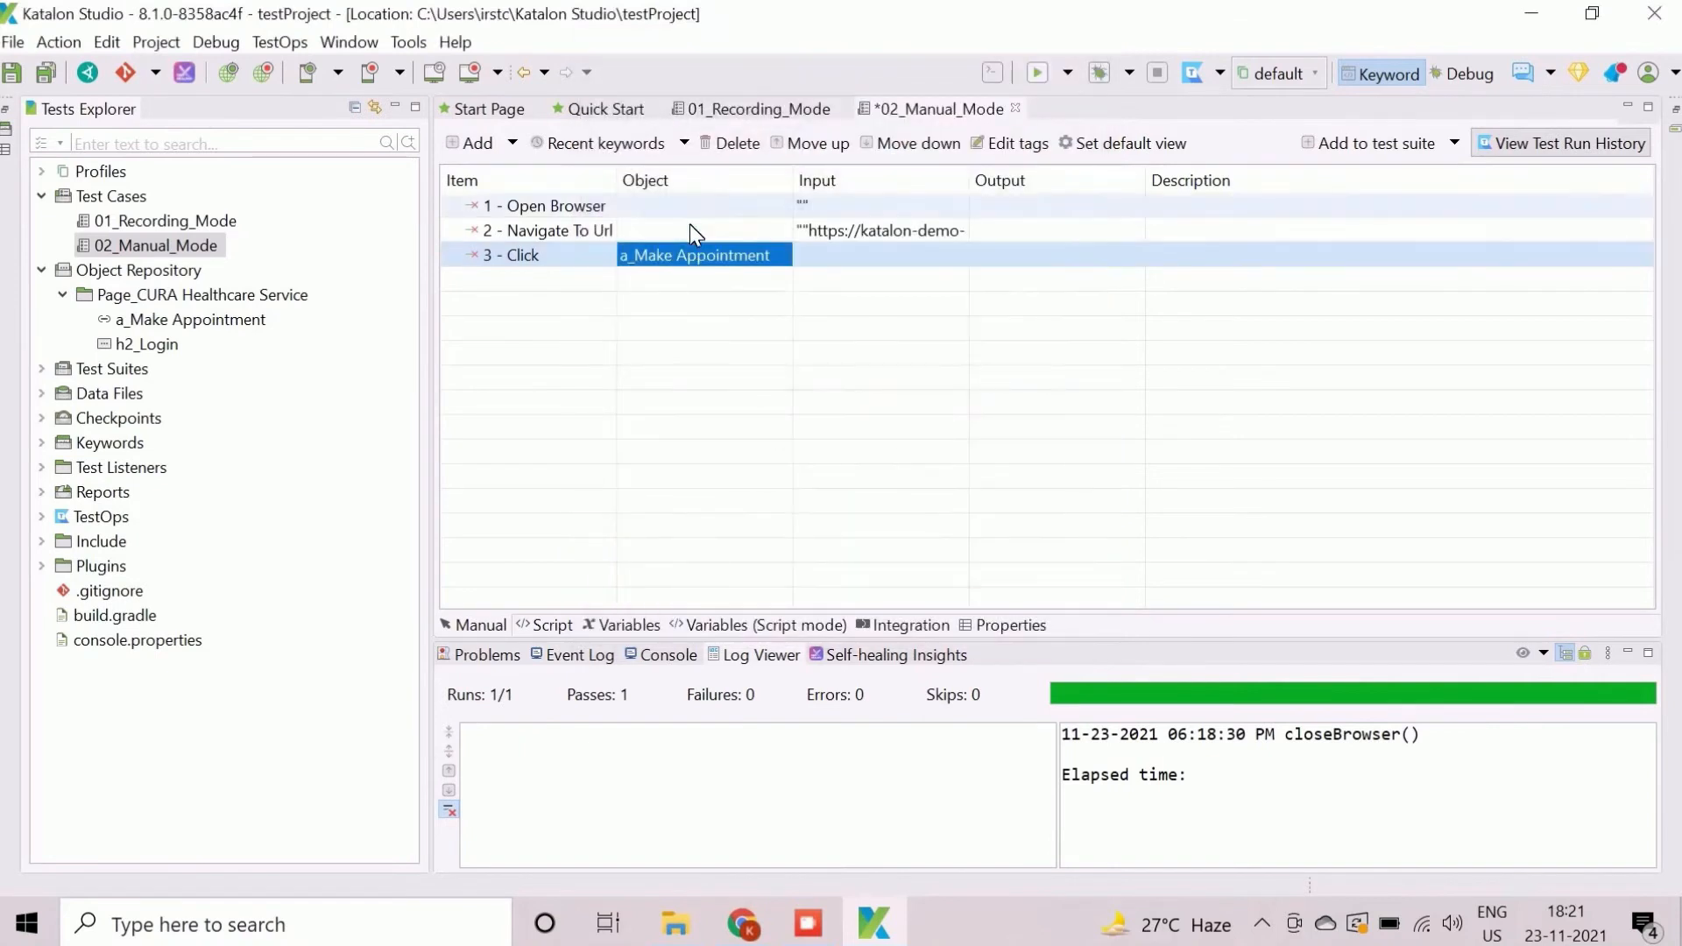
mouse_move(633, 298)
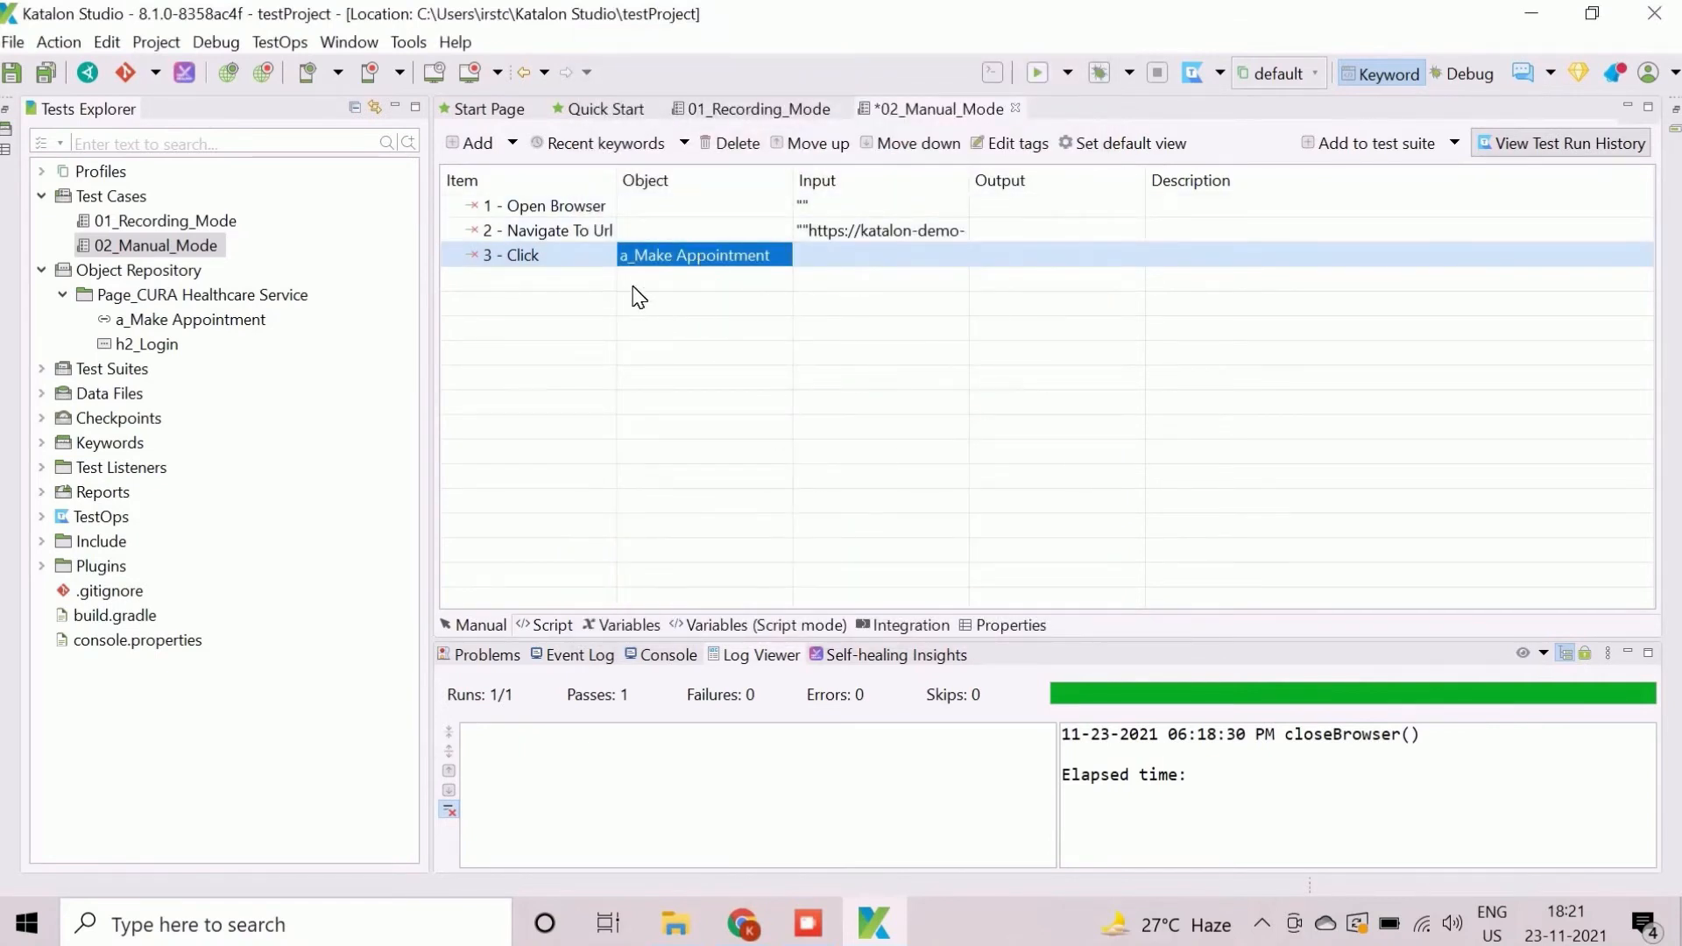
click(553, 229)
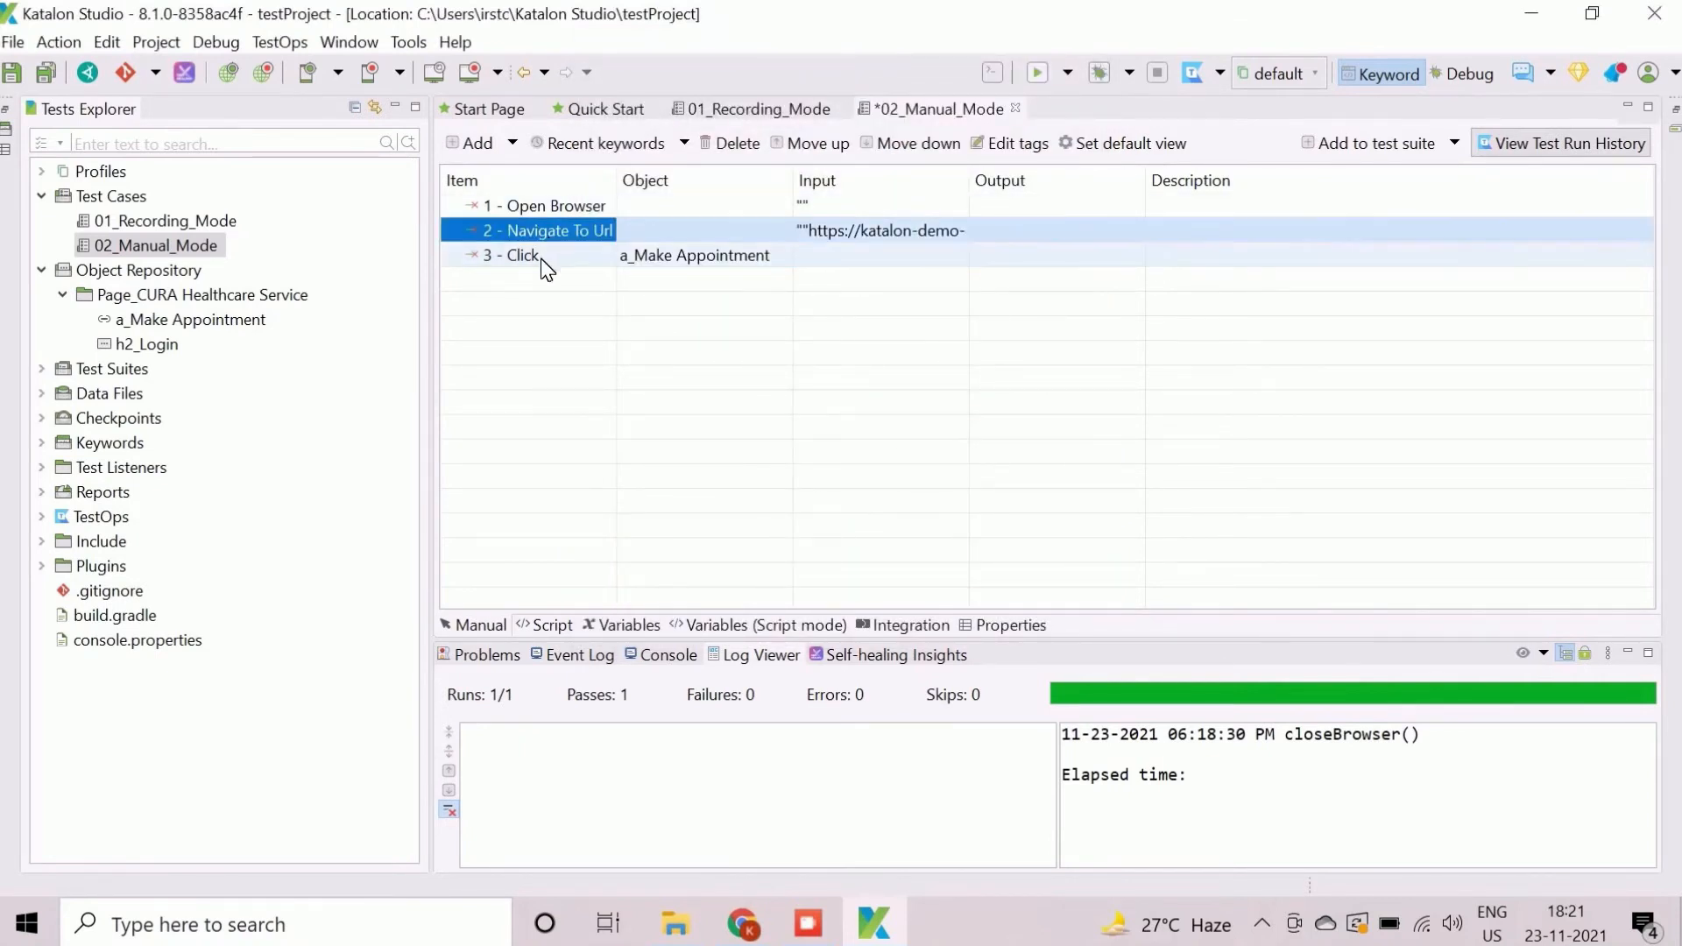
click(510, 255)
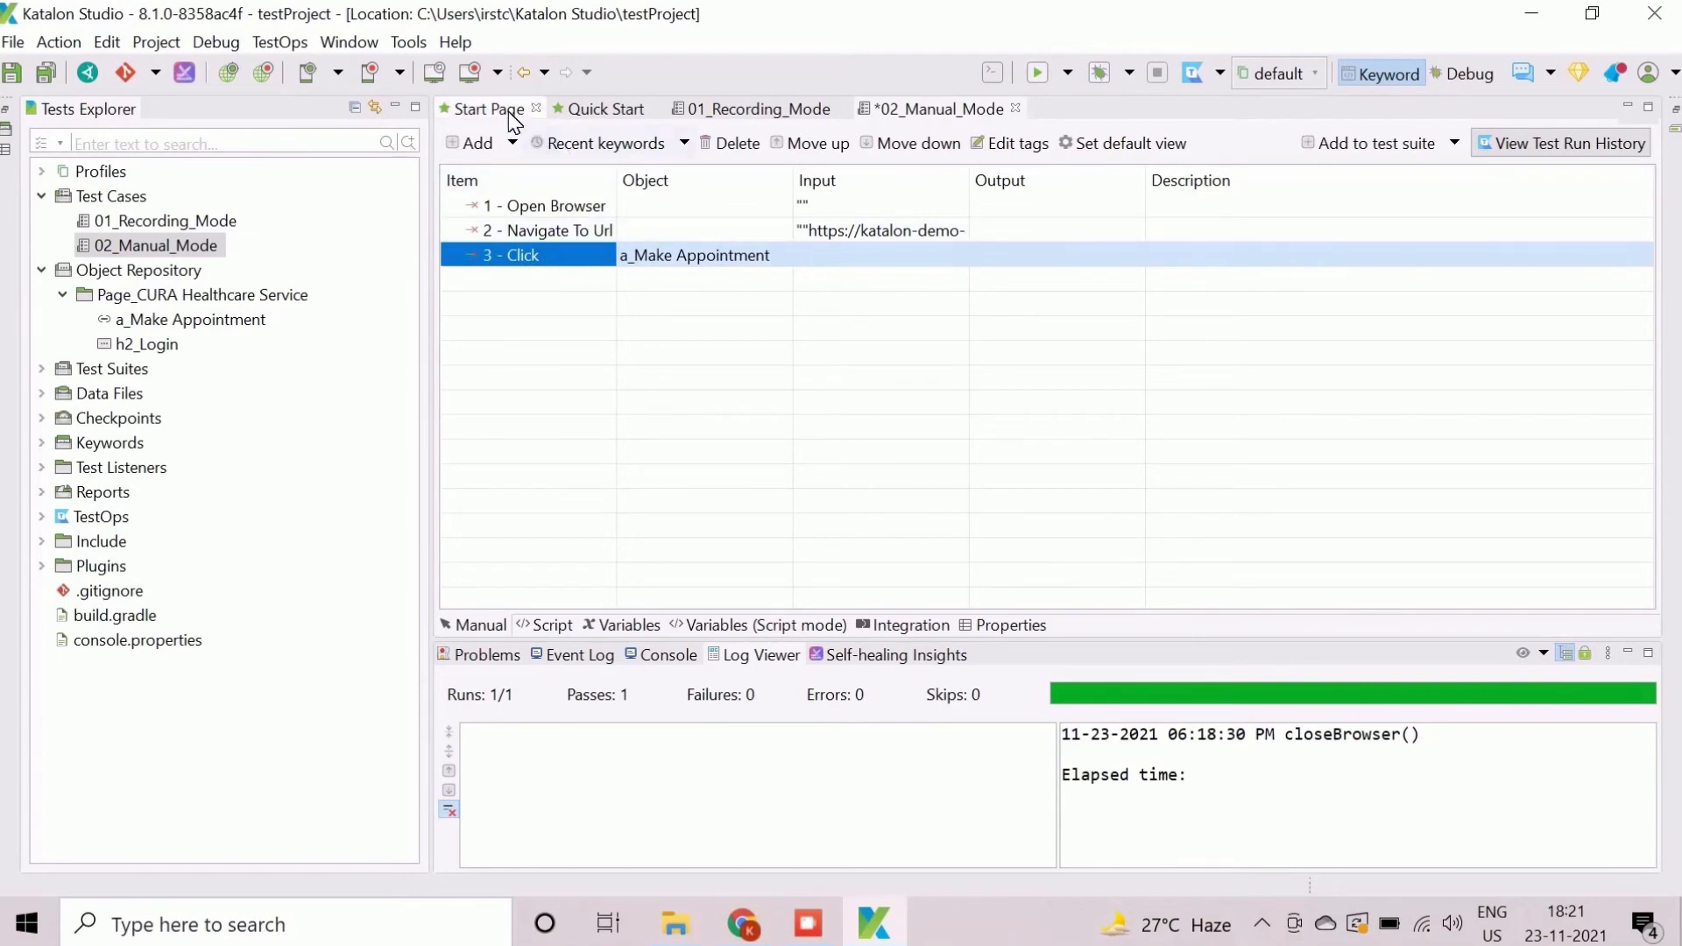
- Add a Verify Element Present step on h2_Login with timeout 100, then begin a Close step
click(475, 142)
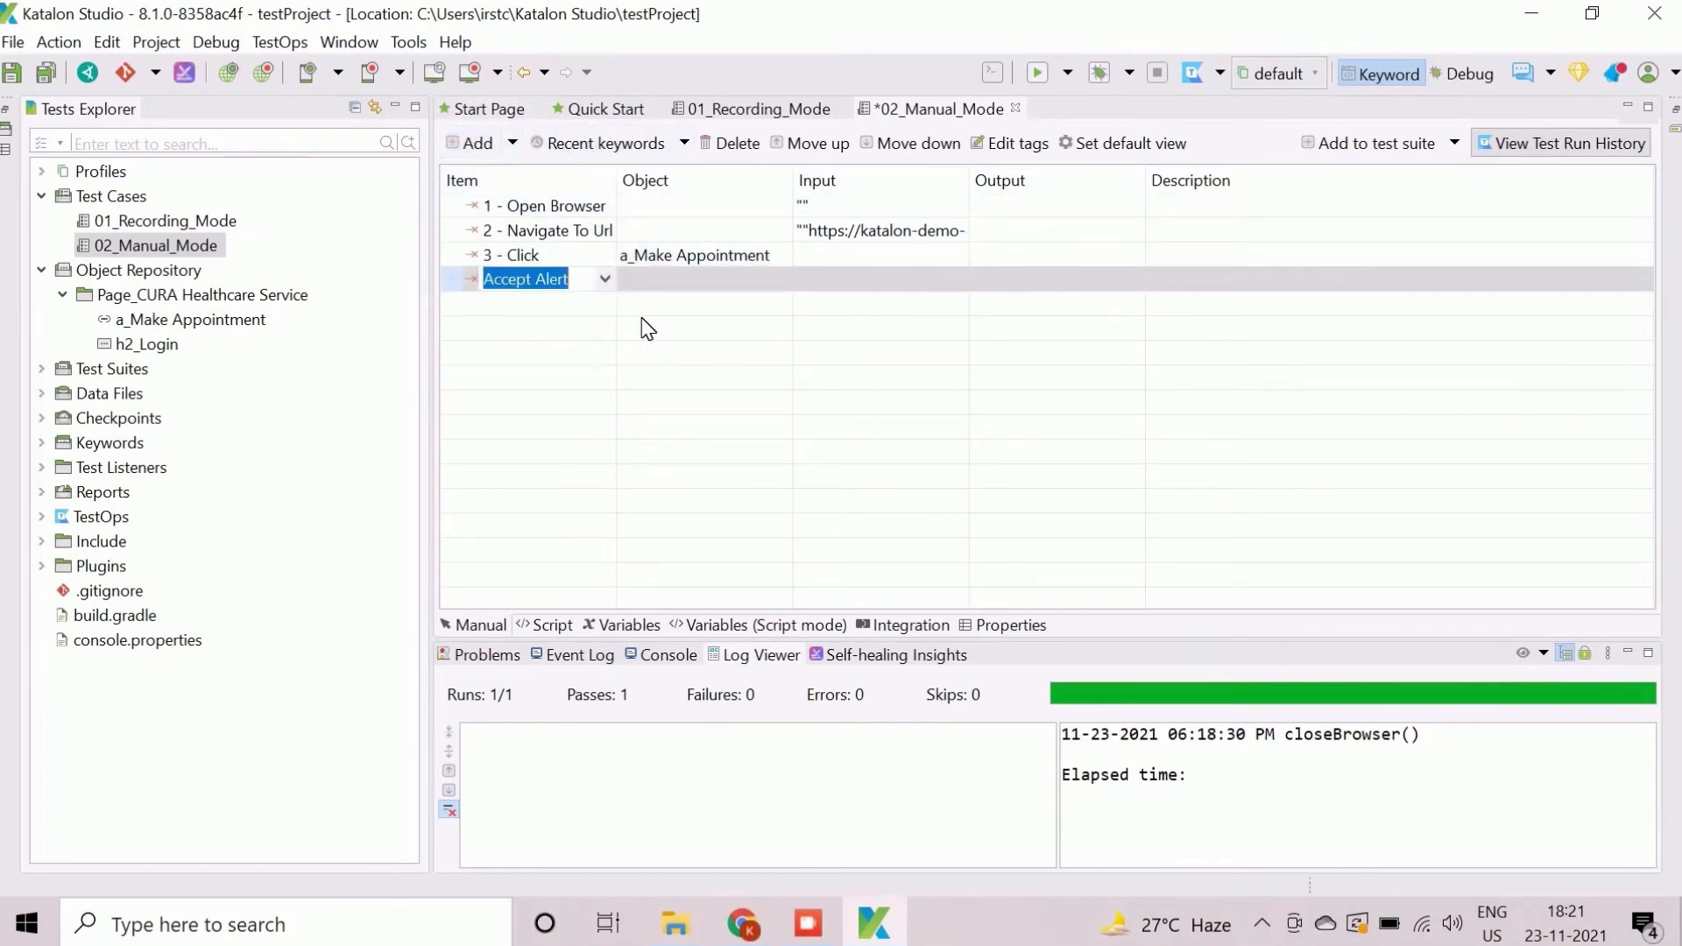
text(Verify Ele)
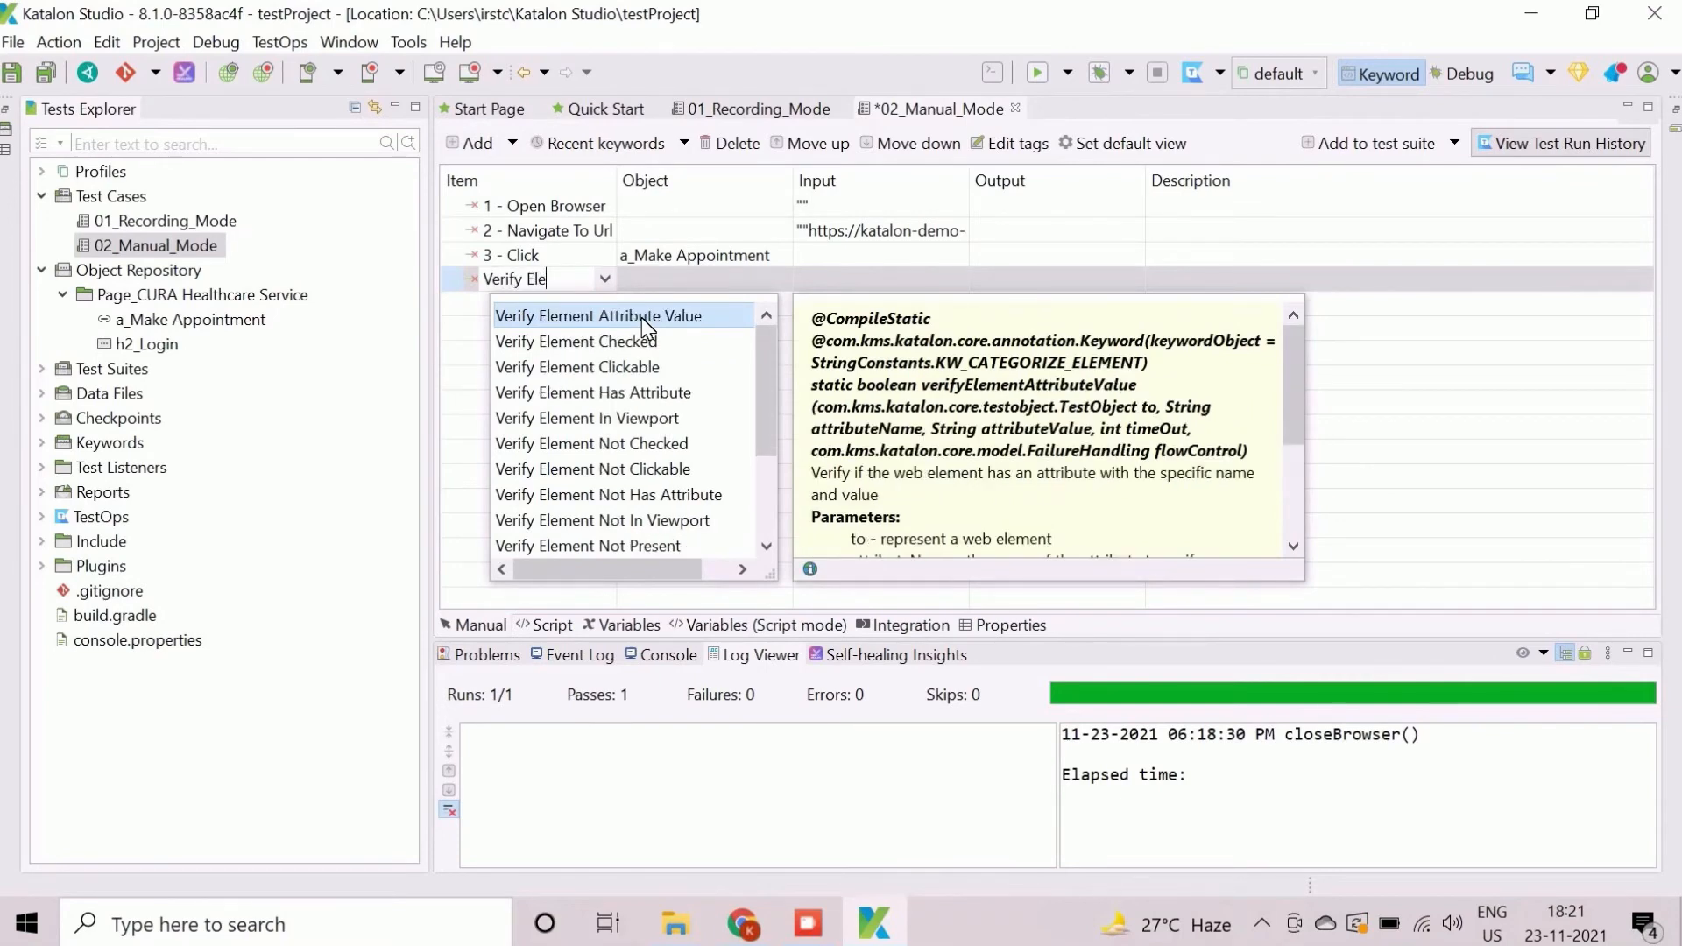
text(ment)
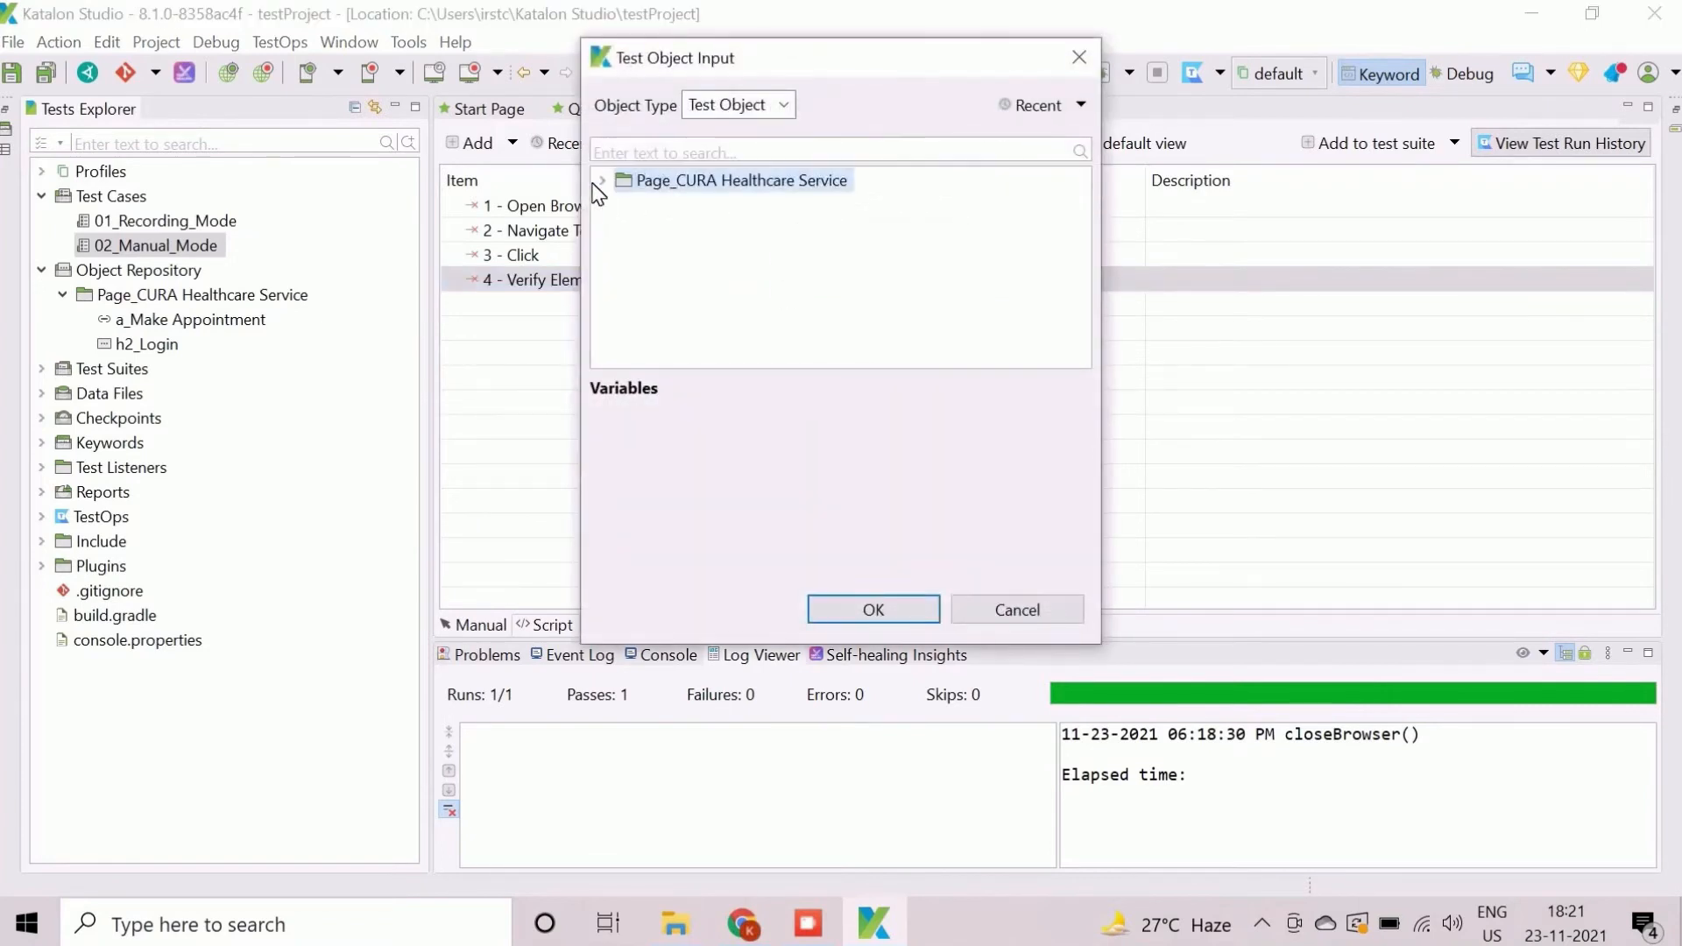
click(601, 180)
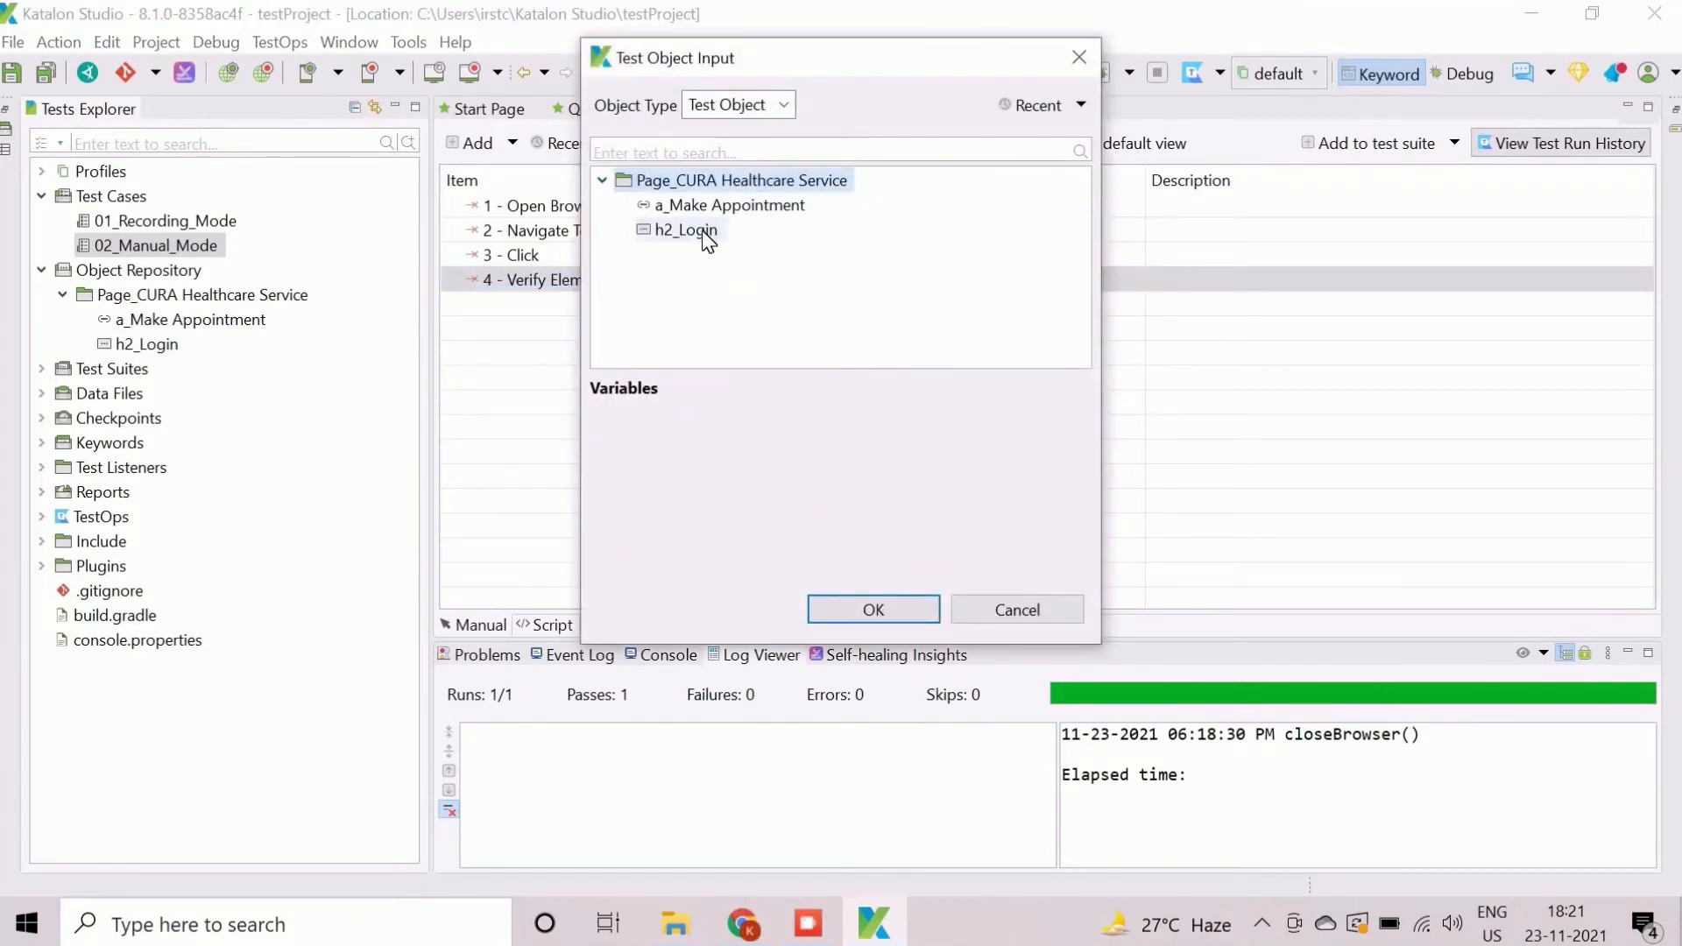
click(873, 610)
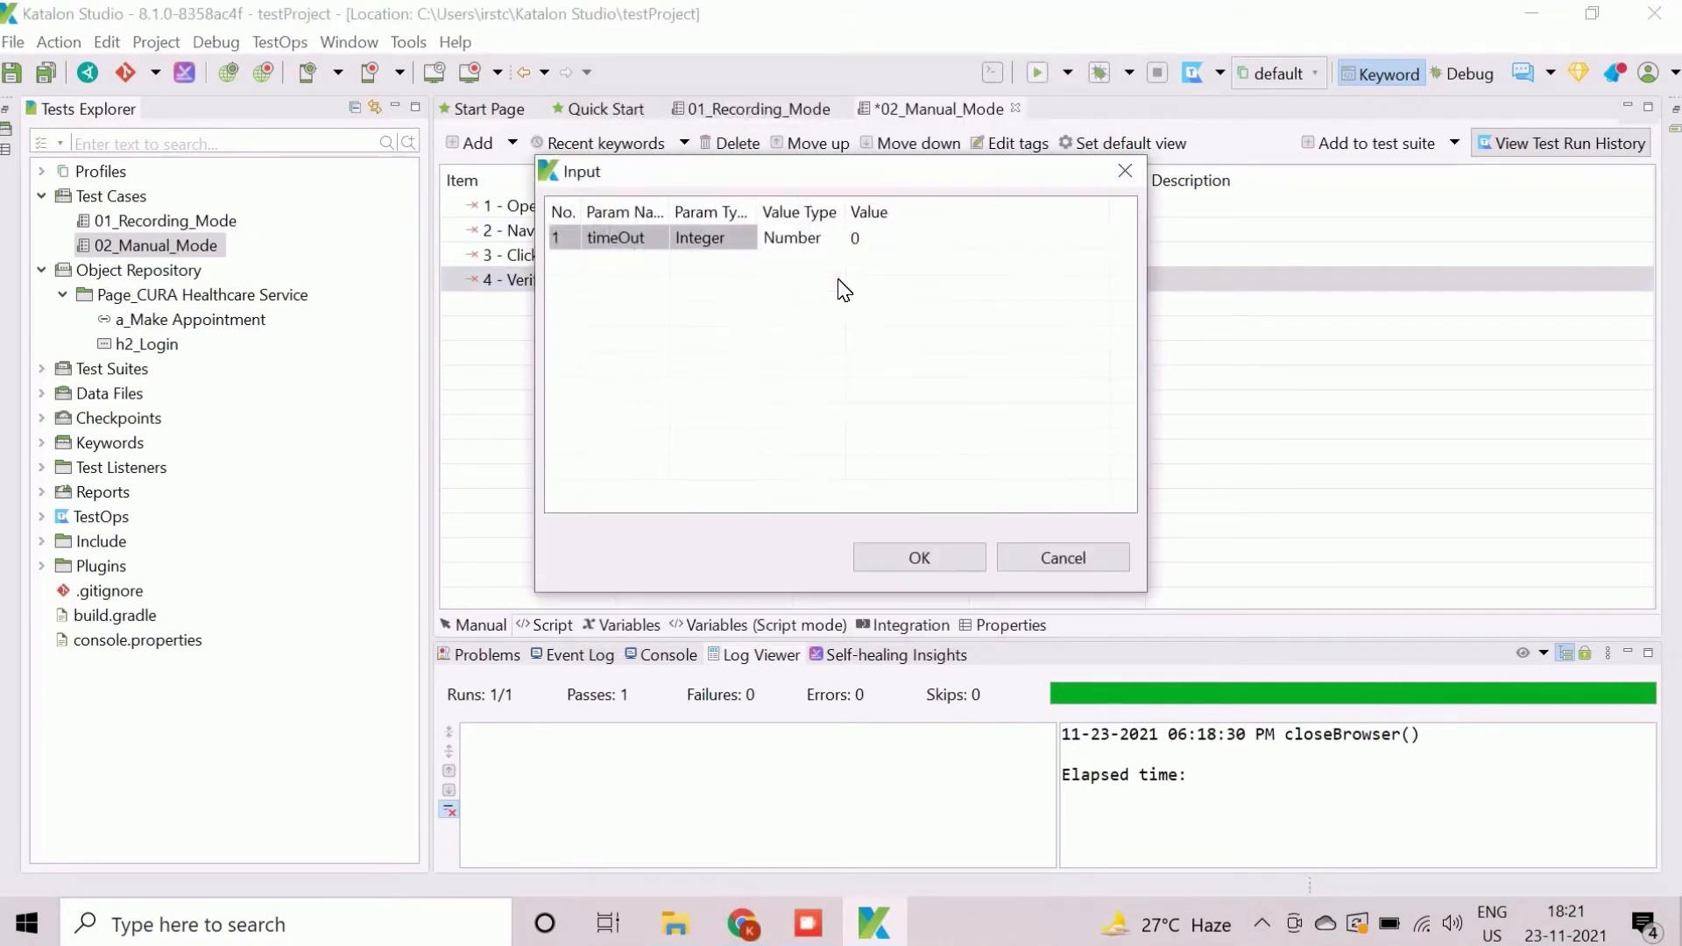
double_click(855, 237)
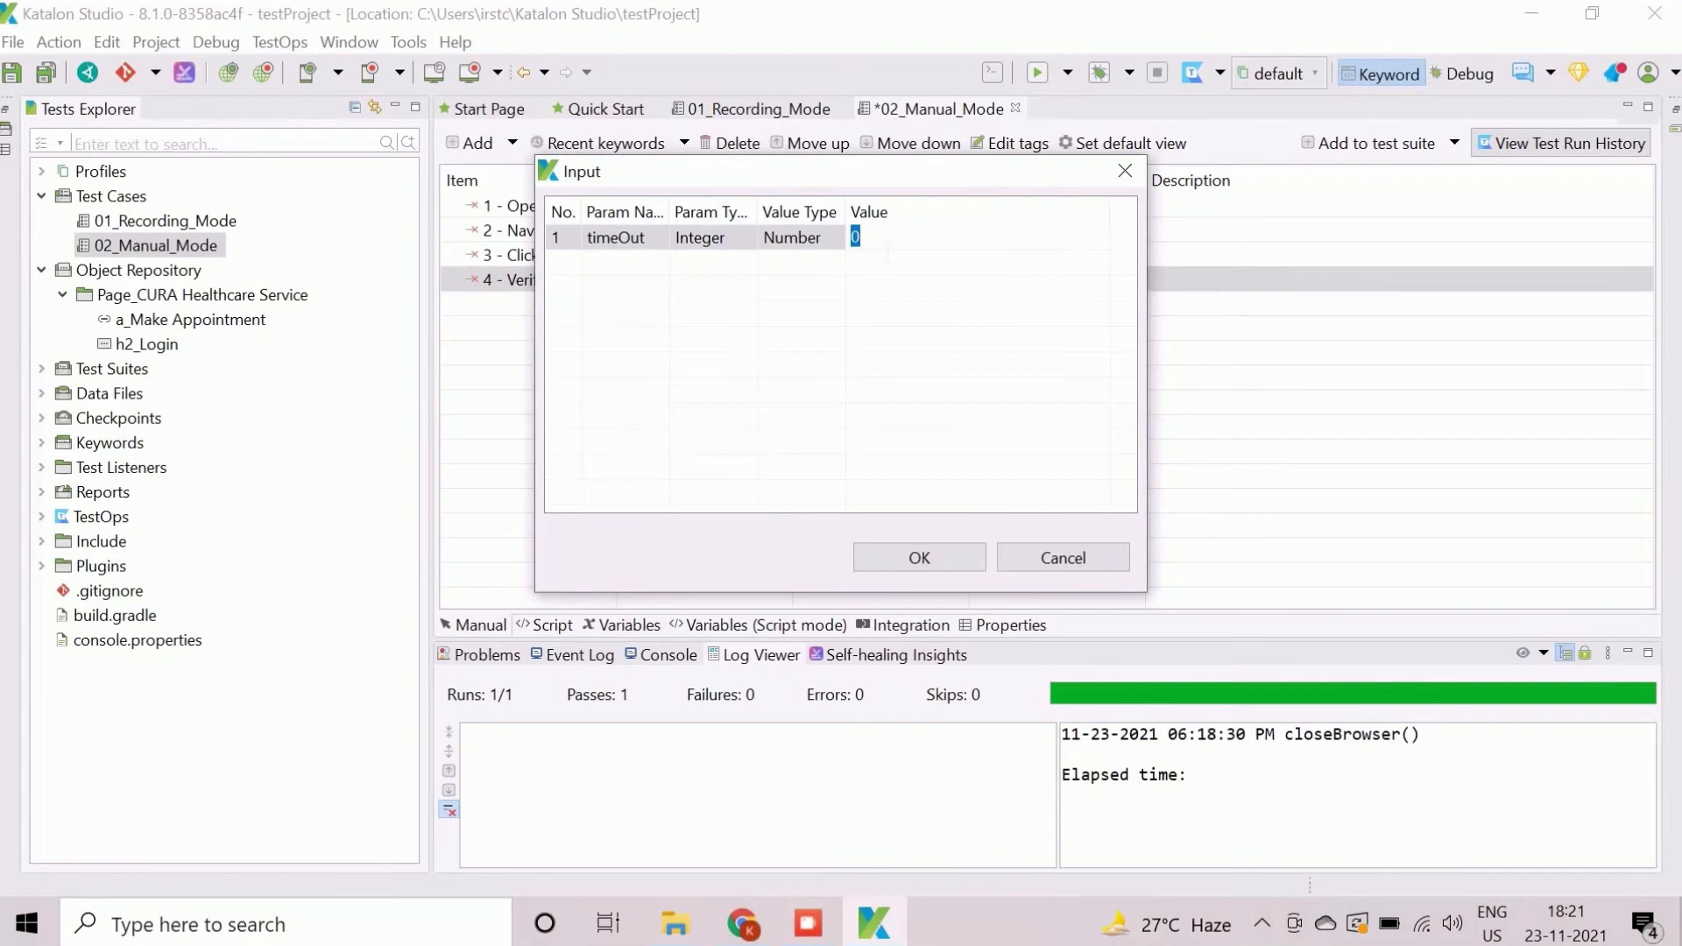
click(916, 558)
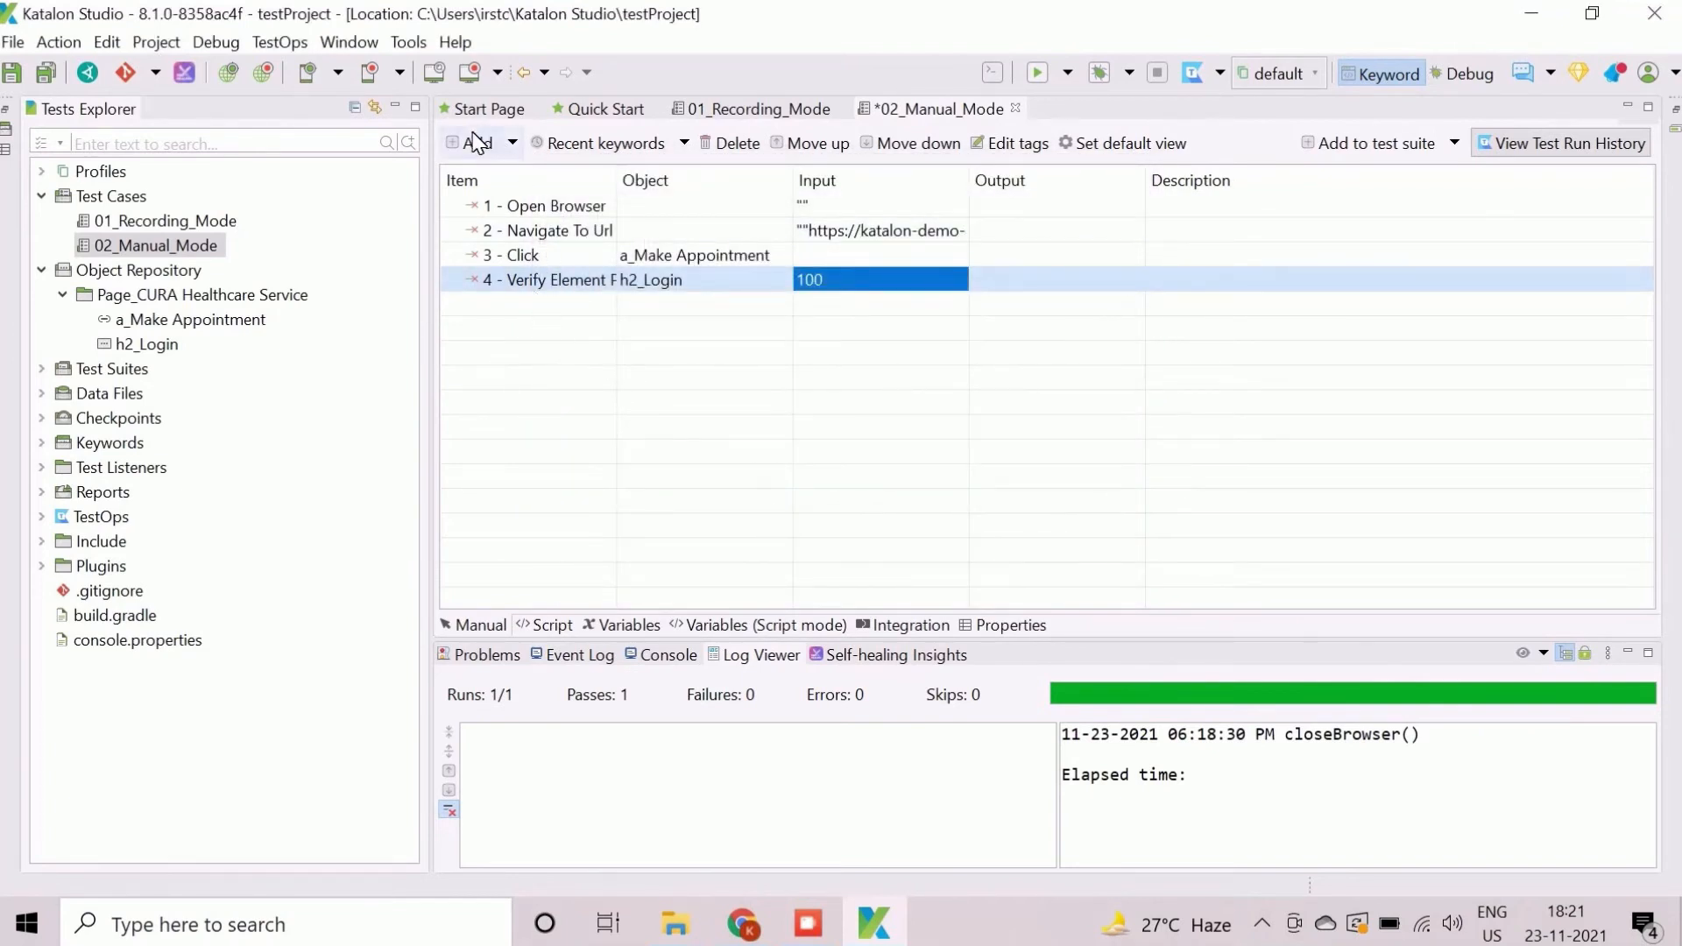
text(Clos)
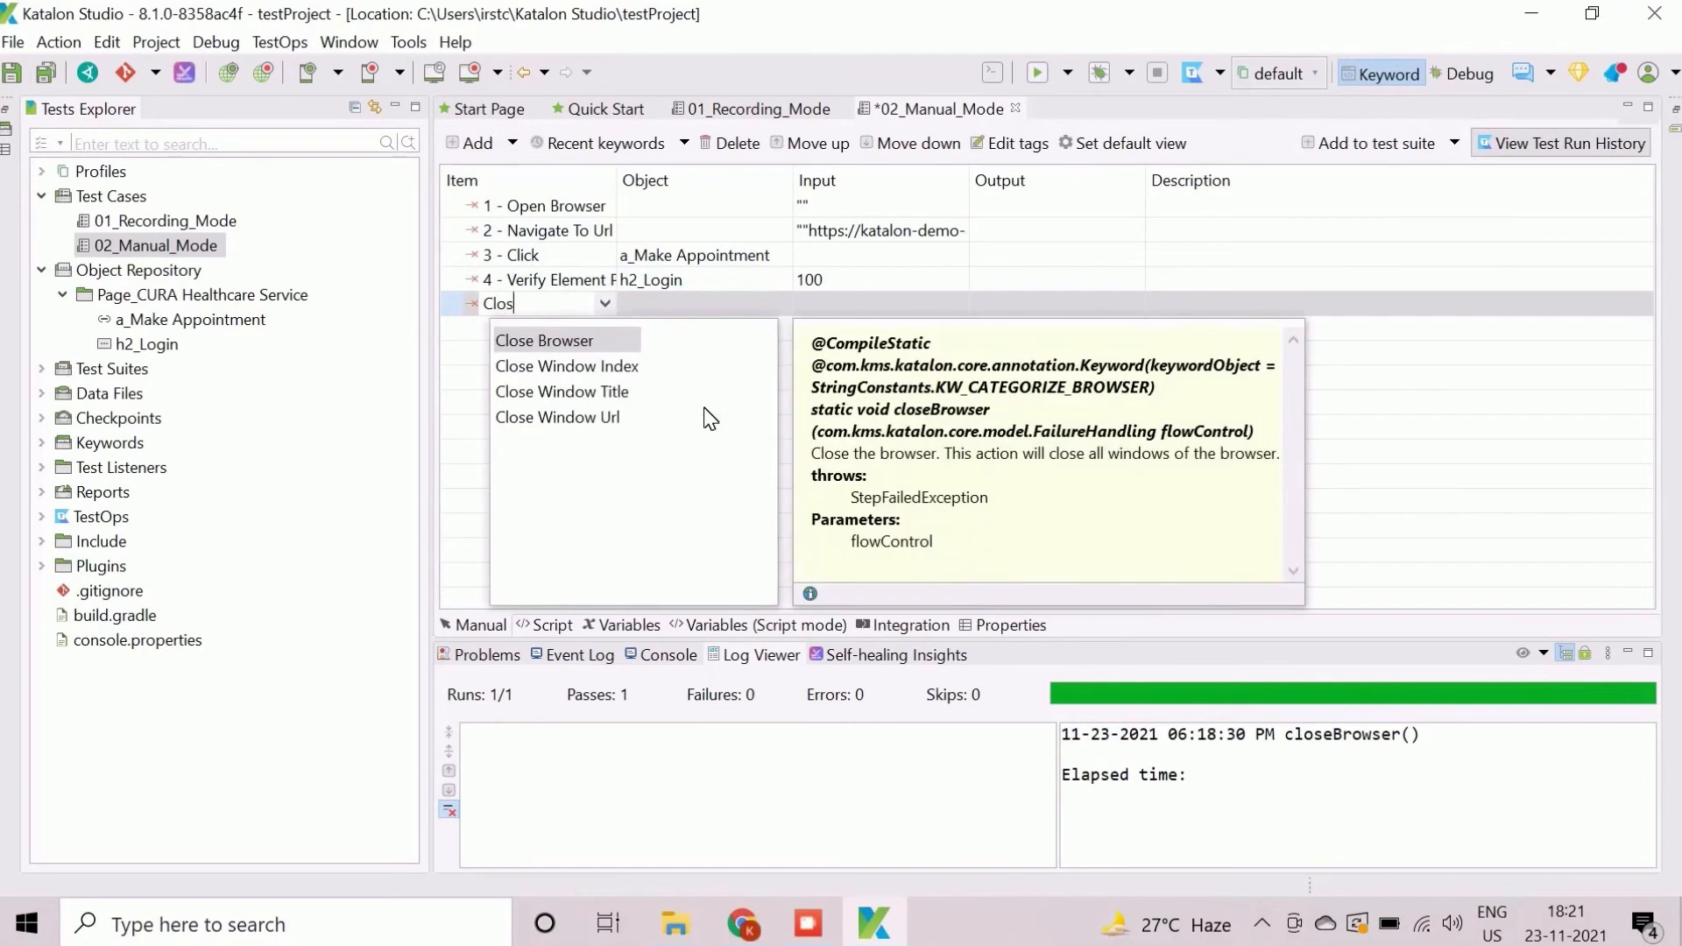
- Finish 02_Manual_Mode with a Close Browser fifth step
click(544, 339)
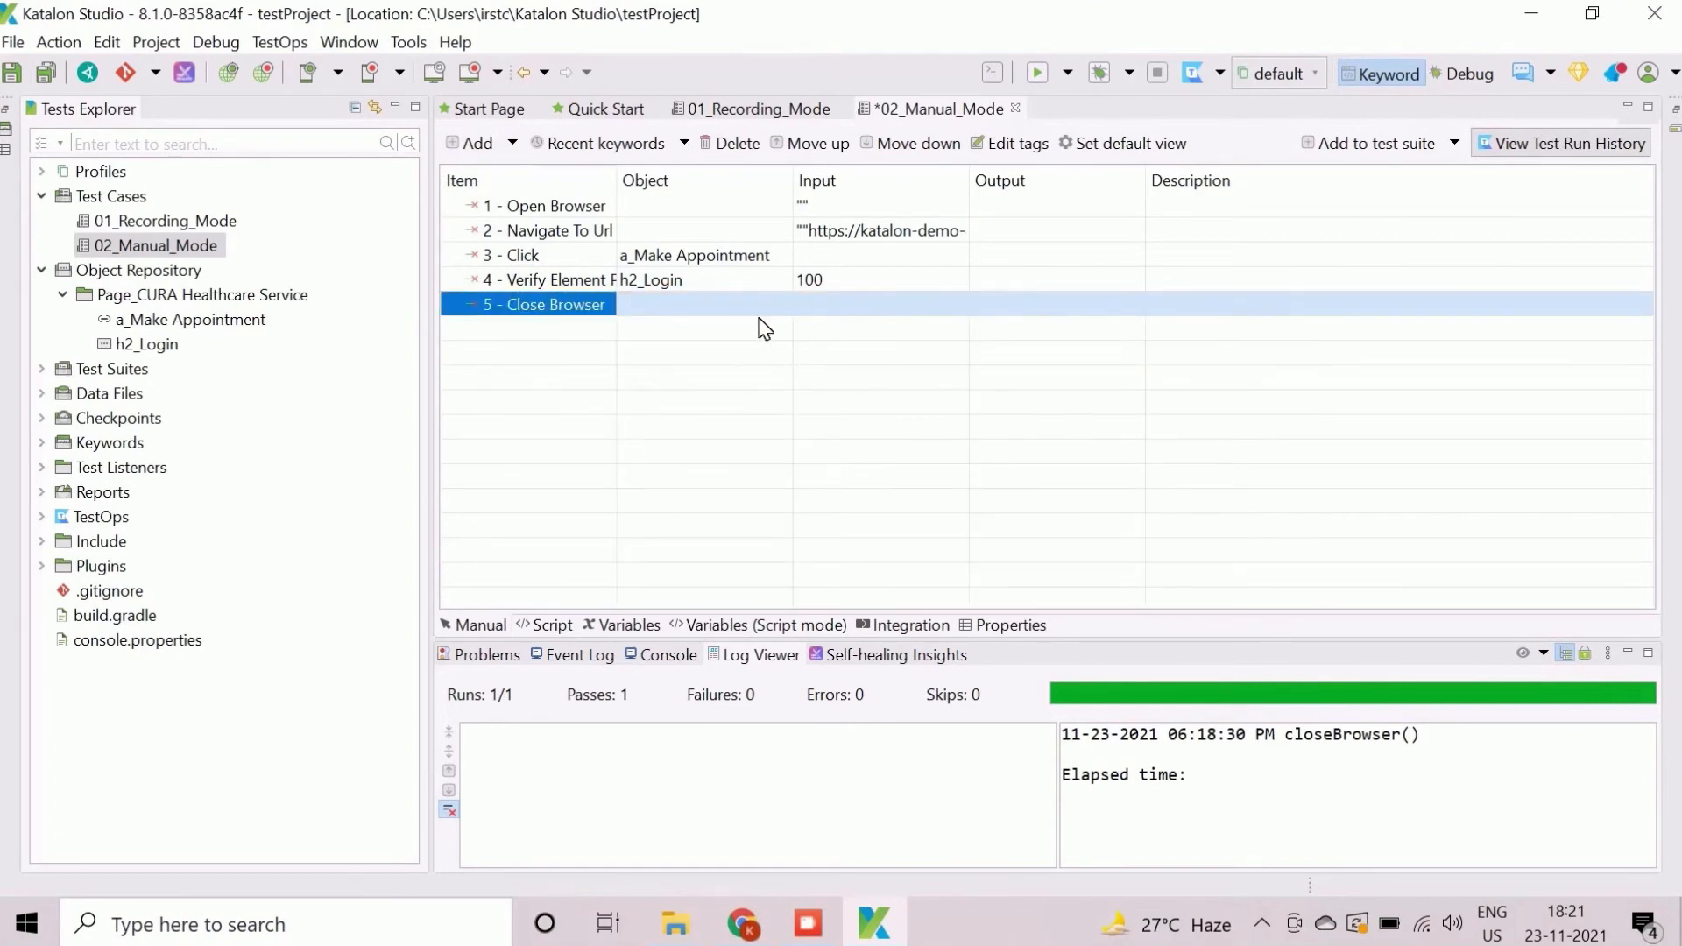
click(580, 280)
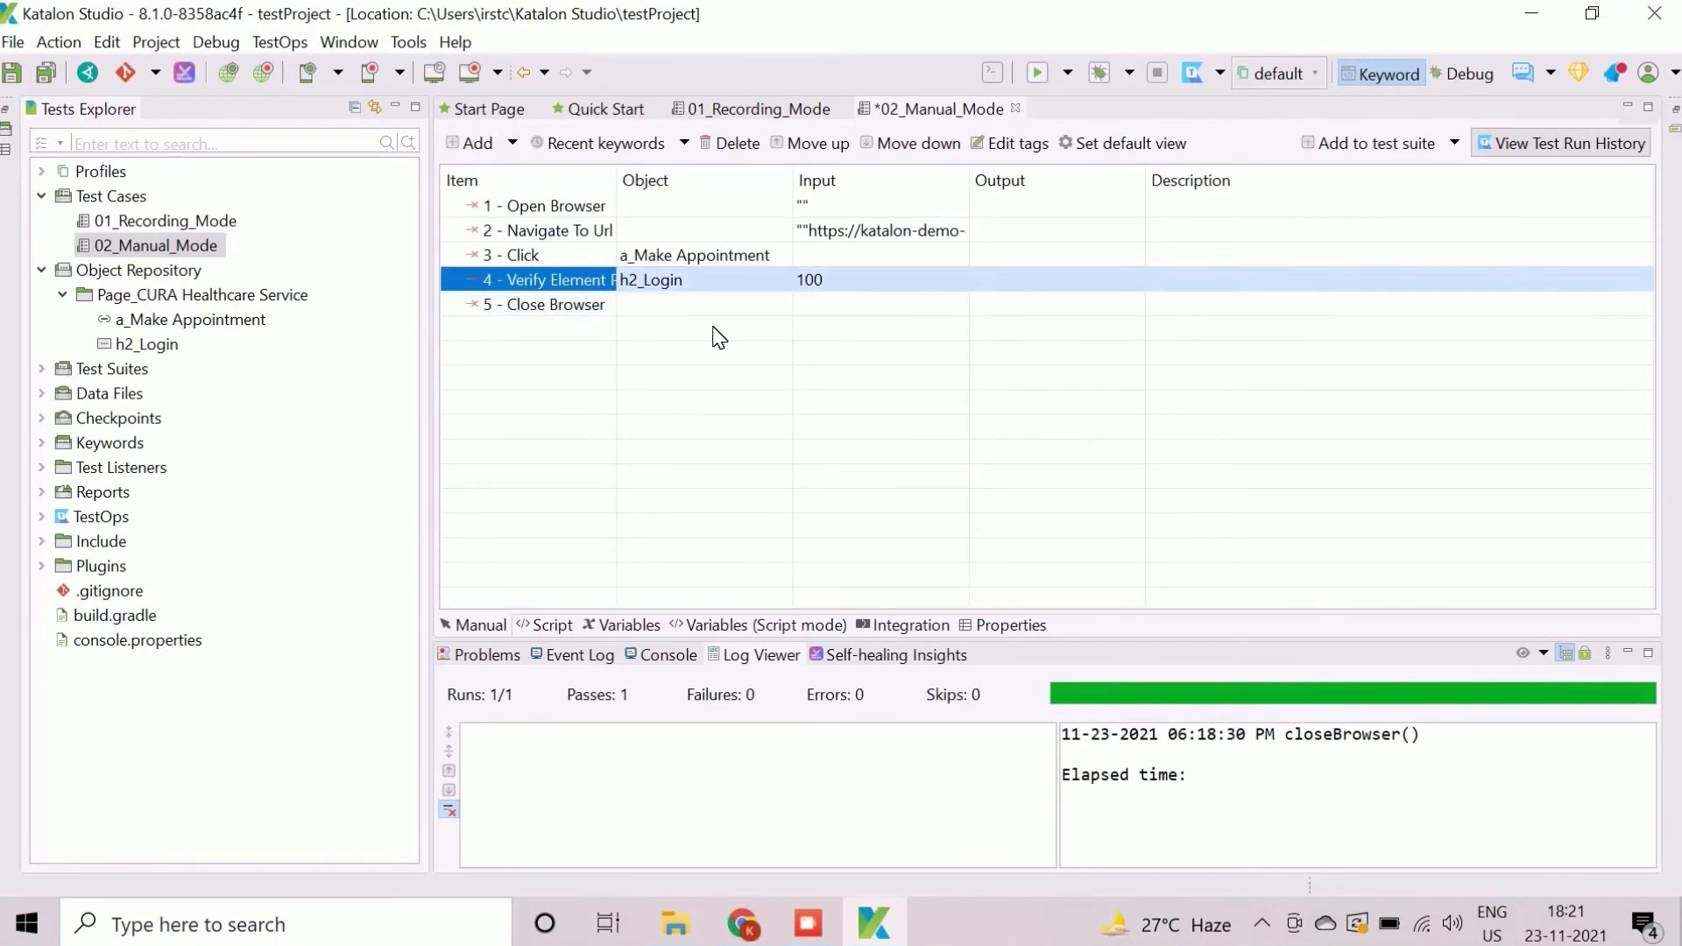
mouse_move(656, 329)
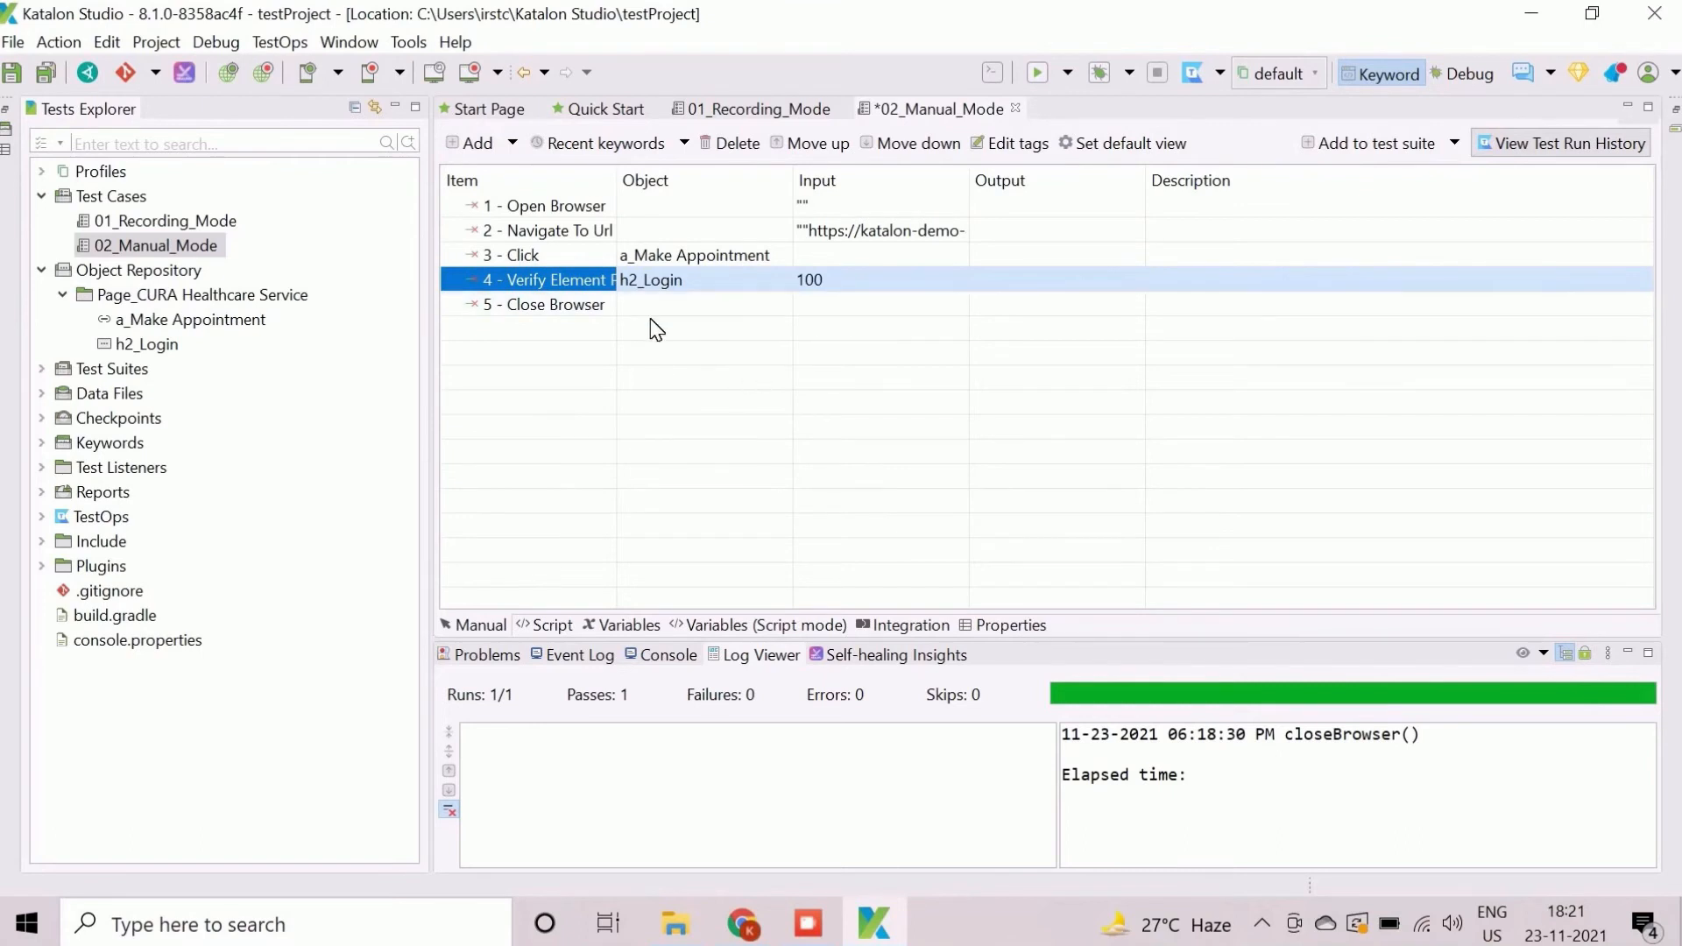
mouse_move(700, 240)
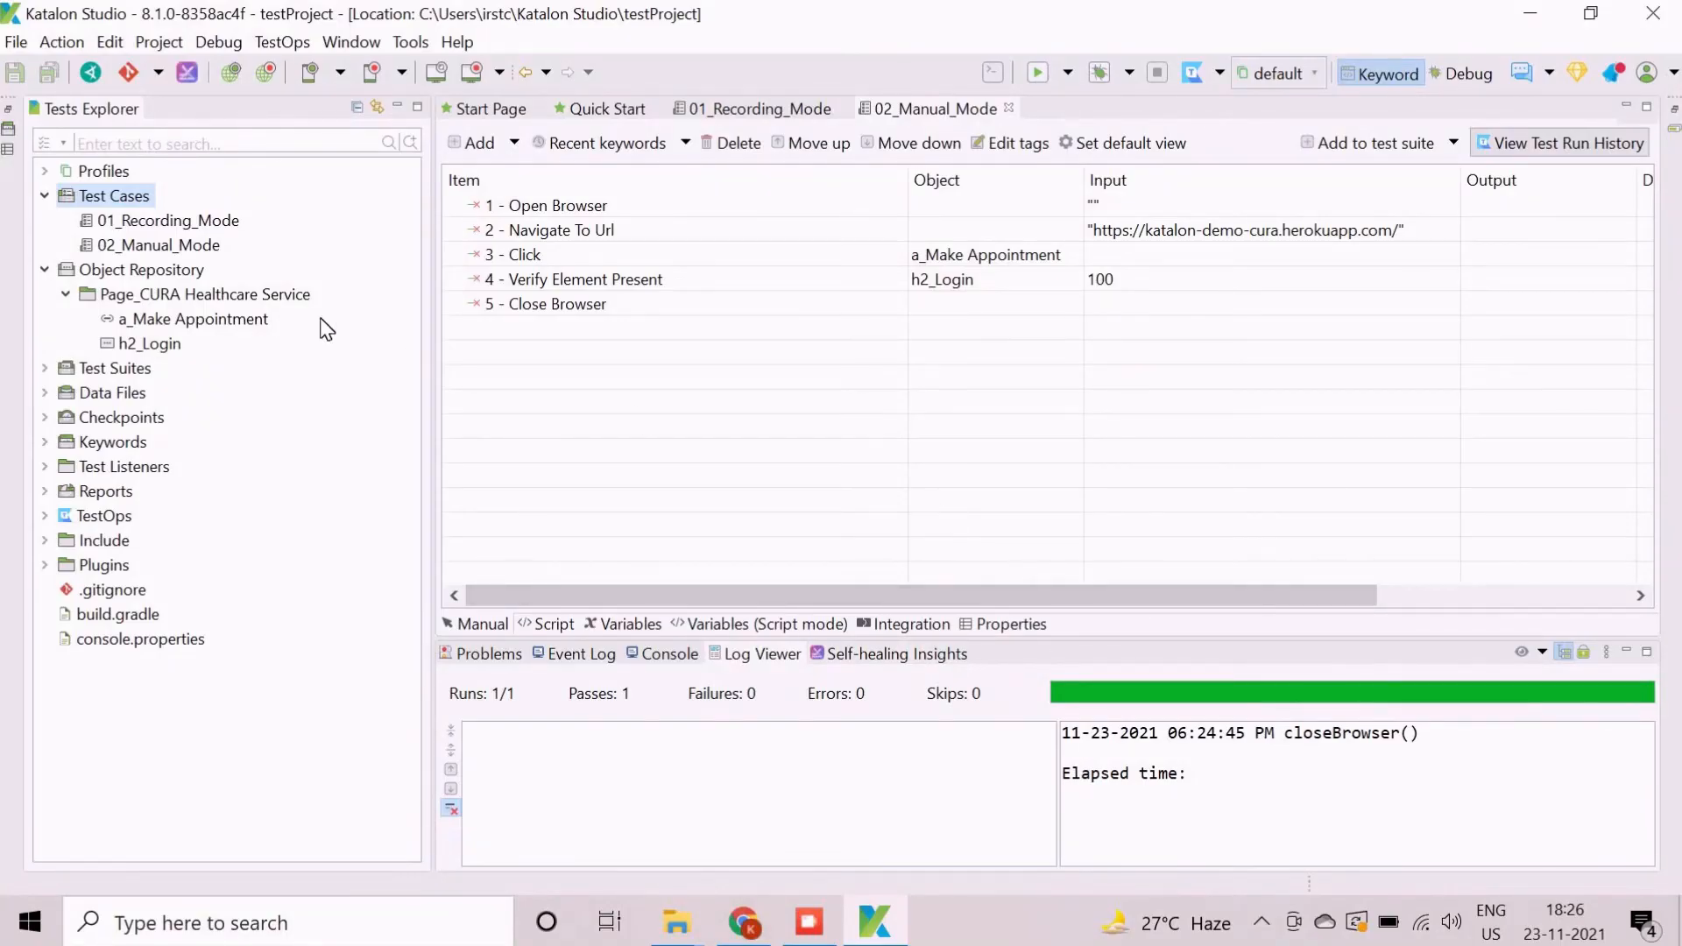
- Create an empty test case named 03_Script_Mode under the Test Cases folder
right_click(111, 195)
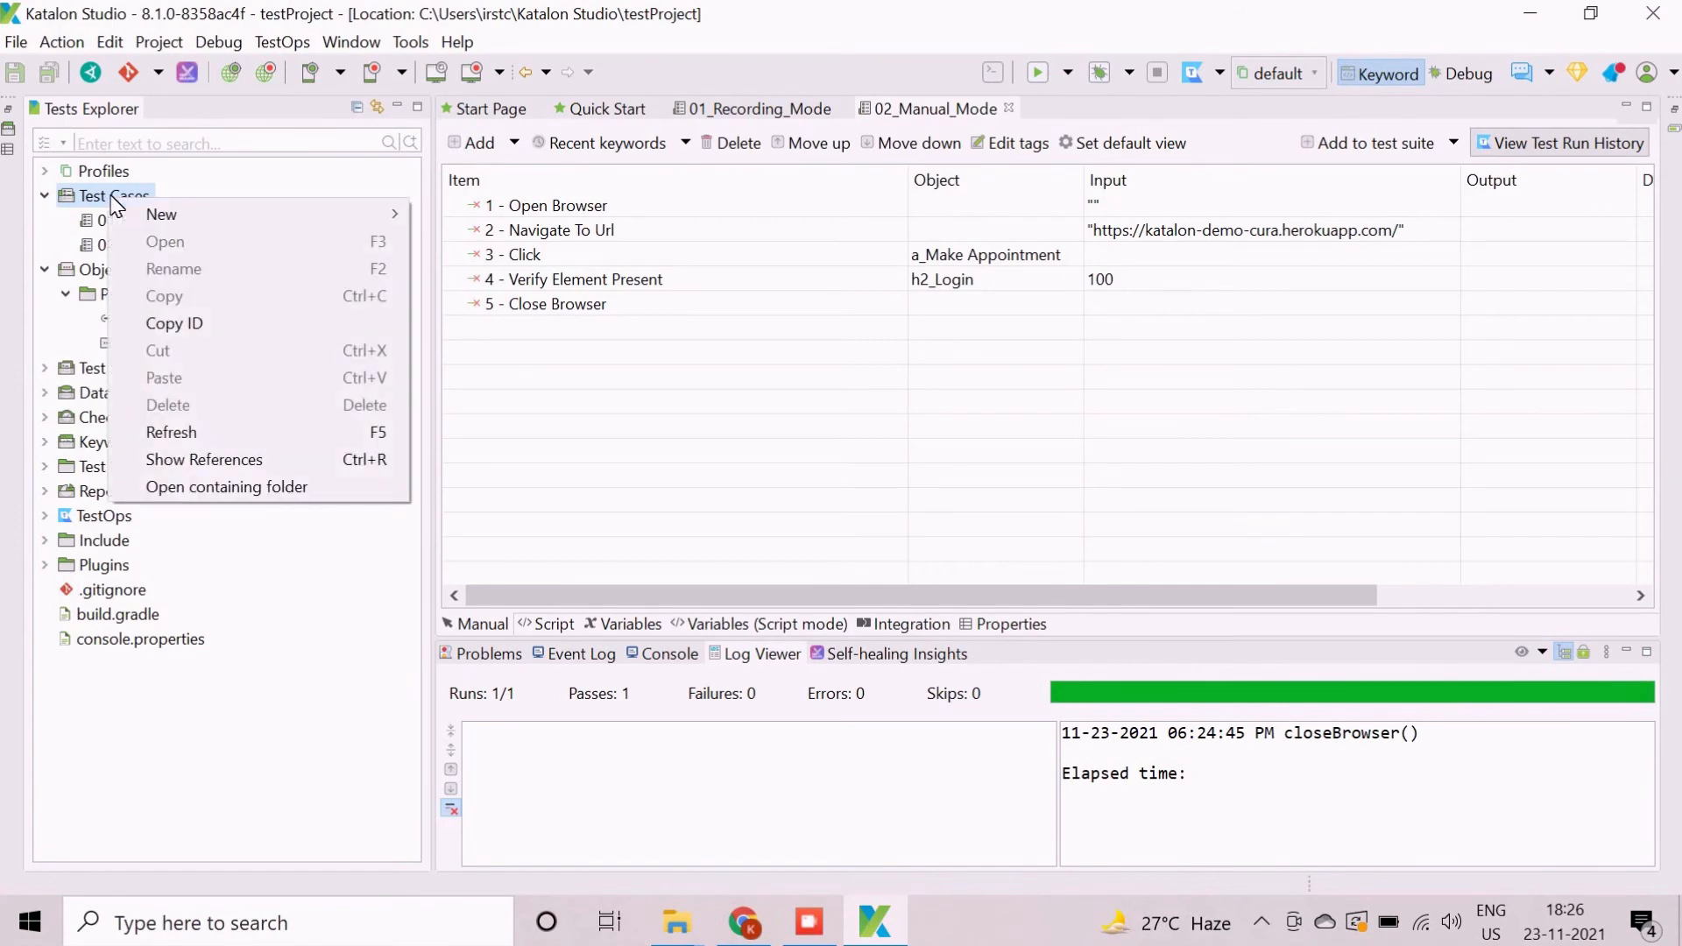
mouse_move(161, 214)
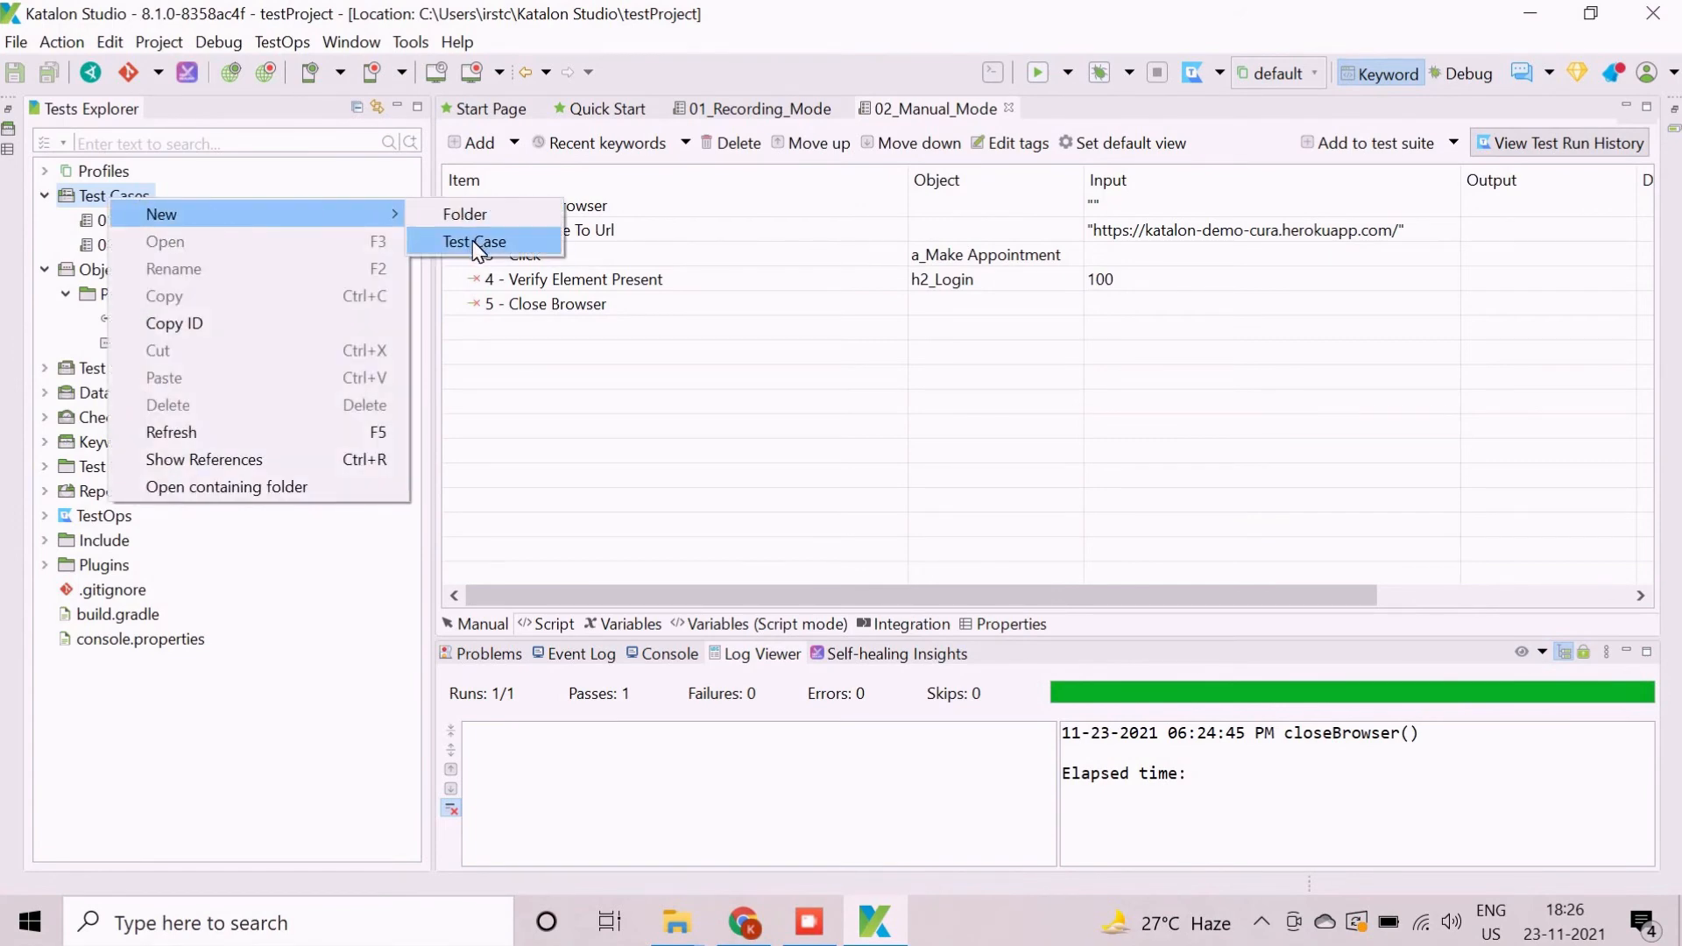
click(475, 242)
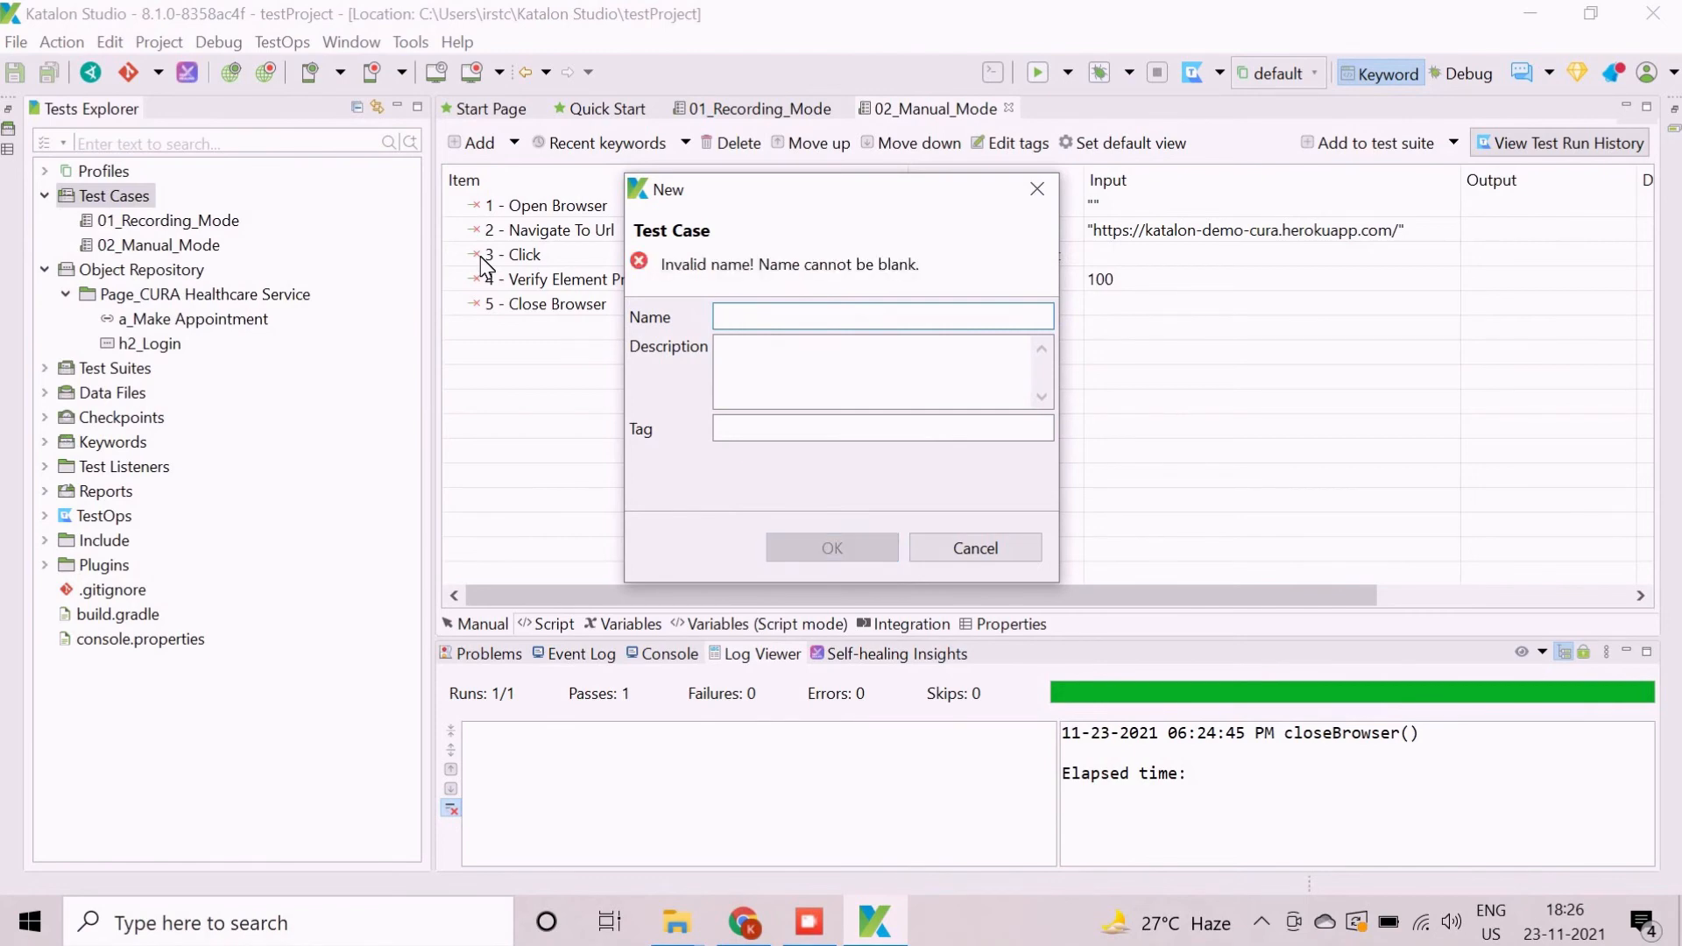
text(03_)
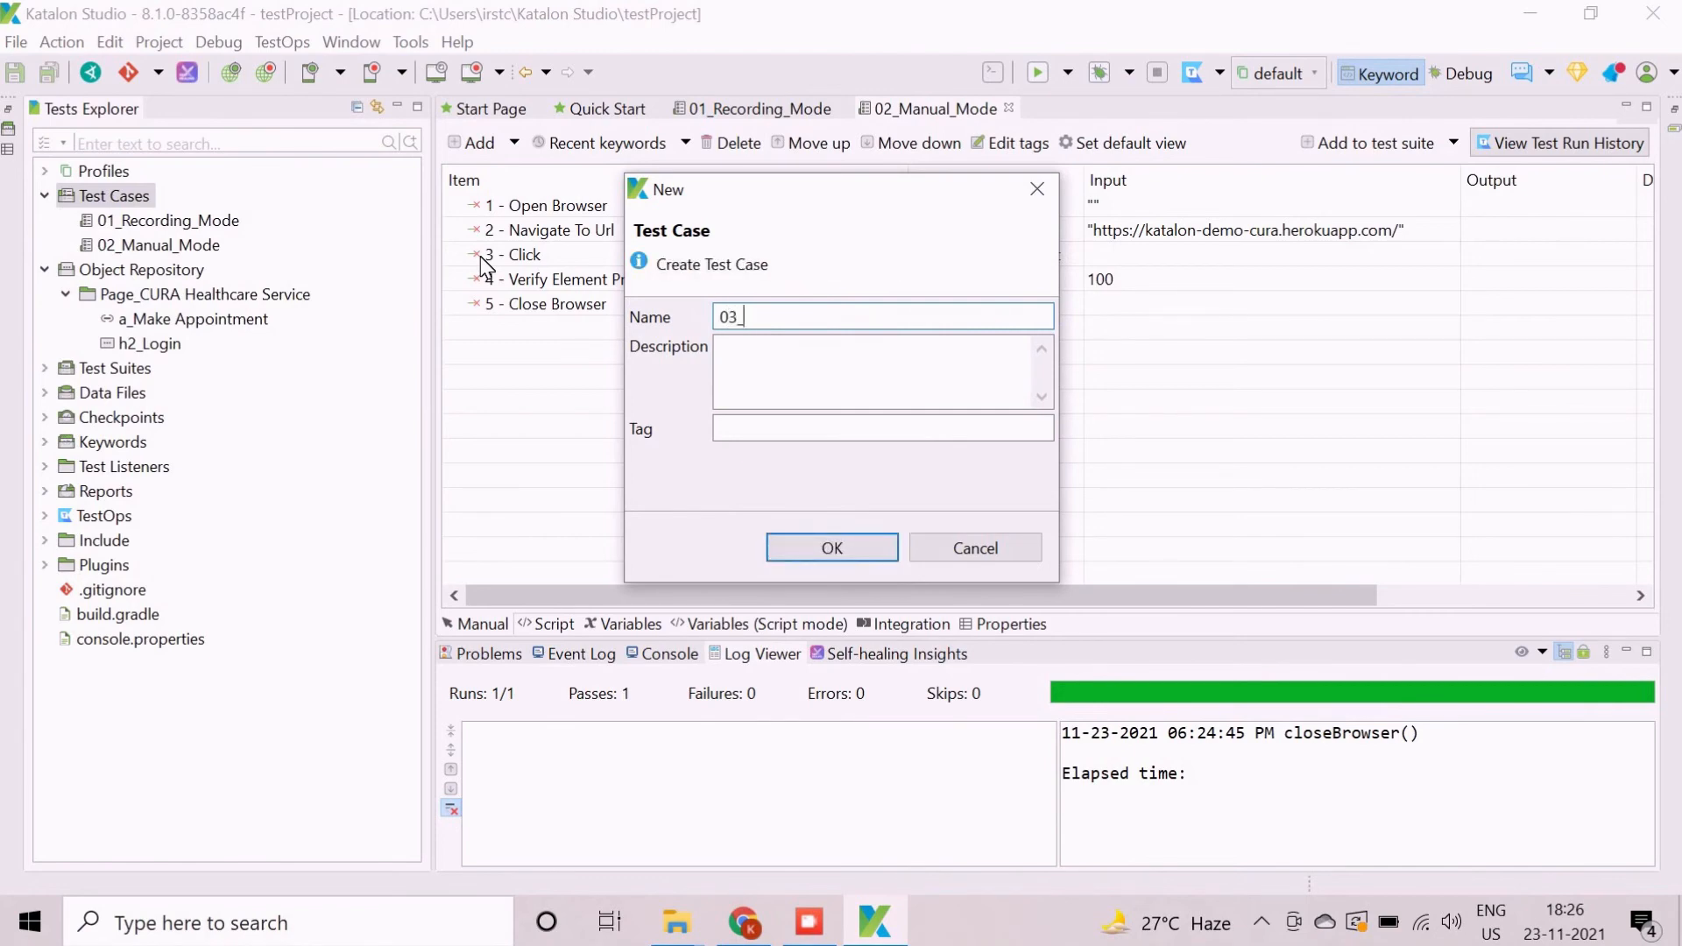
text(Script)
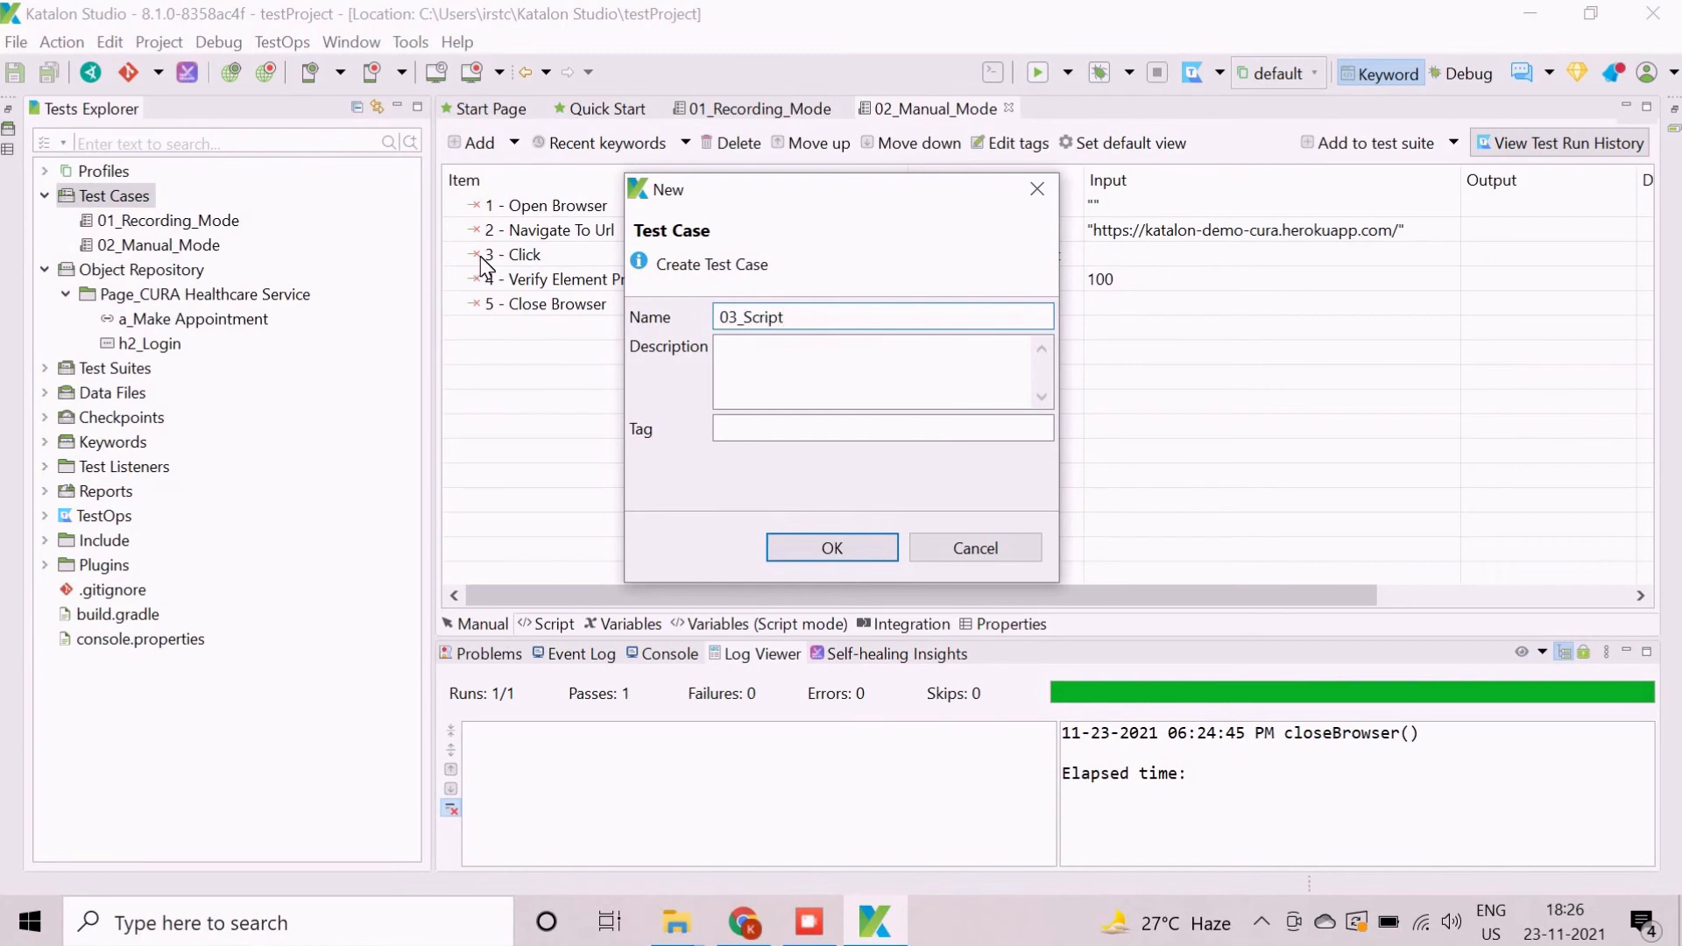
text(_Mode)
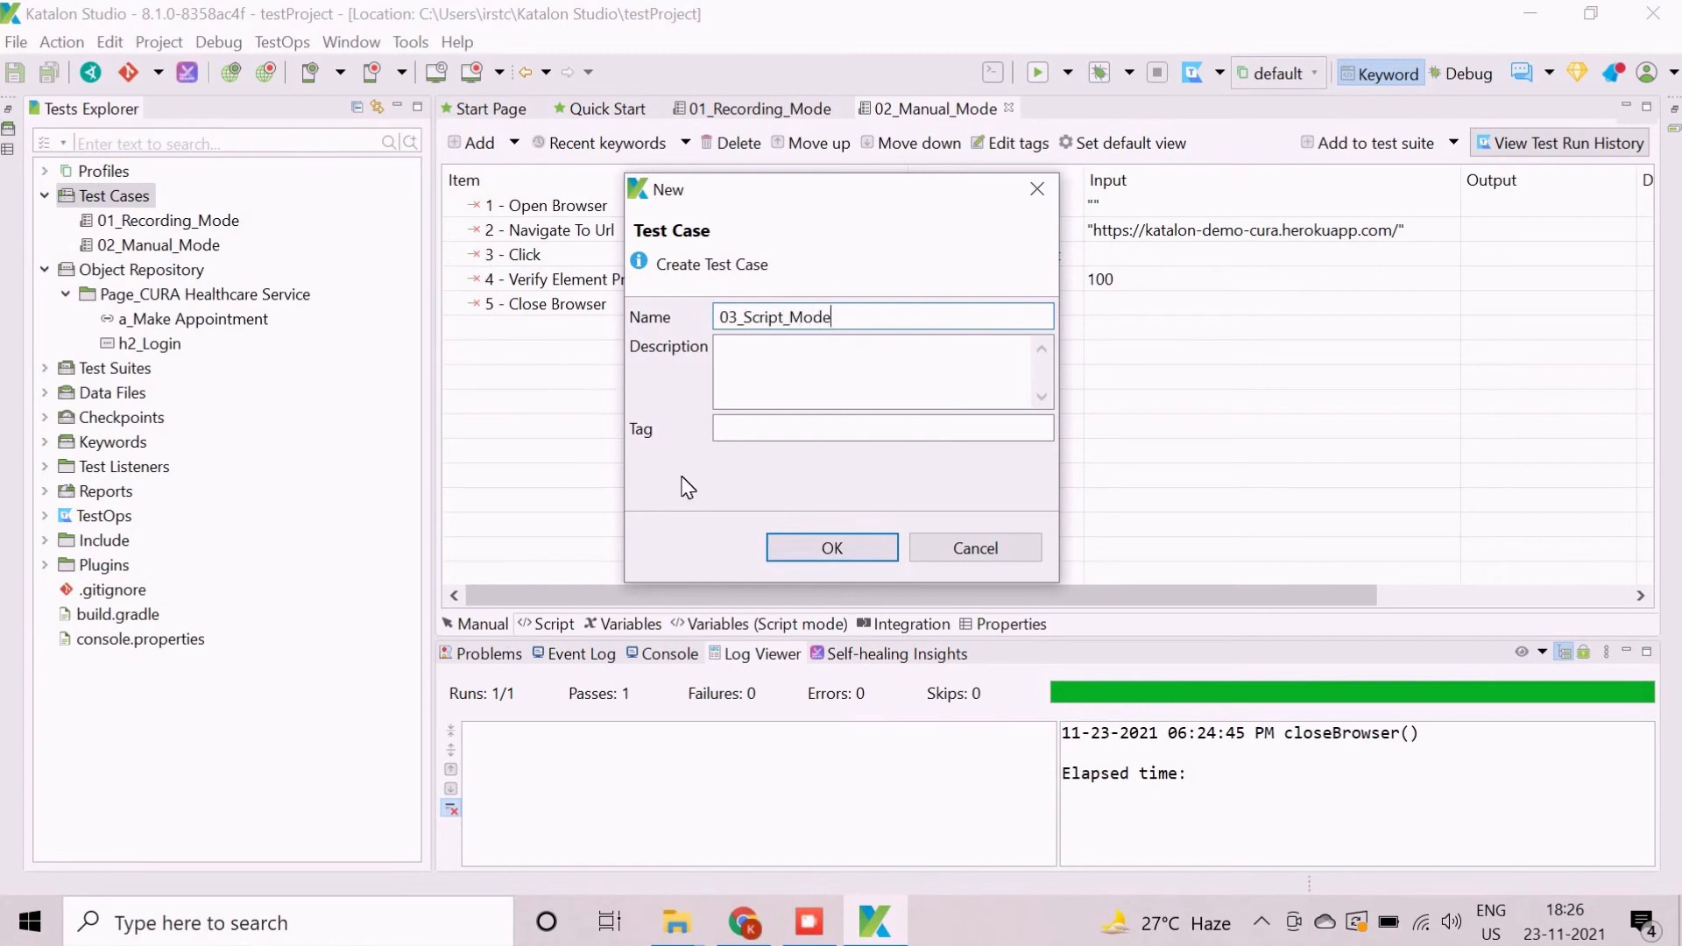
click(831, 546)
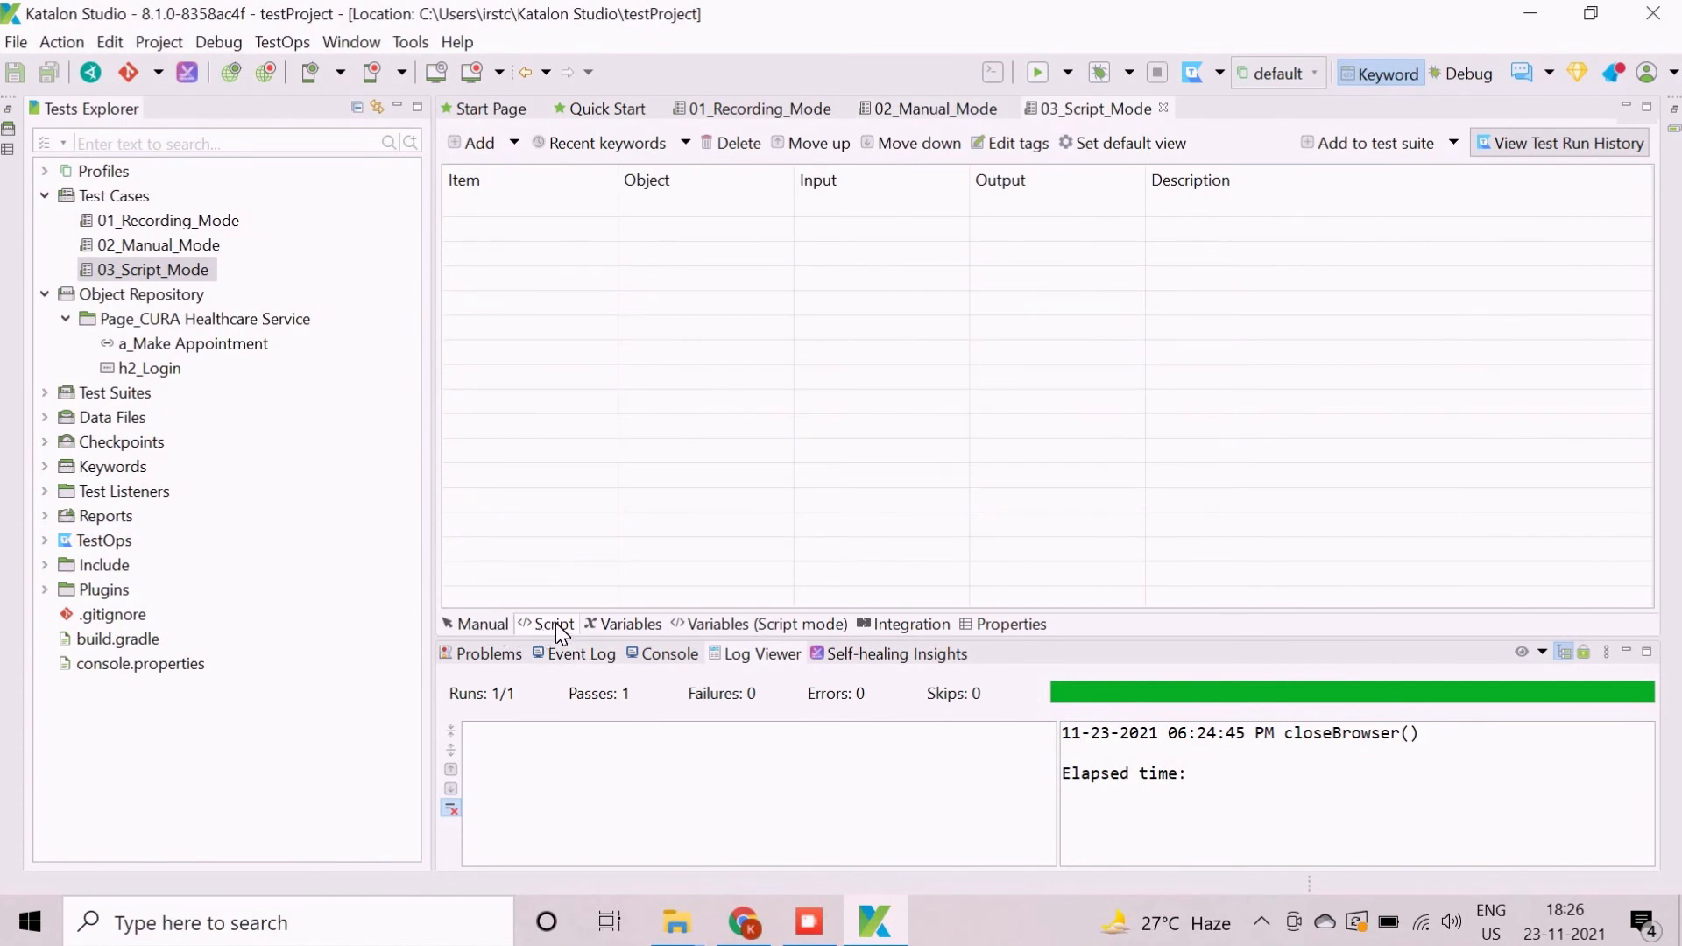
- Enter the five WebUI statements in Script view — open browser, navigate to CURA, click, verify h2_Login, close browser
click(554, 624)
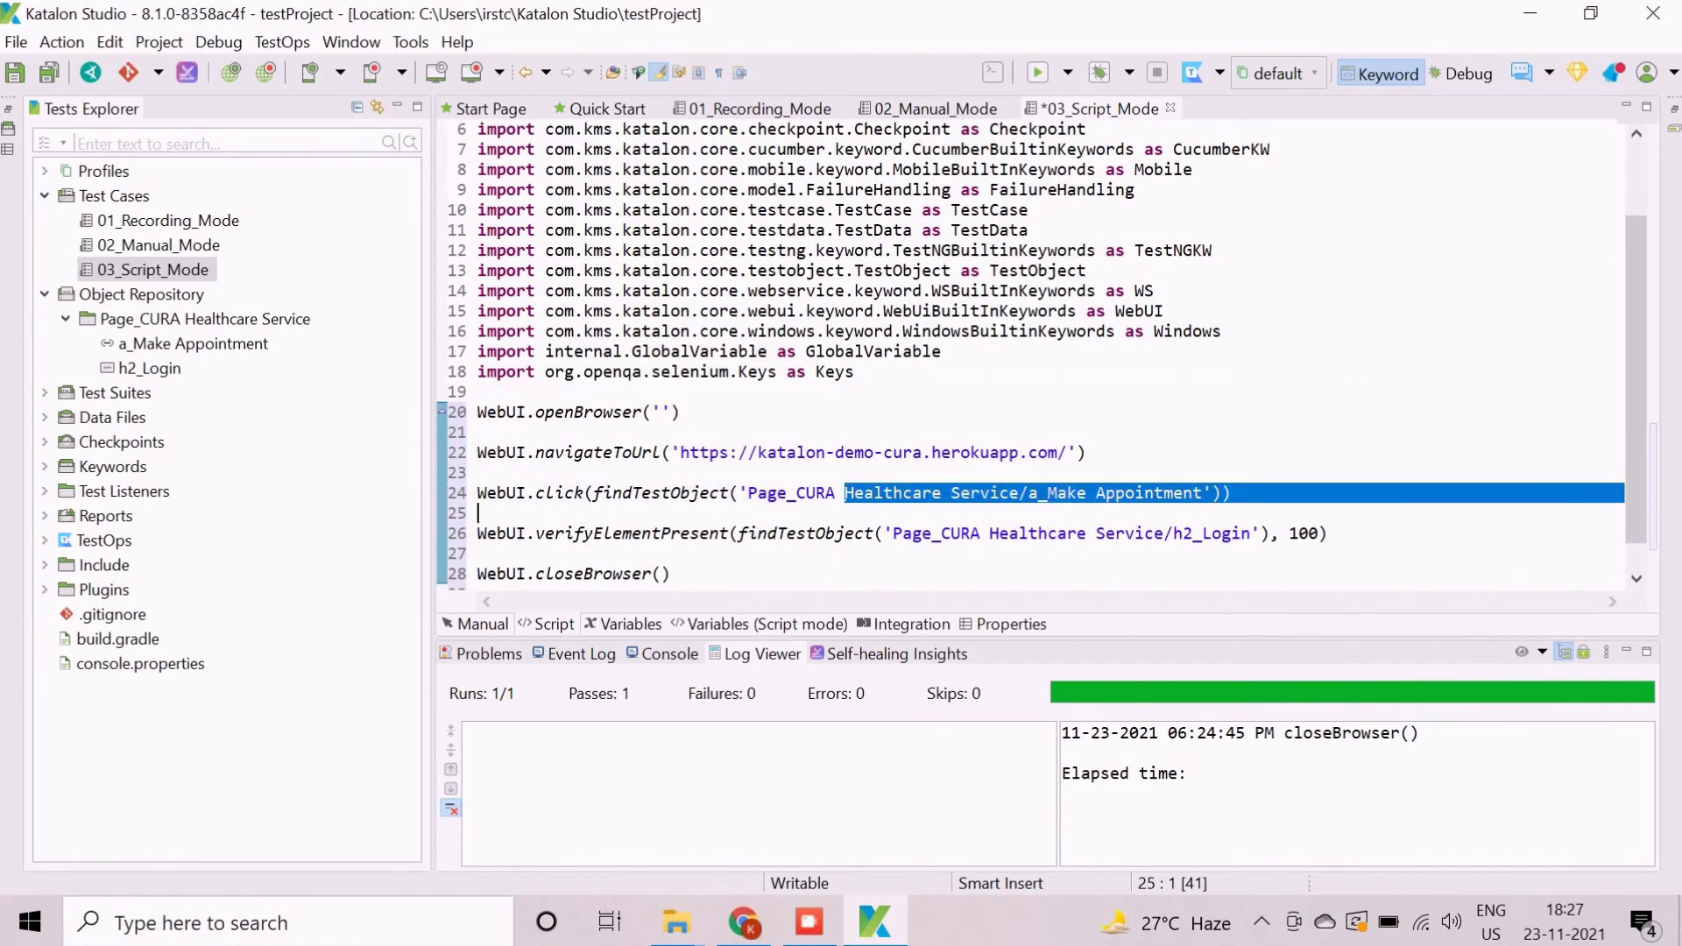
click(482, 624)
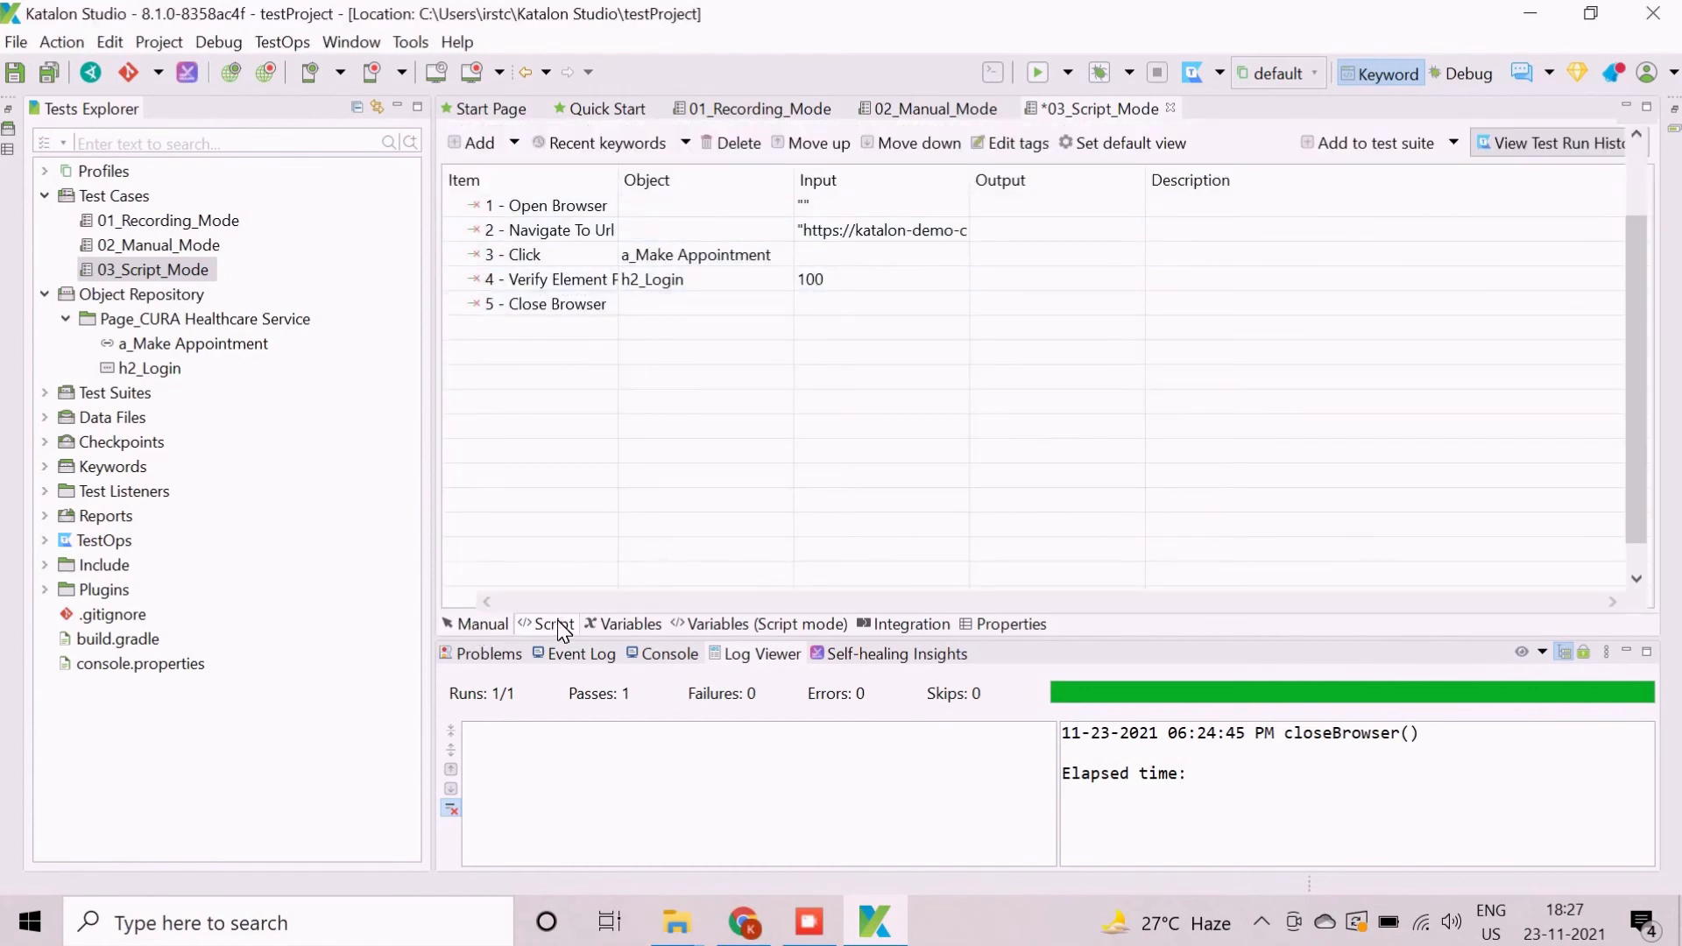
click(554, 624)
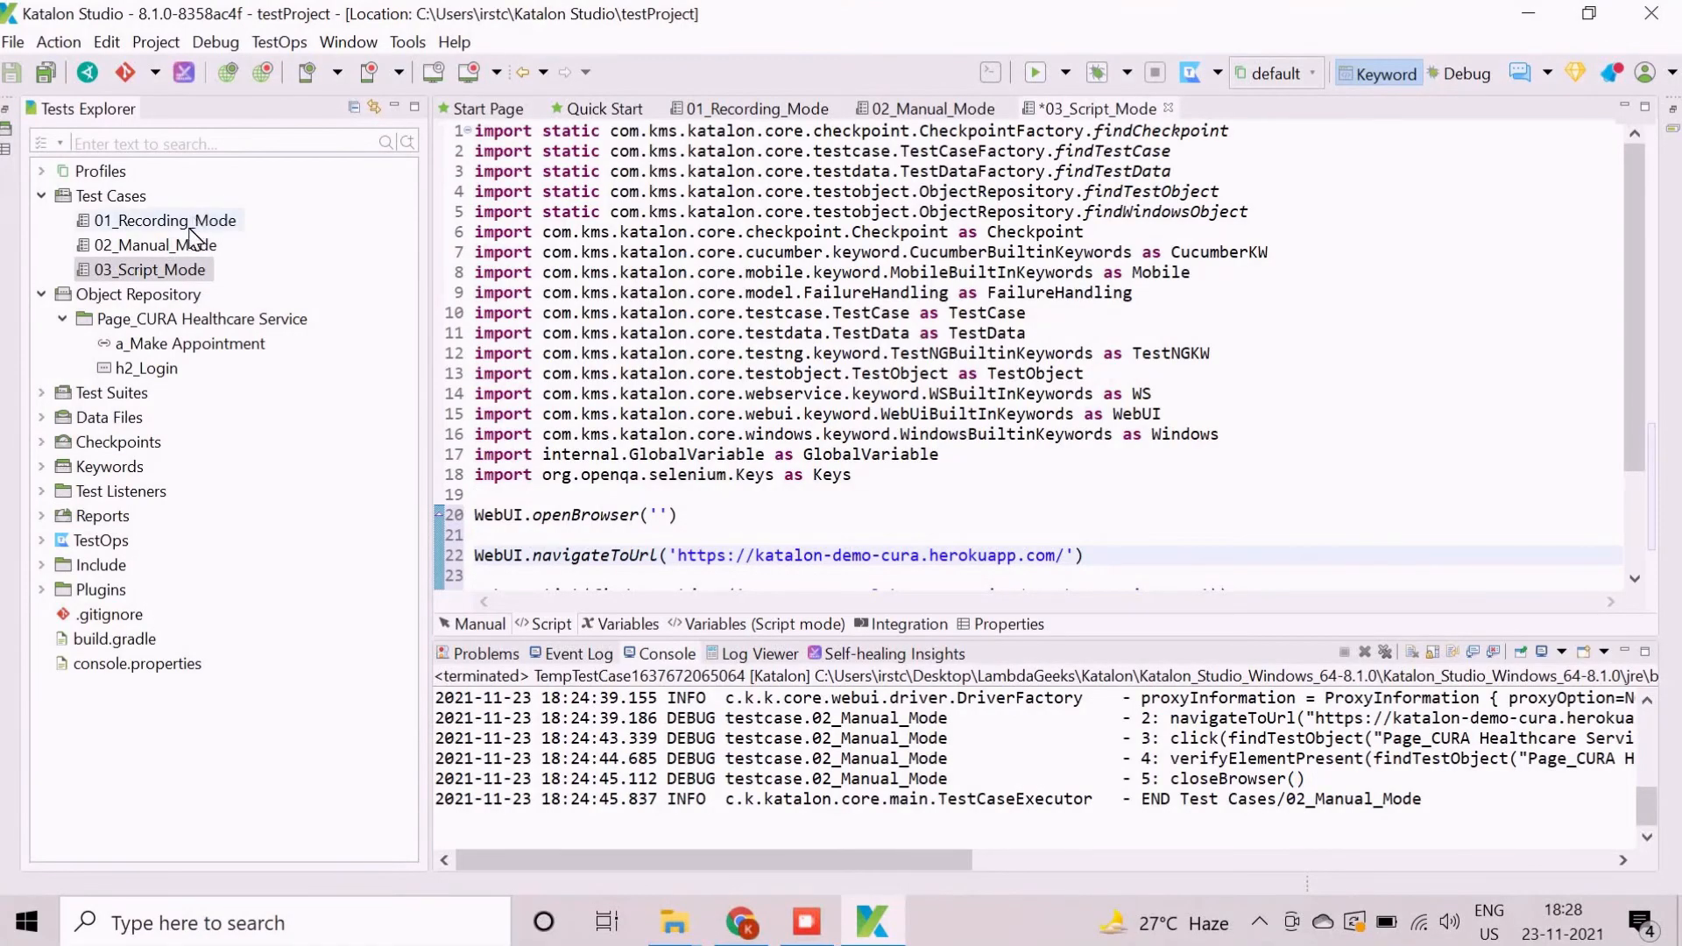
- Run 03_Script_Mode in Chrome (default) and watch it open the CURA Healthcare demo site
click(156, 245)
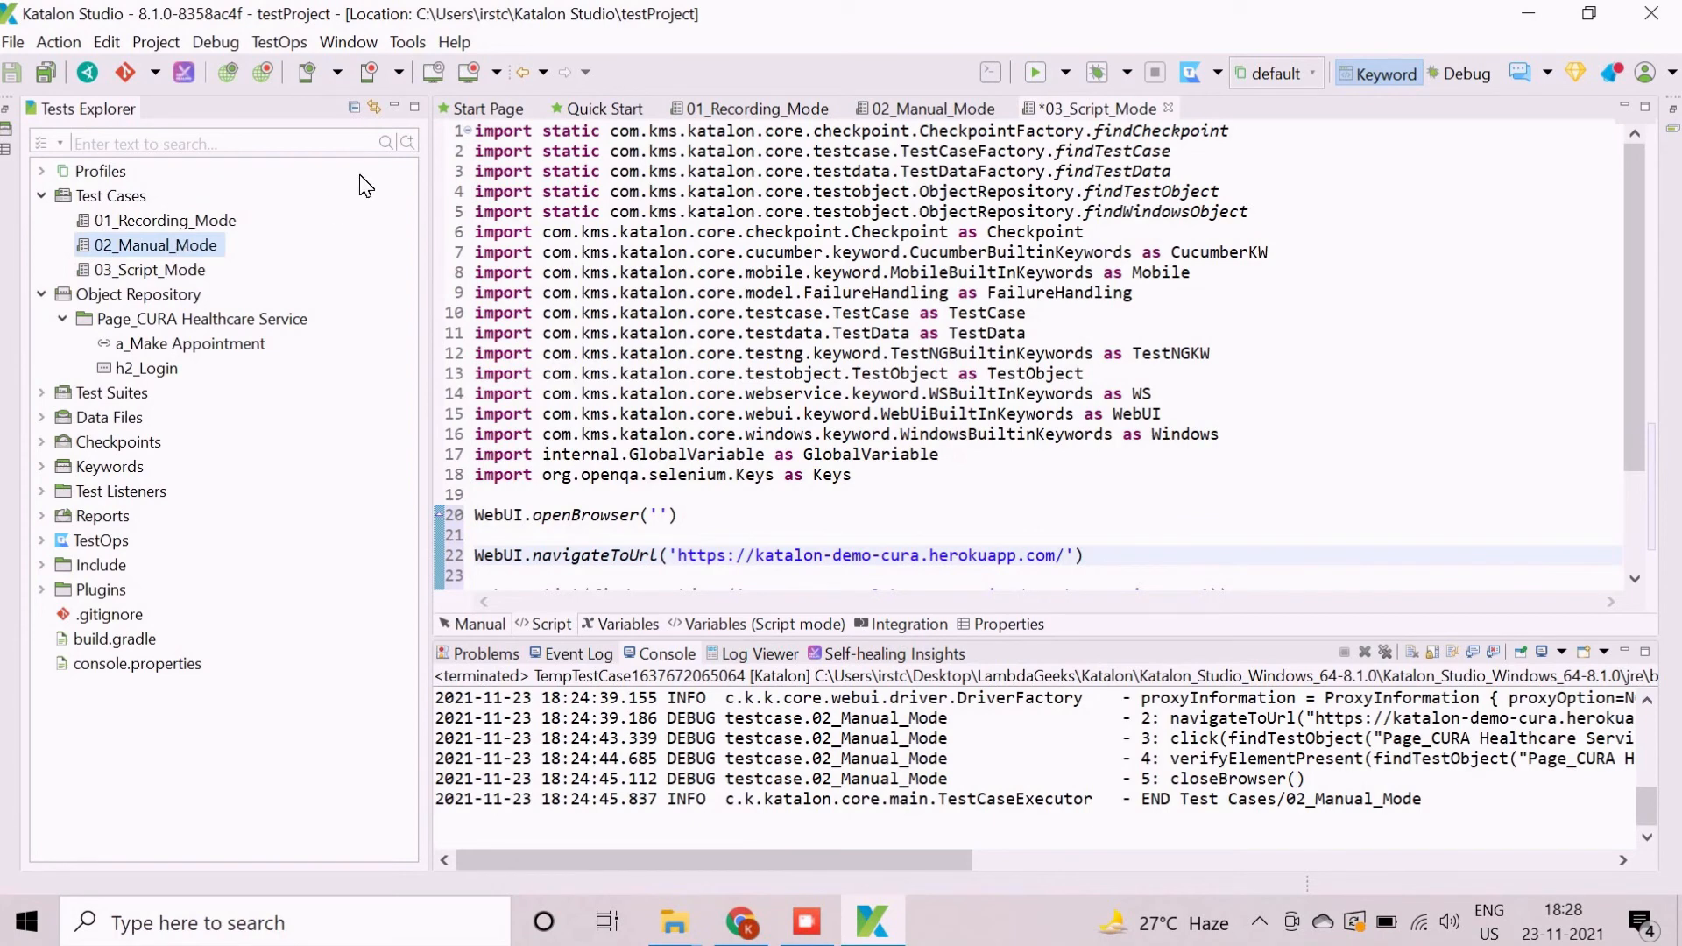
mouse_move(987, 86)
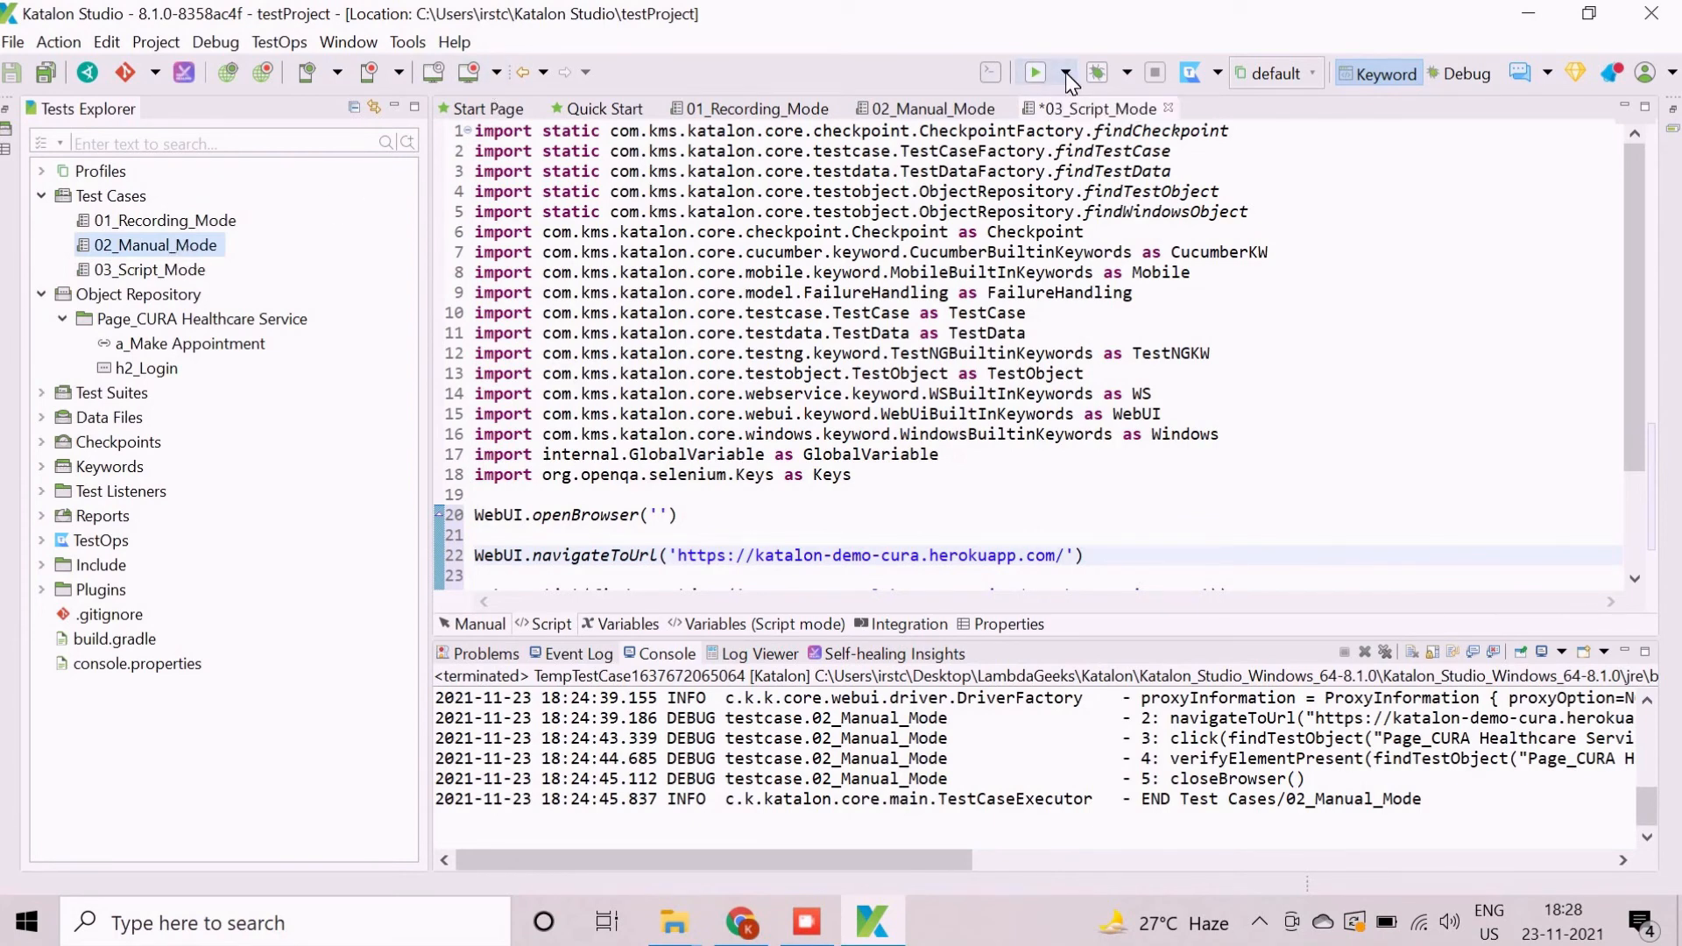
click(1065, 71)
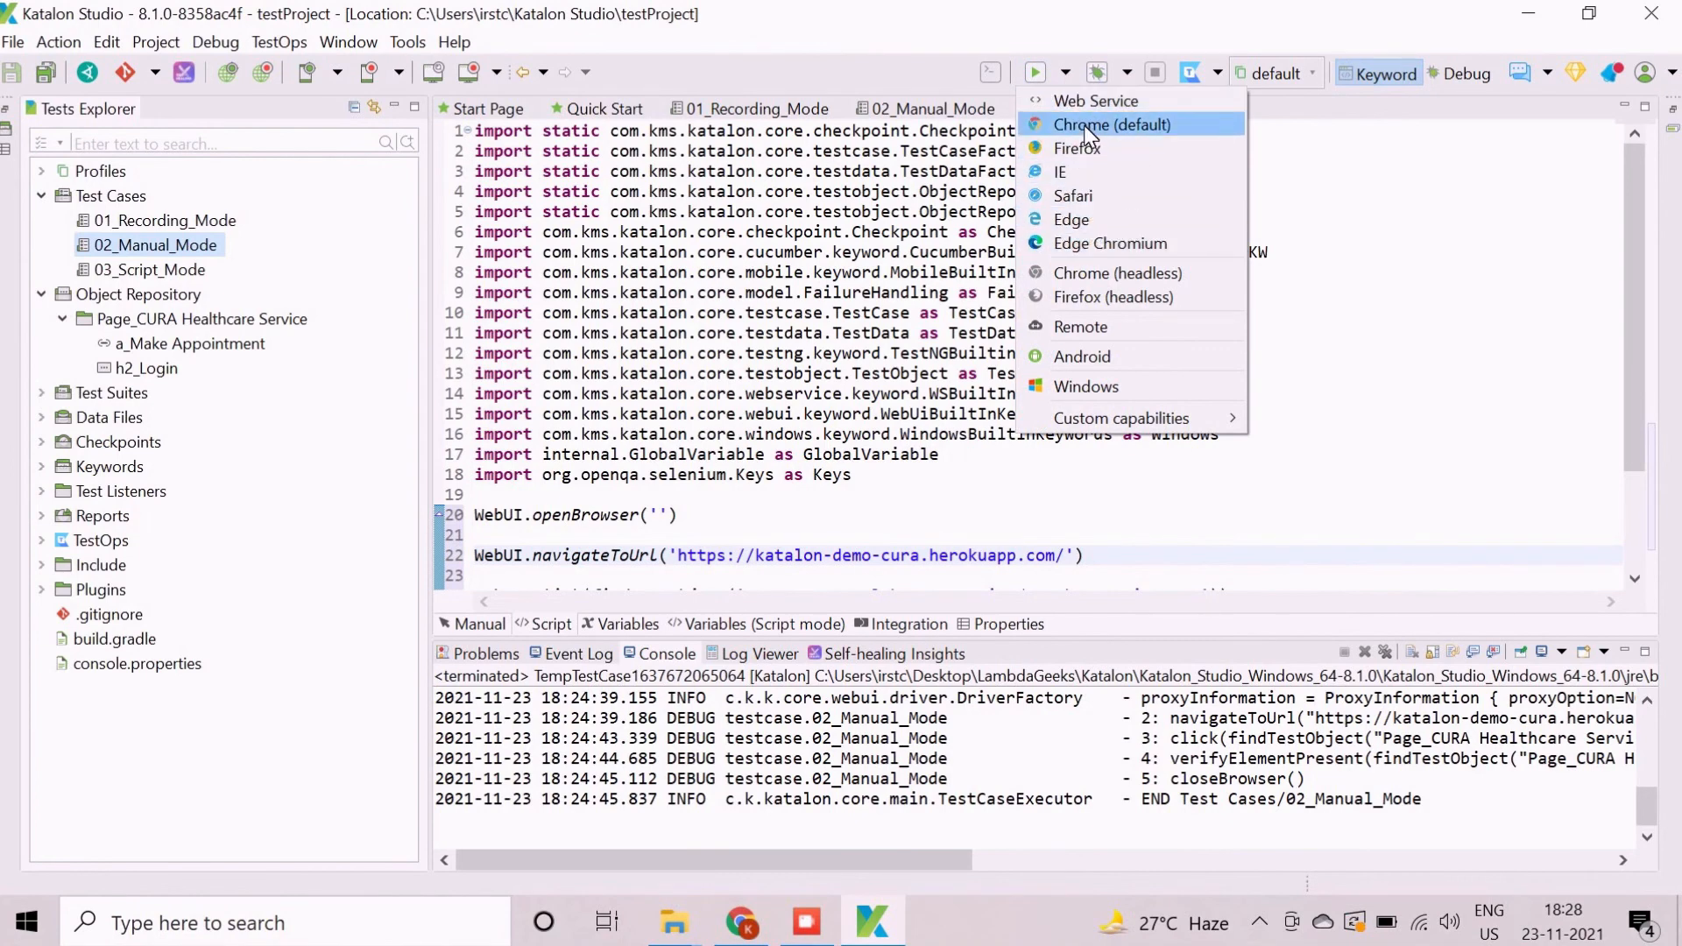
click(1111, 124)
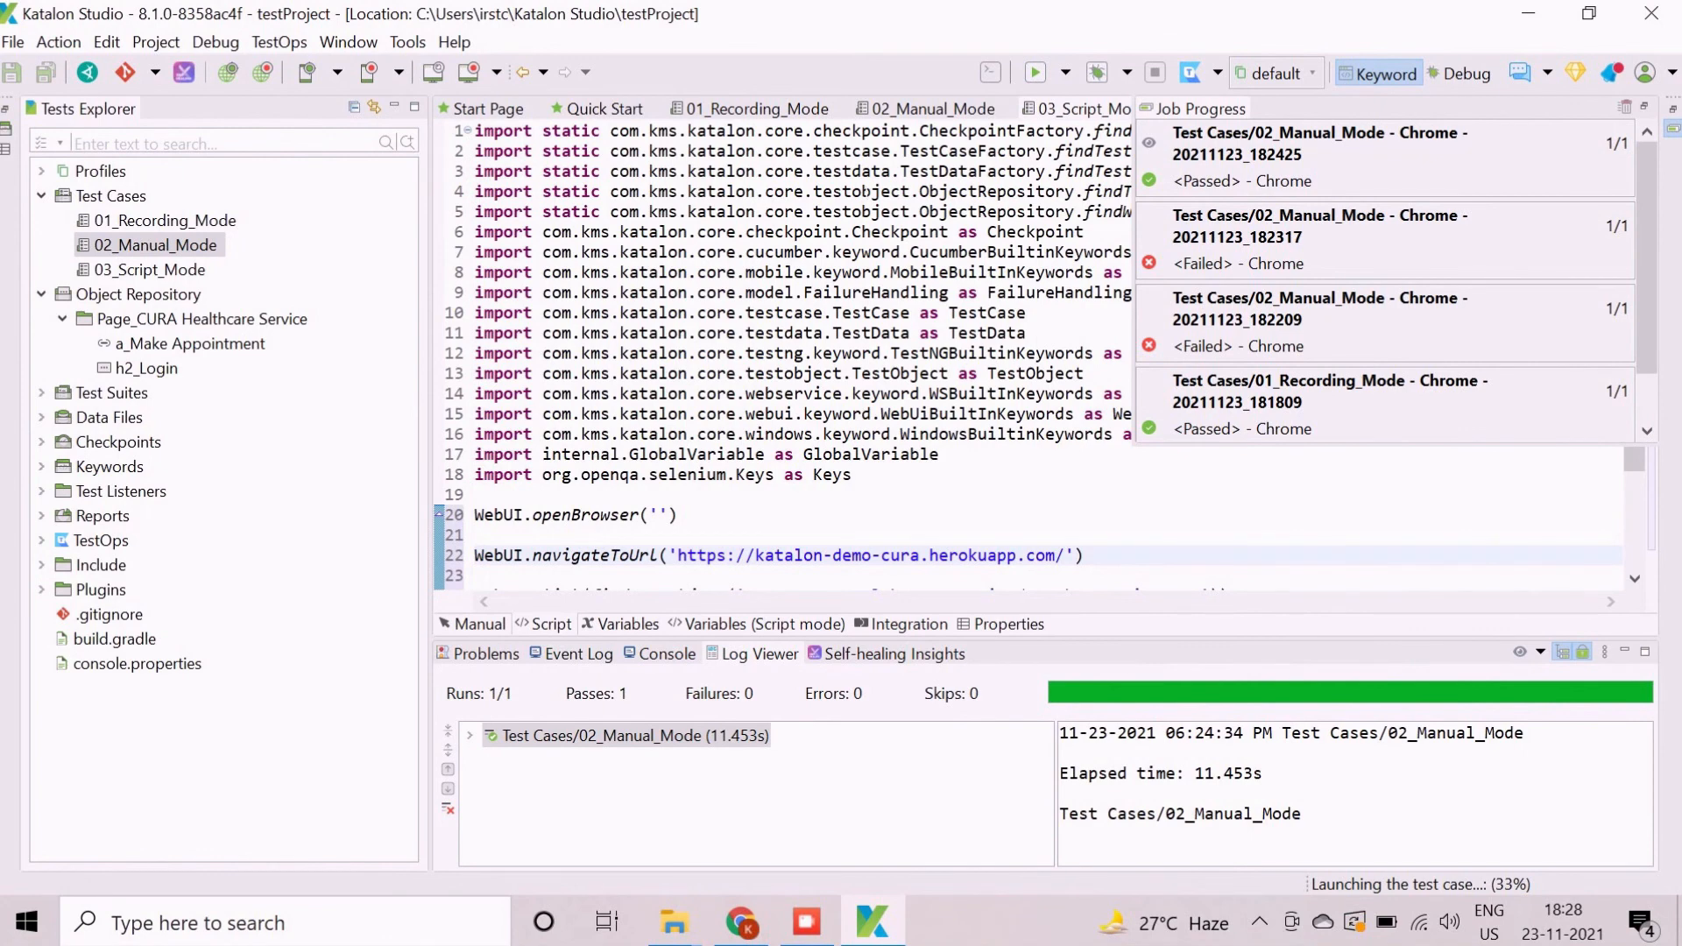
click(1032, 72)
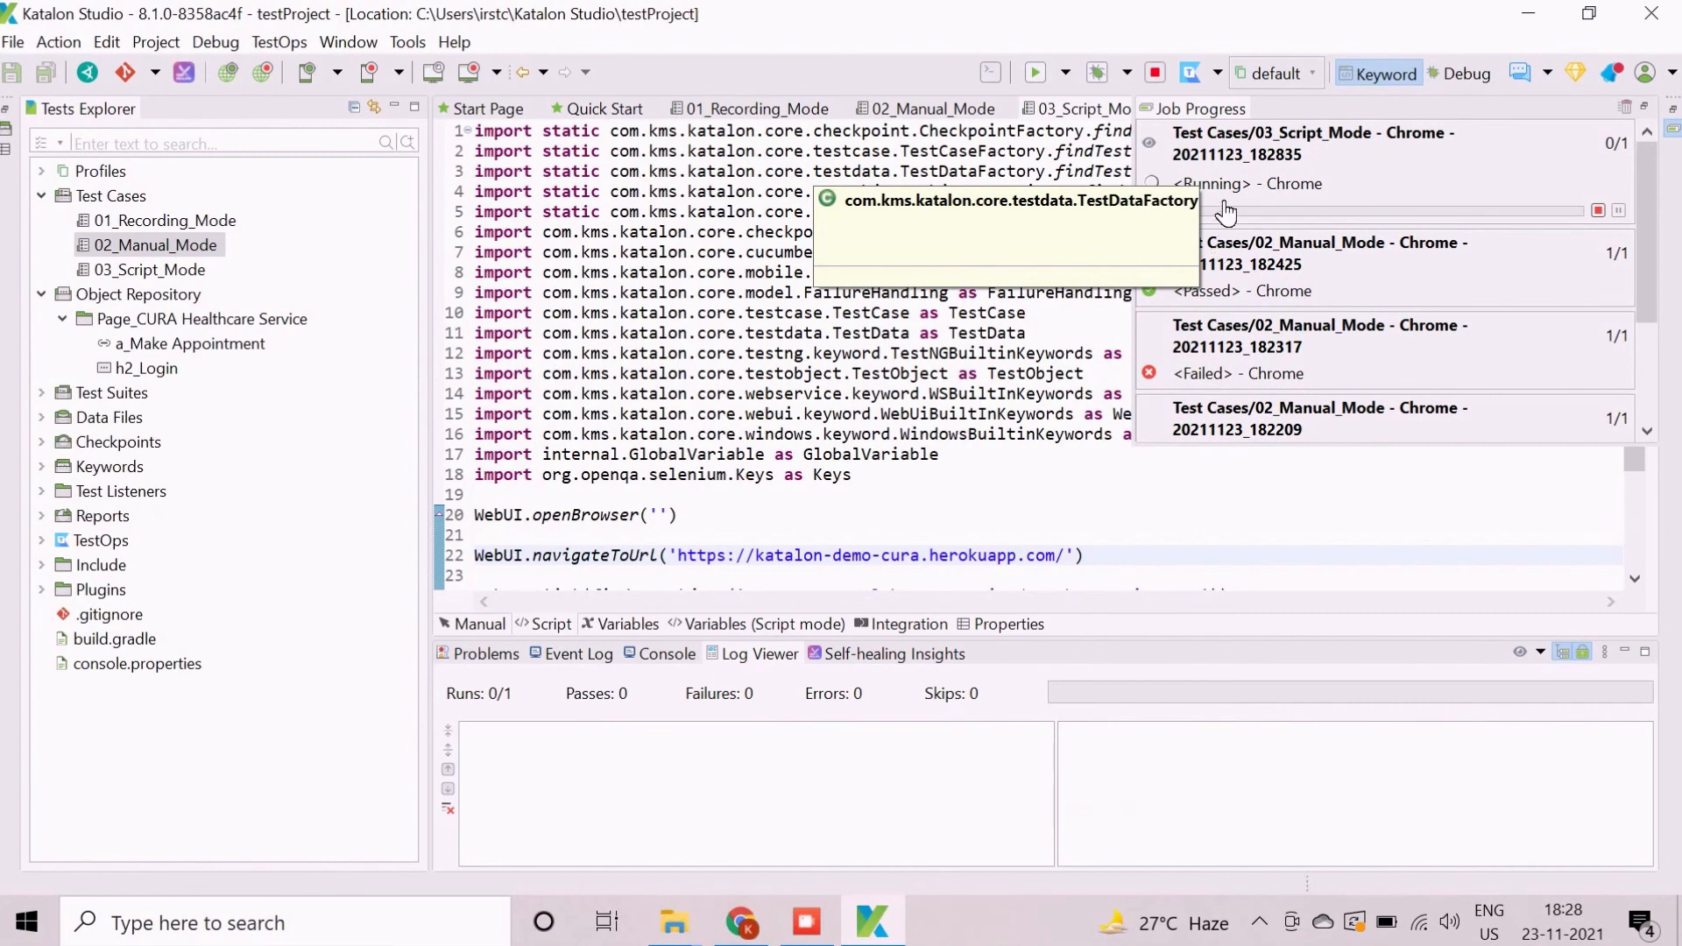
mouse_move(1197, 156)
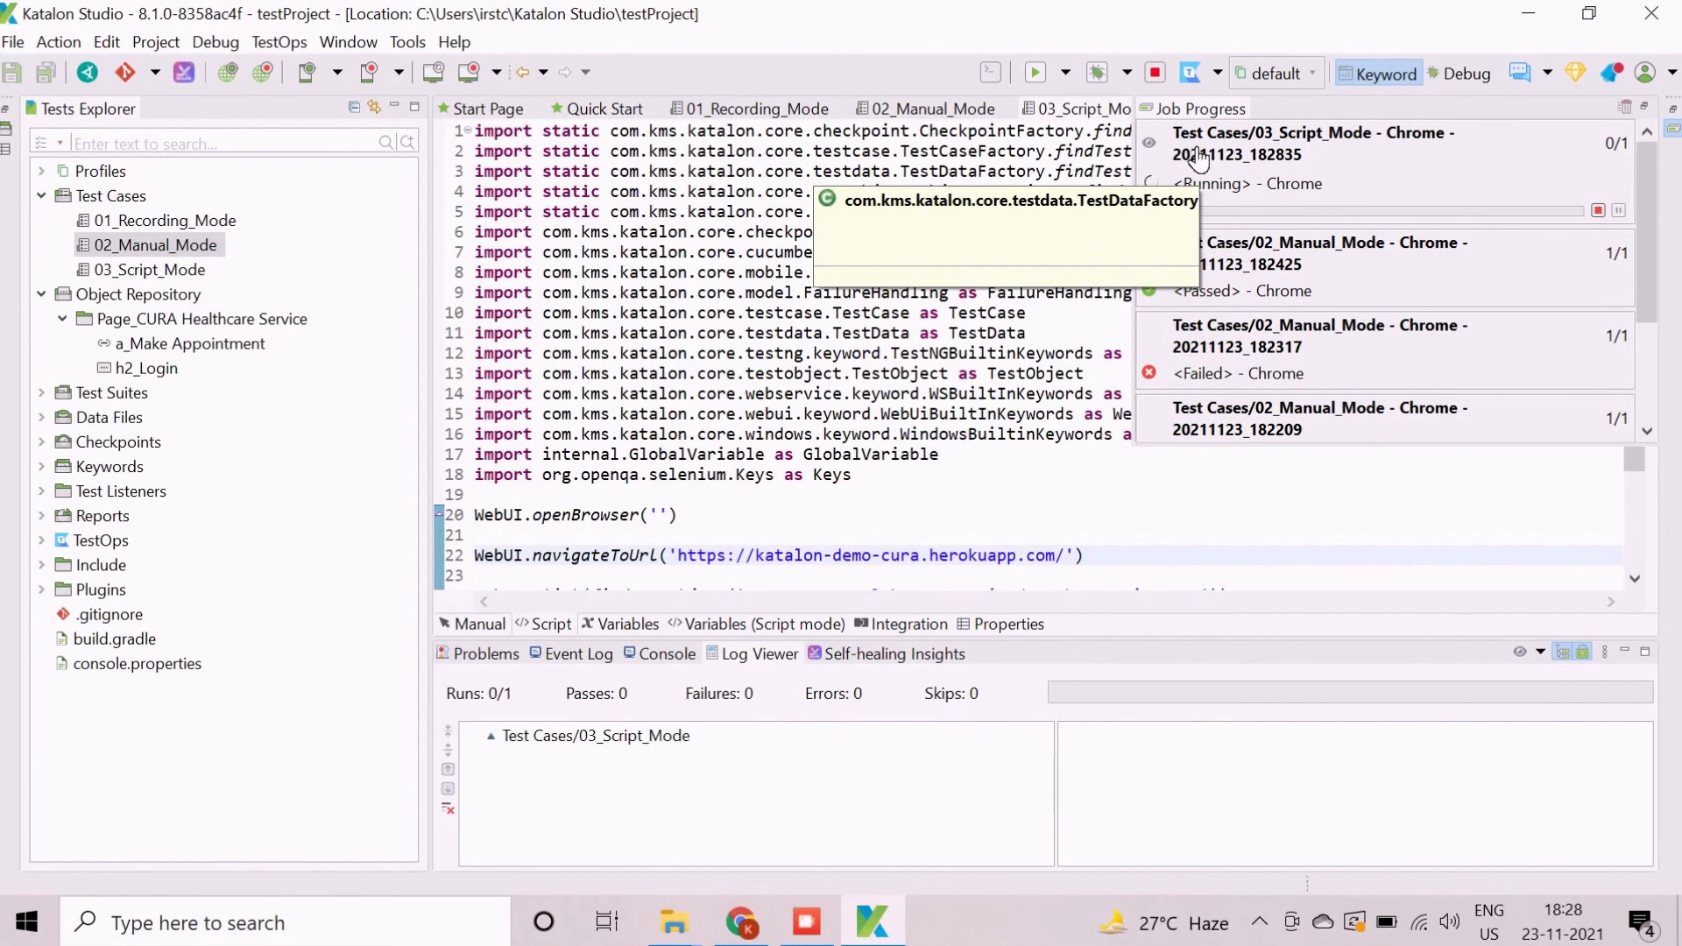
click(491, 736)
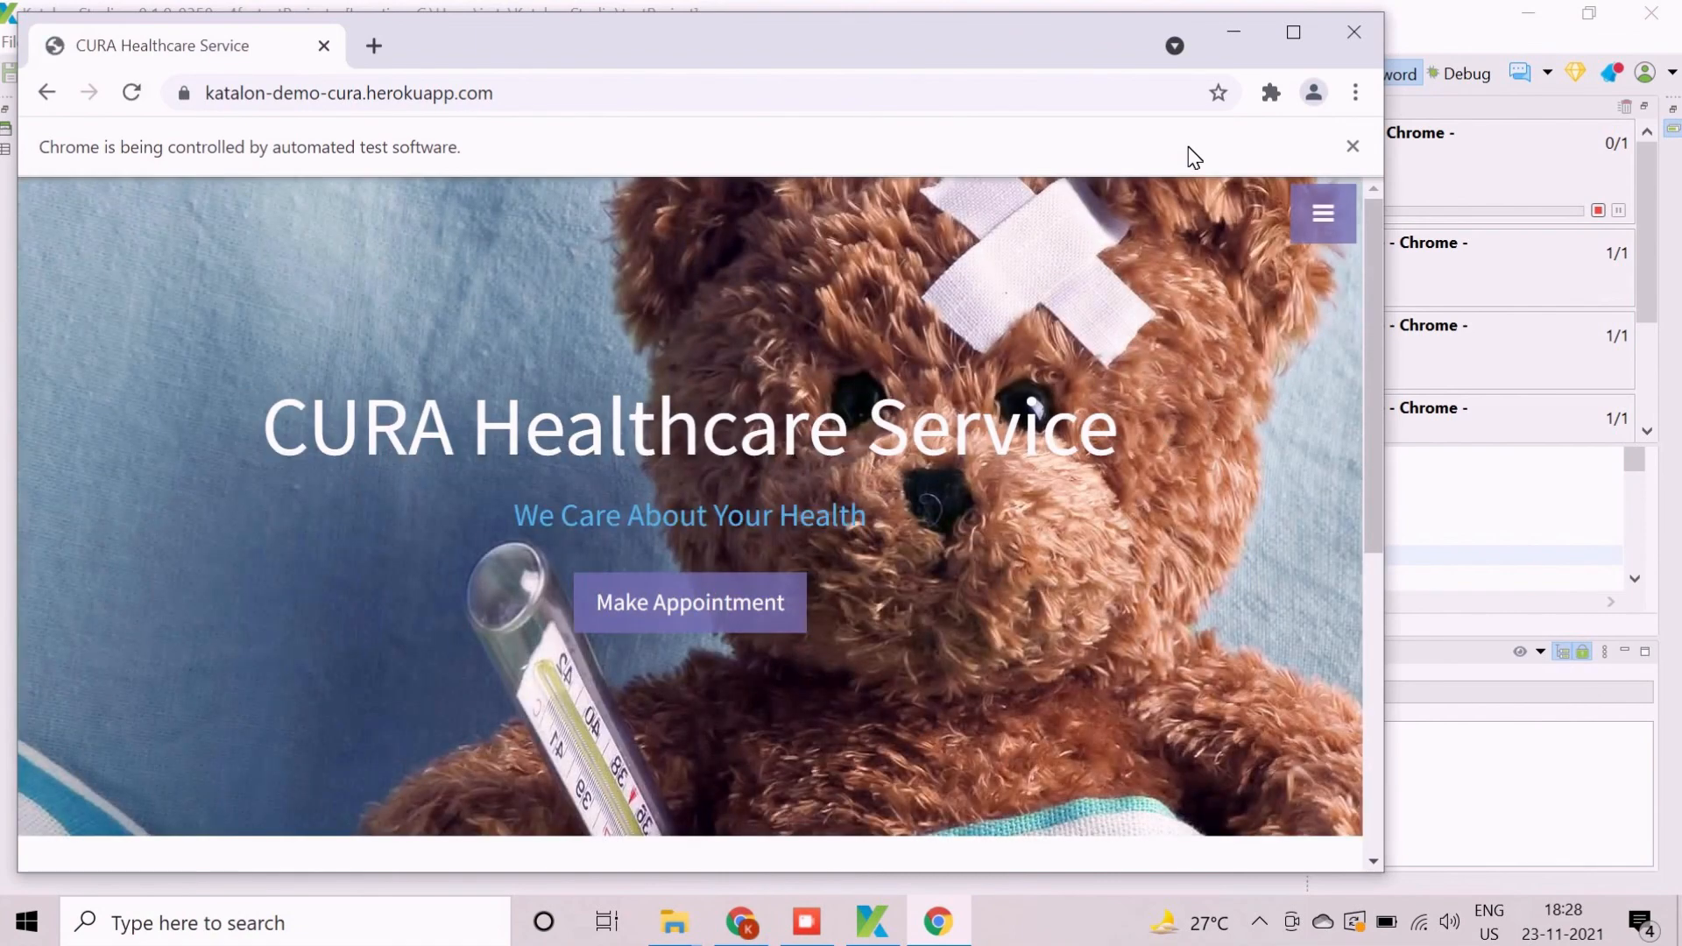
- Let the run finish as passed and expand the 03_Script_Mode log to show its five steps
click(871, 923)
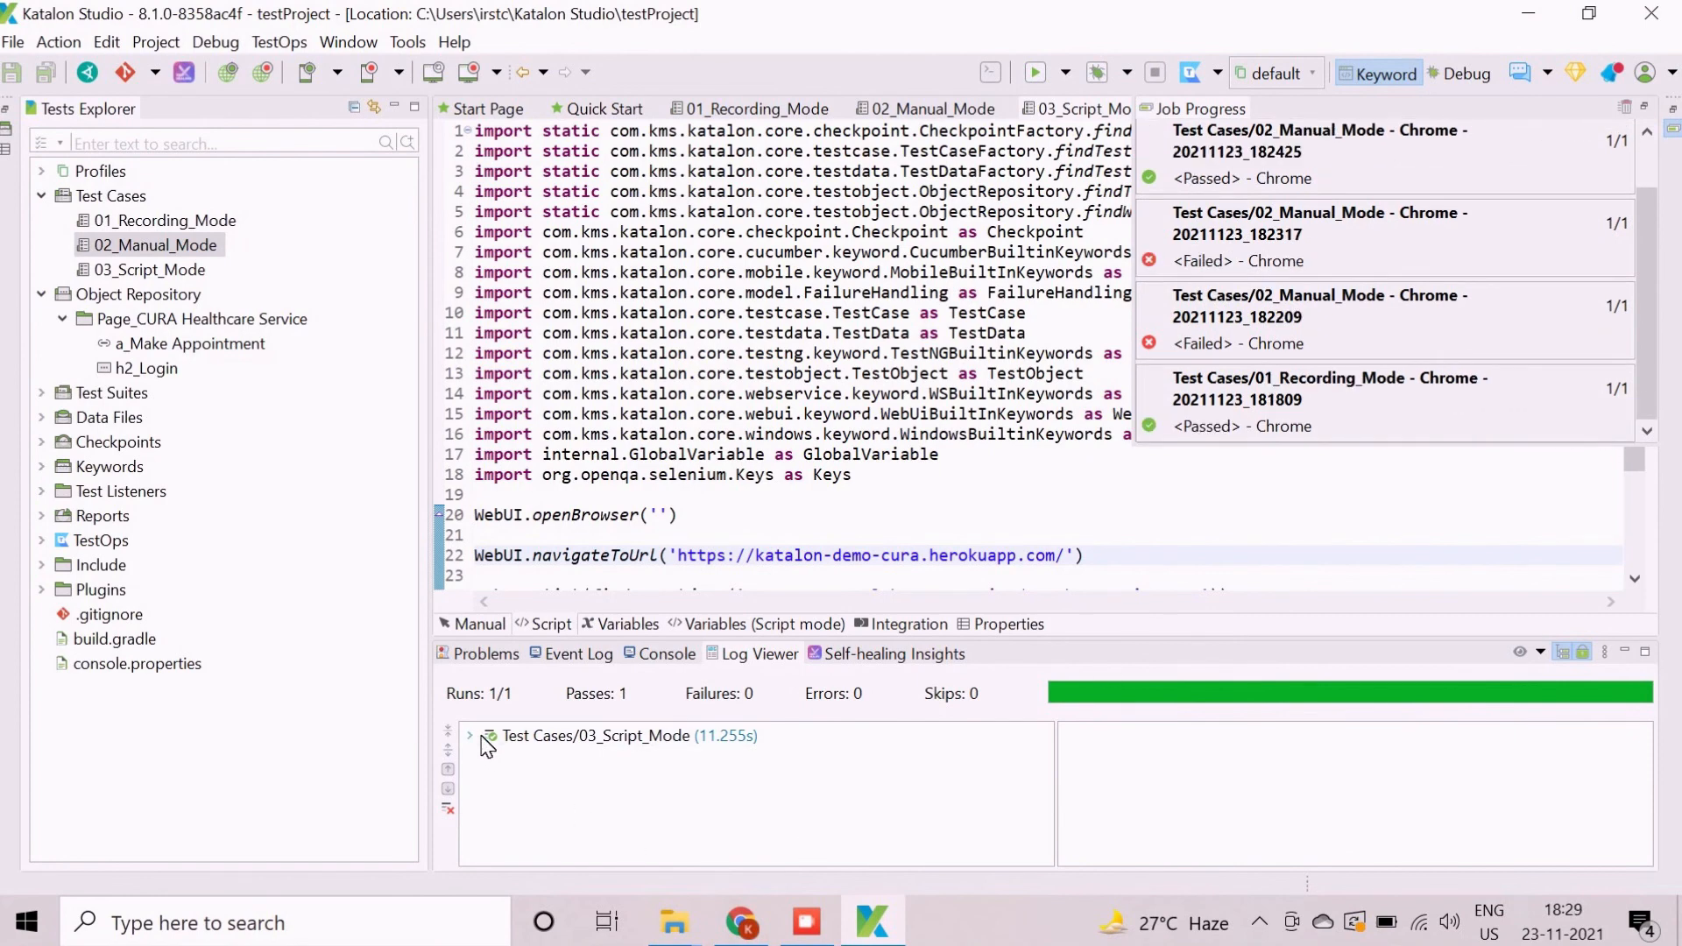
click(470, 736)
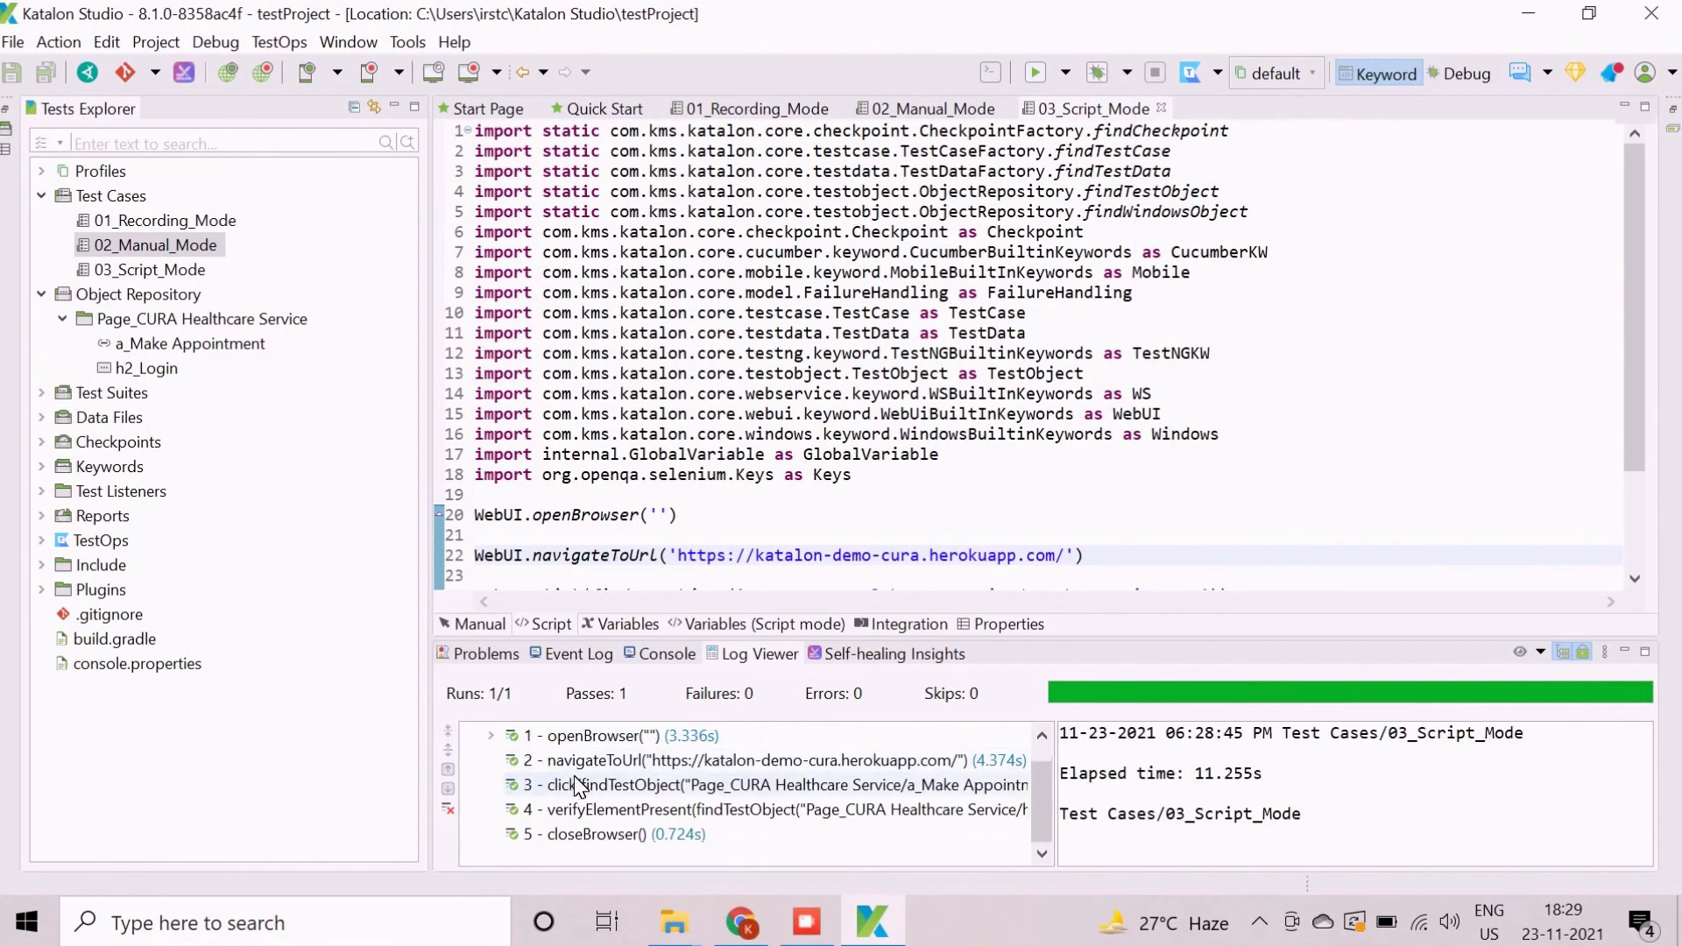
click(491, 734)
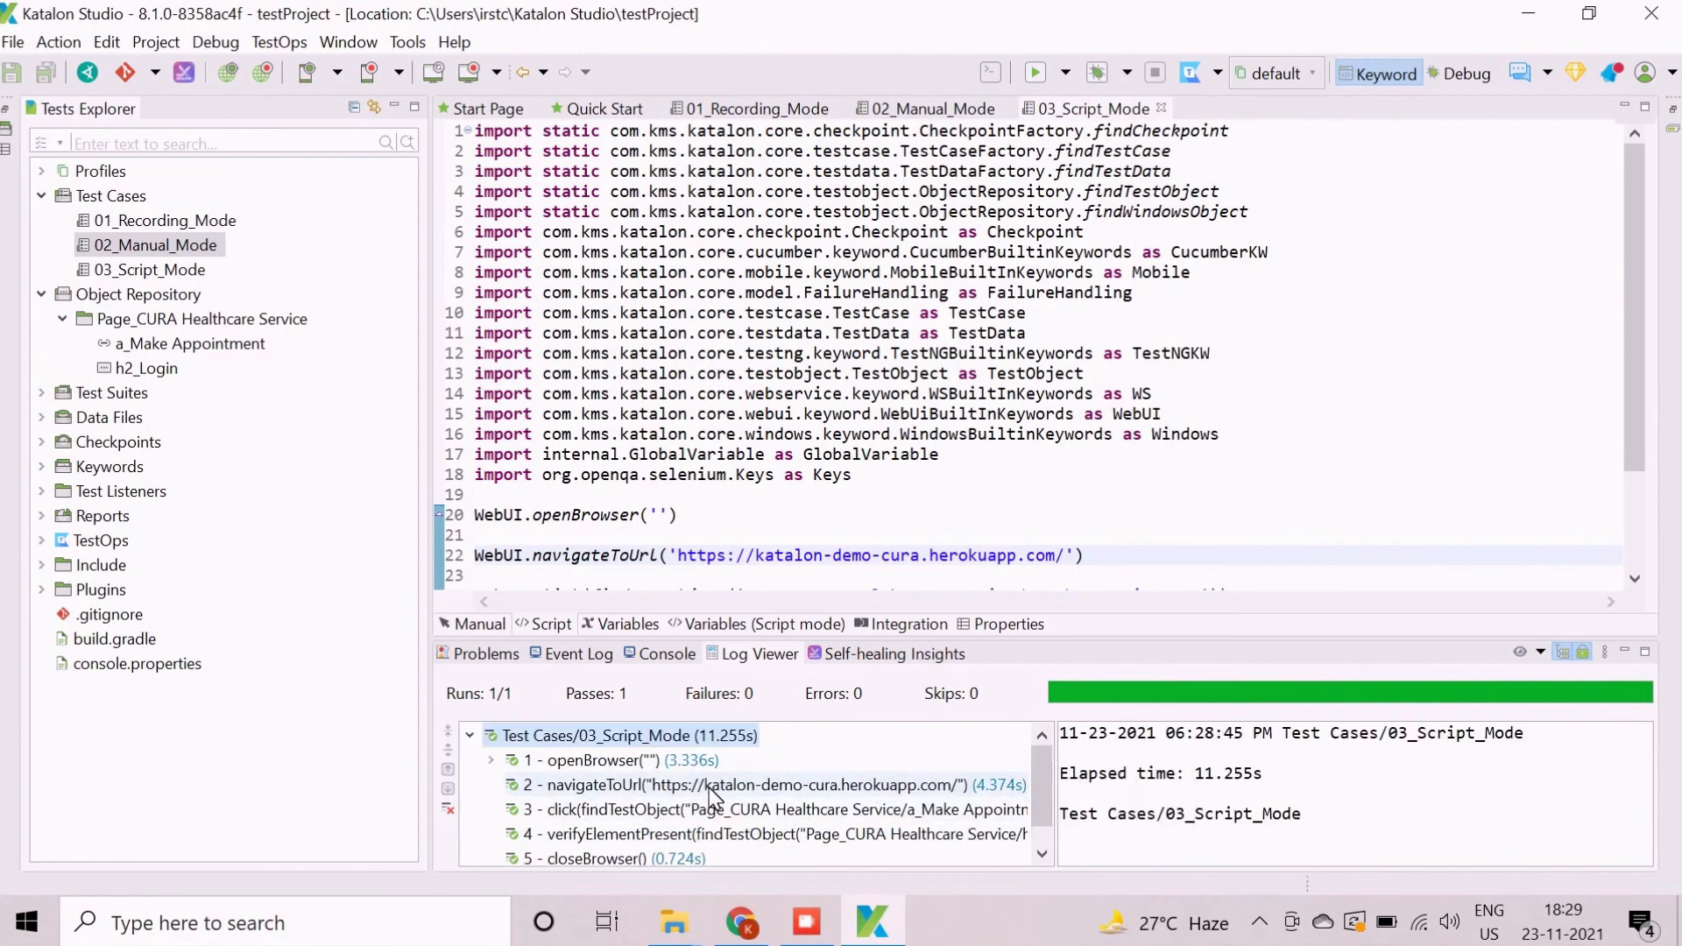